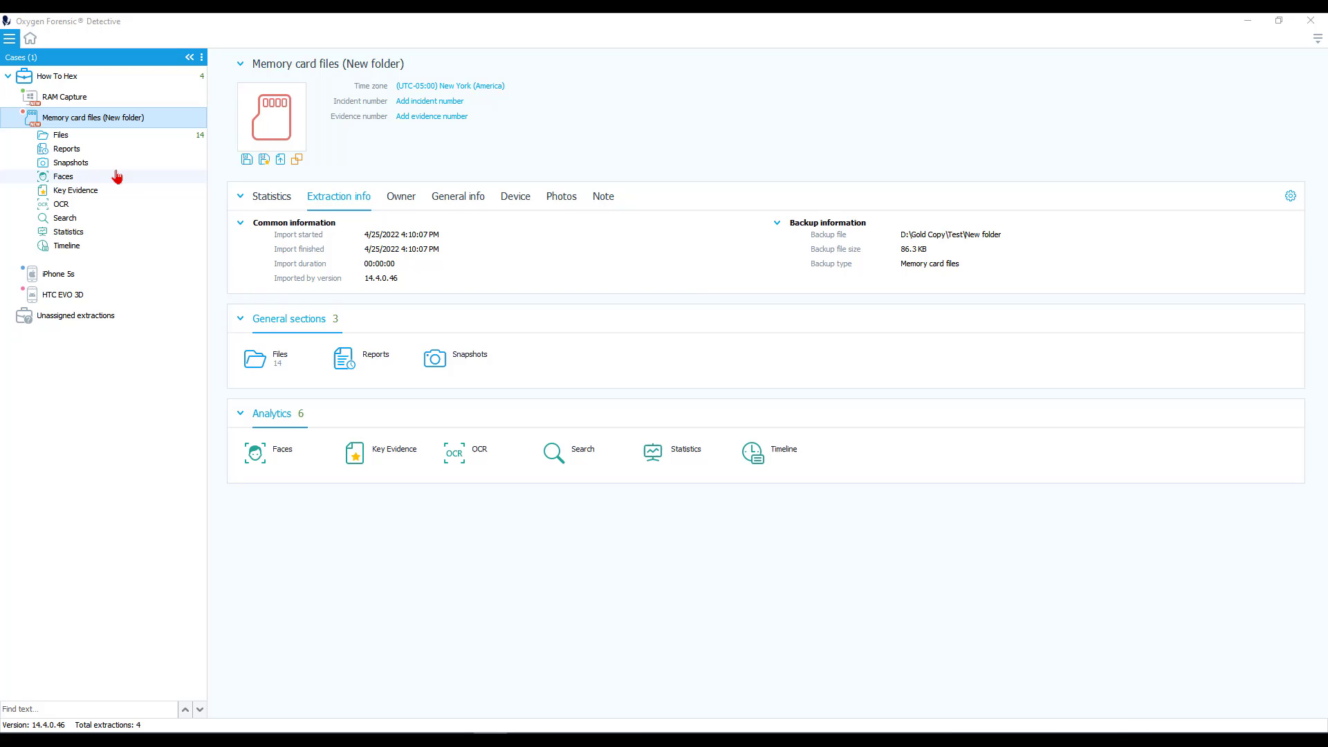
{"action": "mouse_move", "coordinate": [339, 222]}
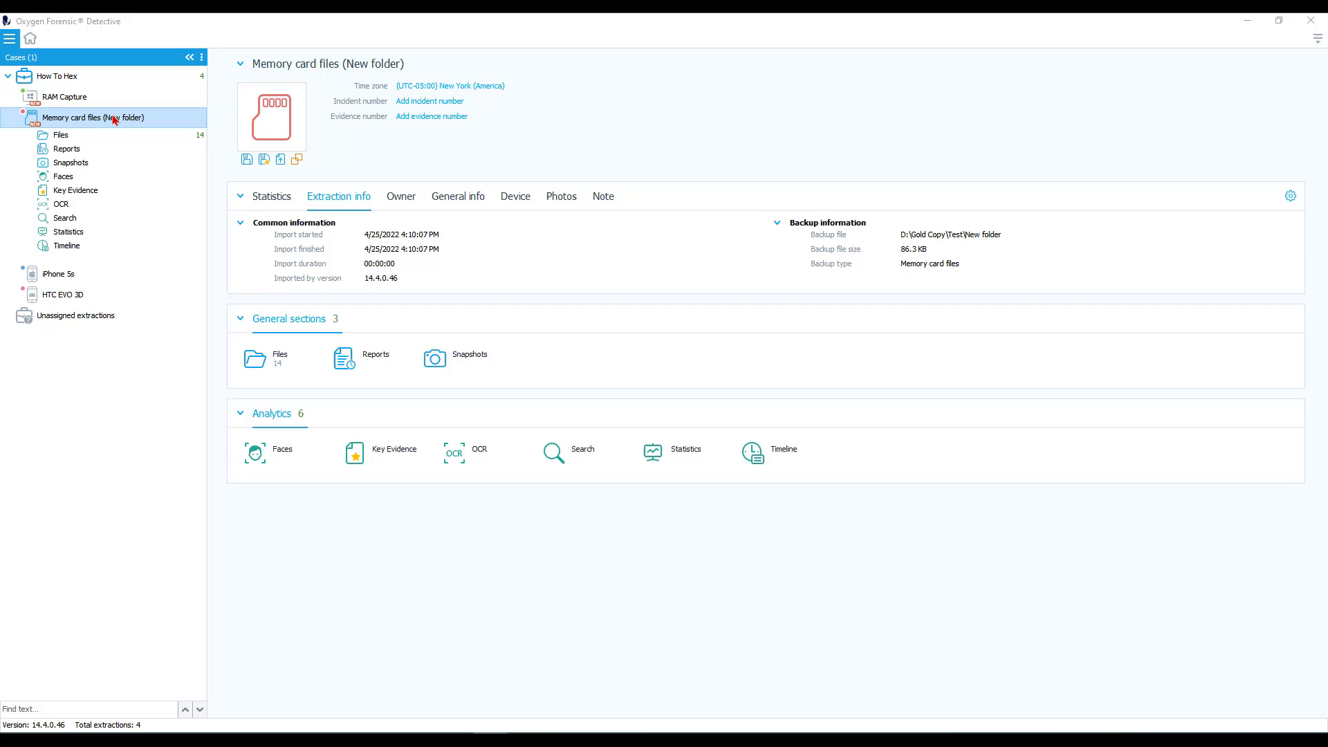
{"action": "mouse_move", "coordinate": [394, 341]}
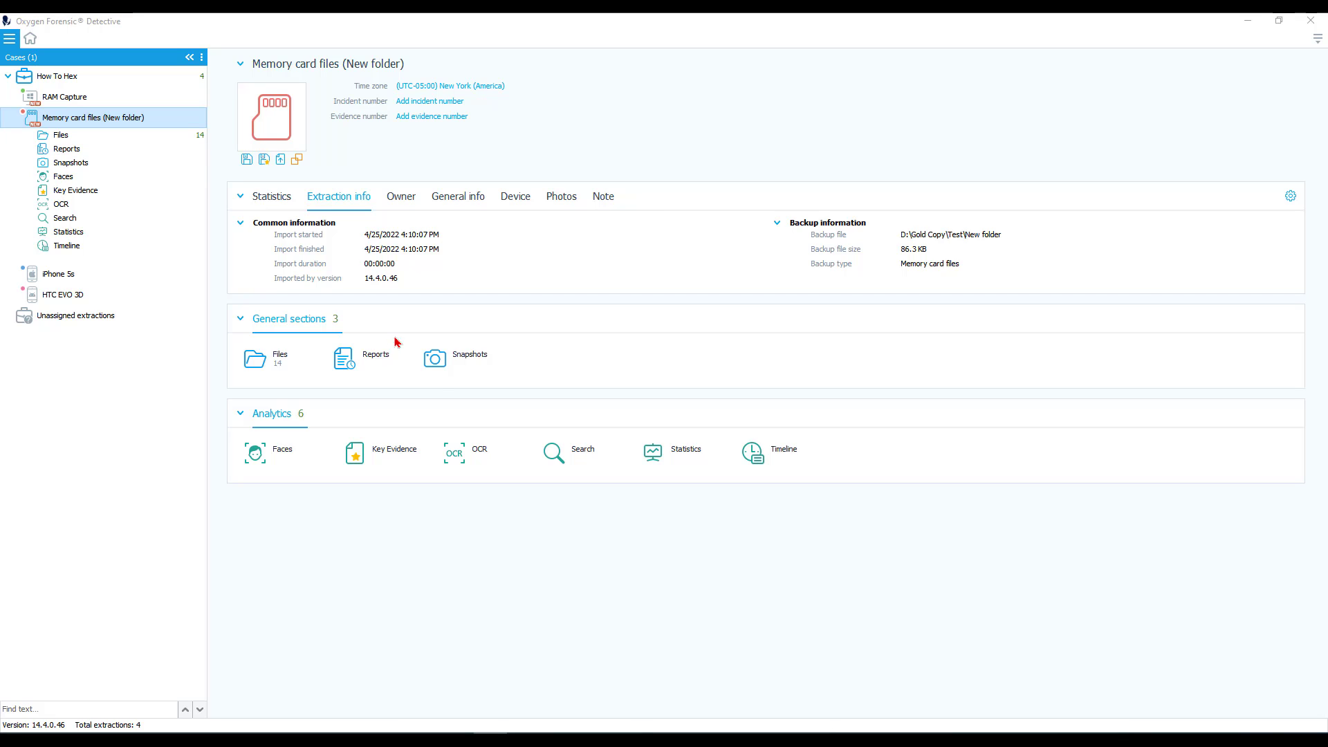
{"action": "mouse_move", "coordinate": [582, 450]}
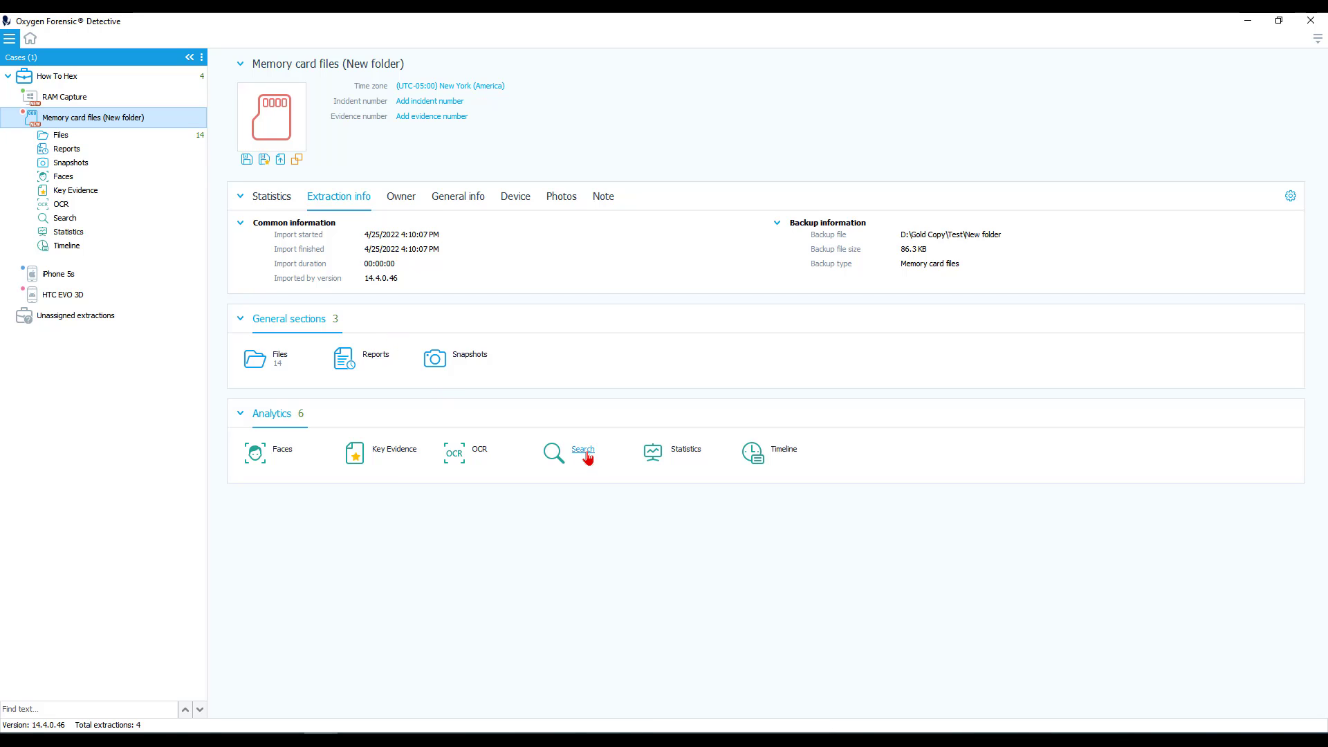
Start a hex-value search of the memory card files for the sequence FF D8 FF E0
{"action": "left_click", "coordinate": [583, 452]}
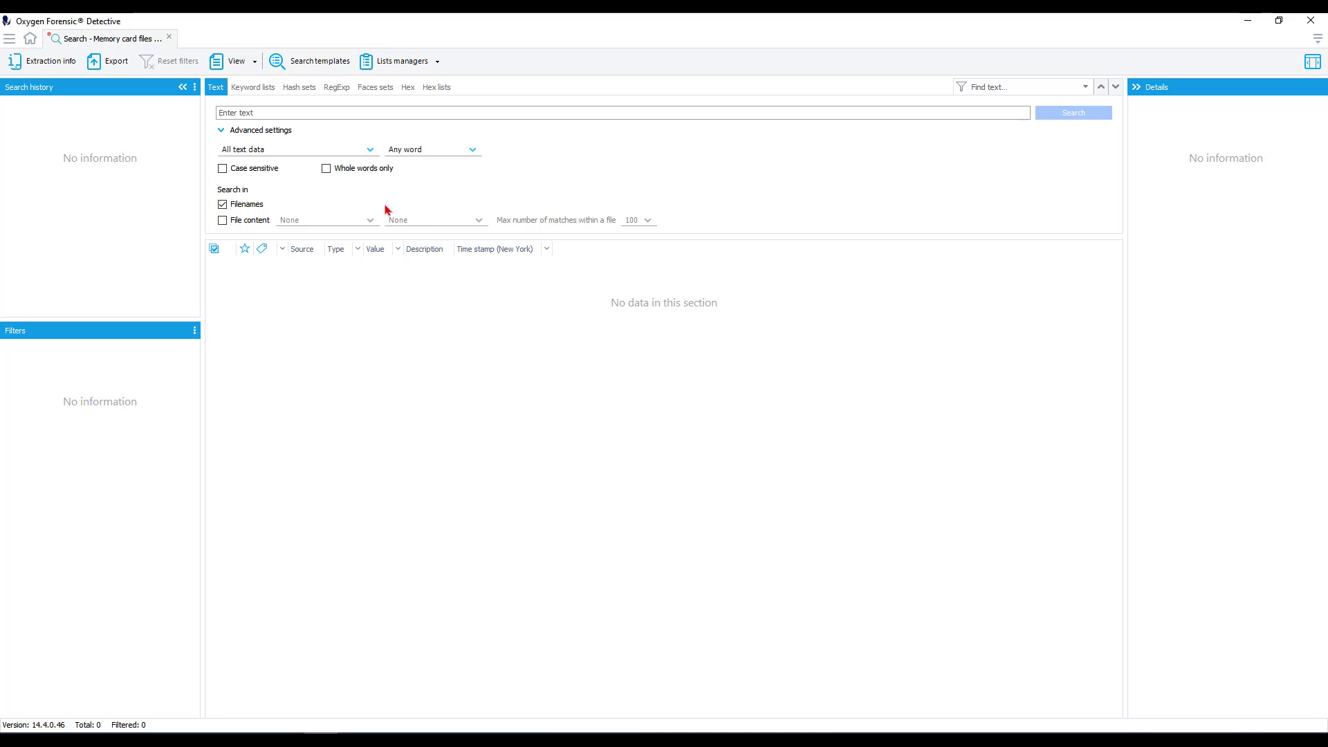
{"action": "mouse_move", "coordinate": [399, 313]}
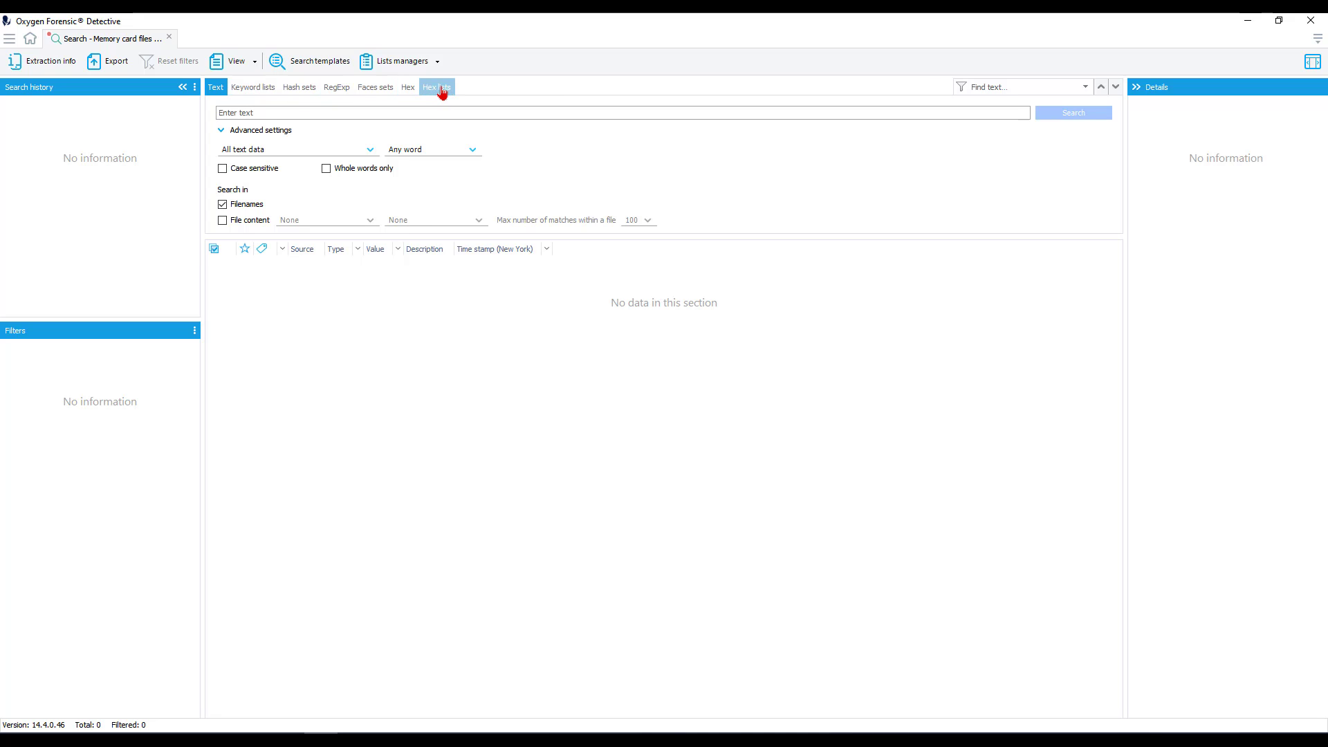
{"action": "left_click", "coordinate": [407, 87]}
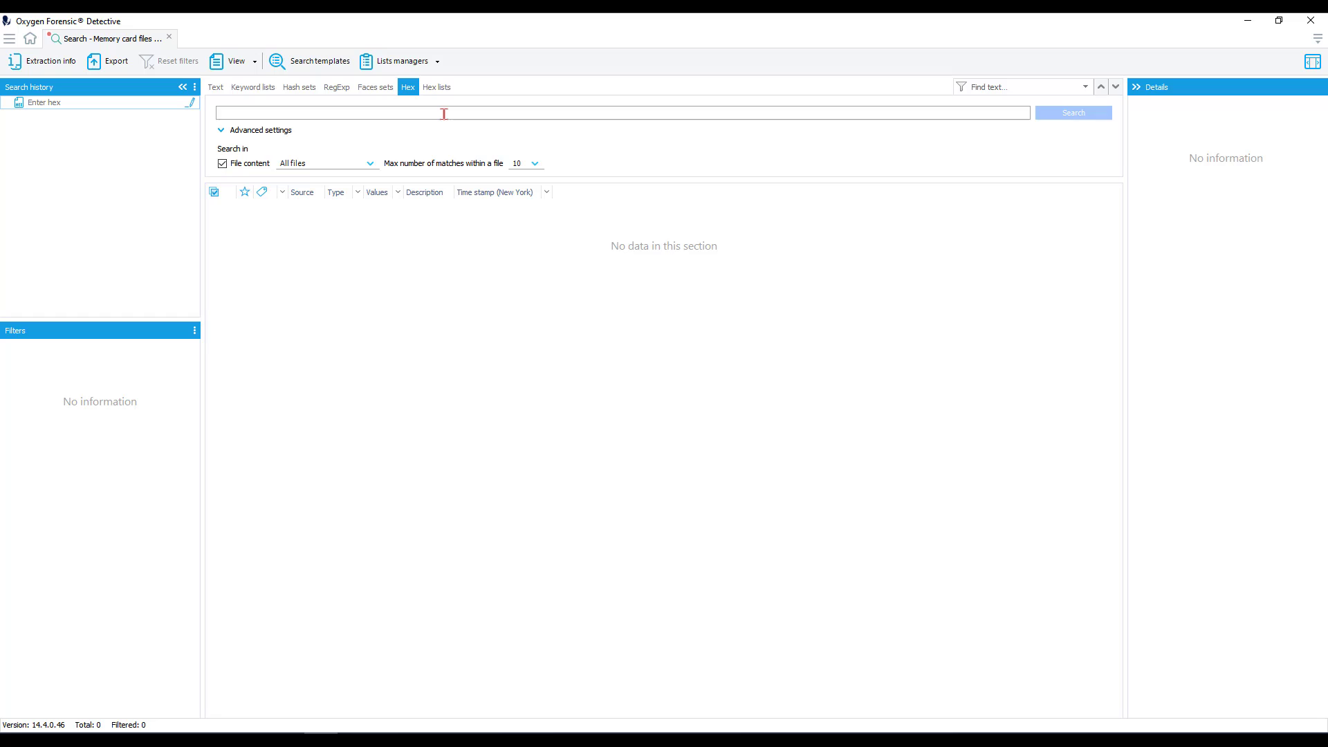
{"action": "type", "text": "FF"}
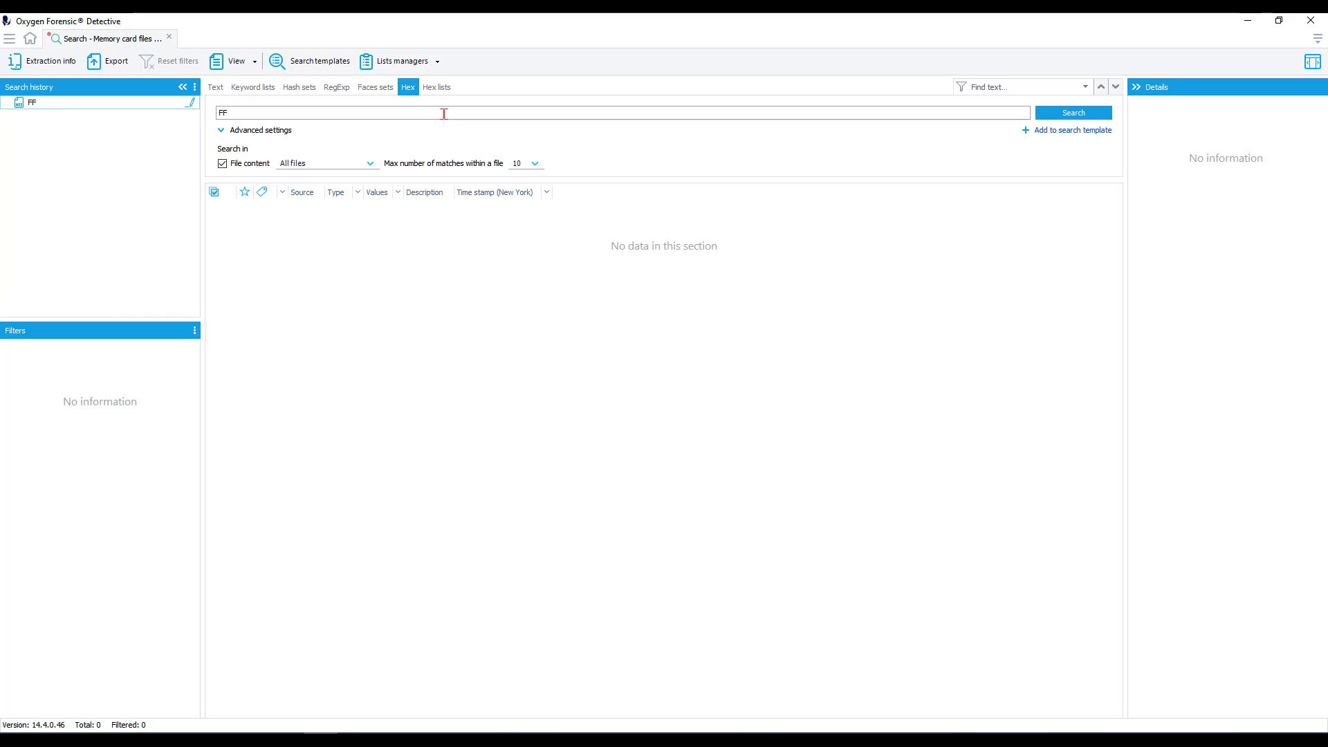
{"action": "type", "text": "D"}
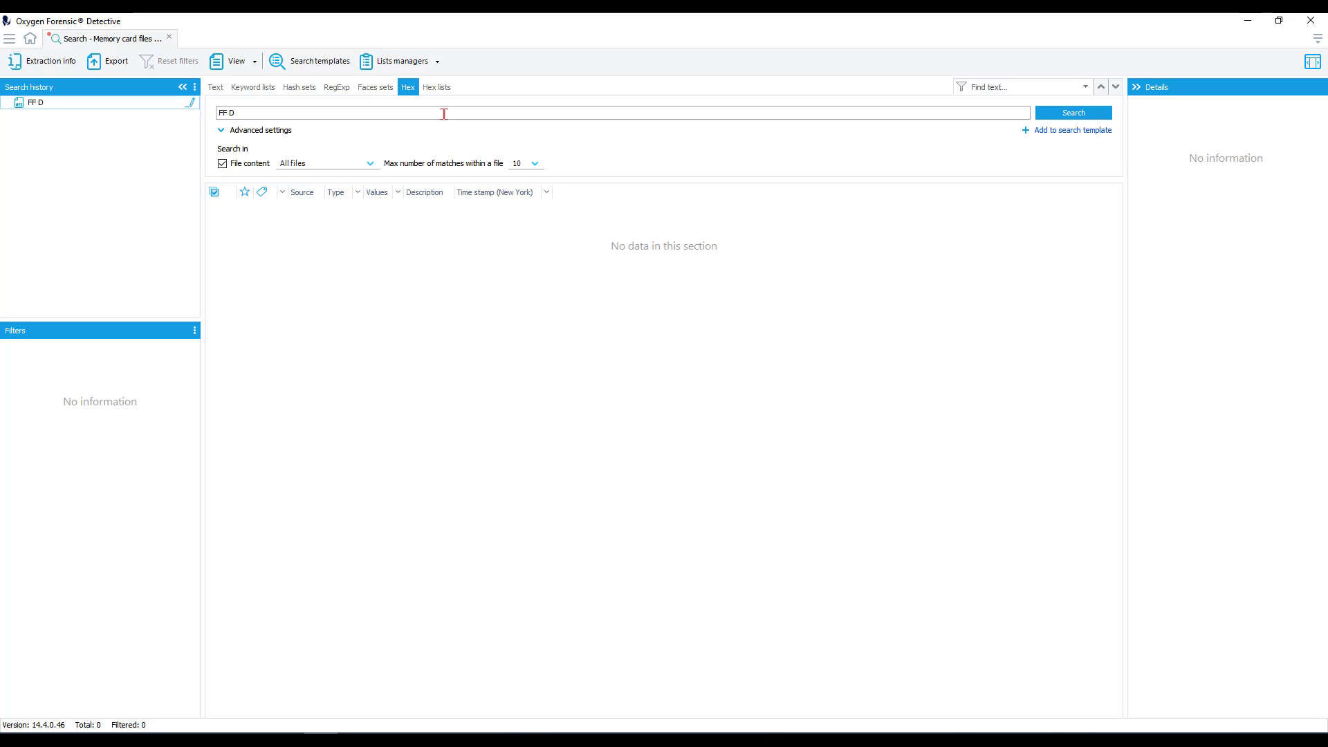
{"action": "type", "text": "8"}
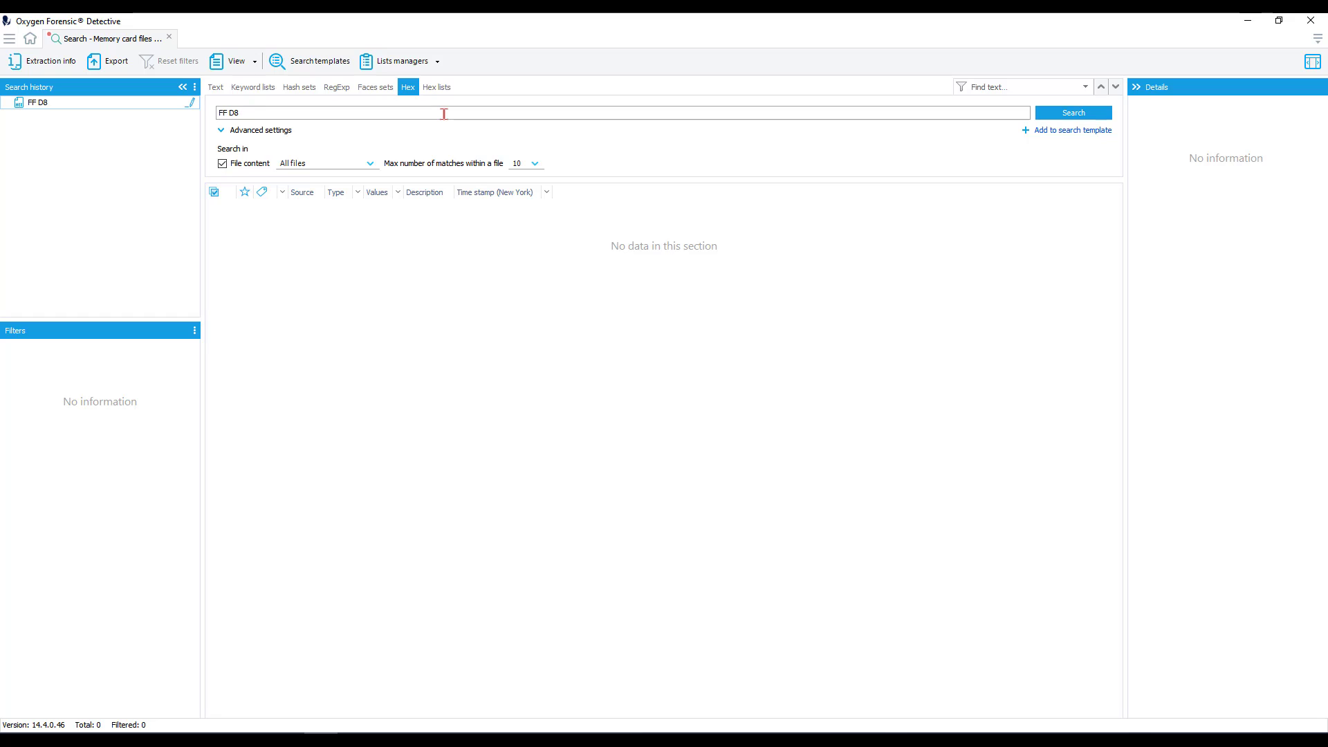
{"action": "type", "text": "FF"}
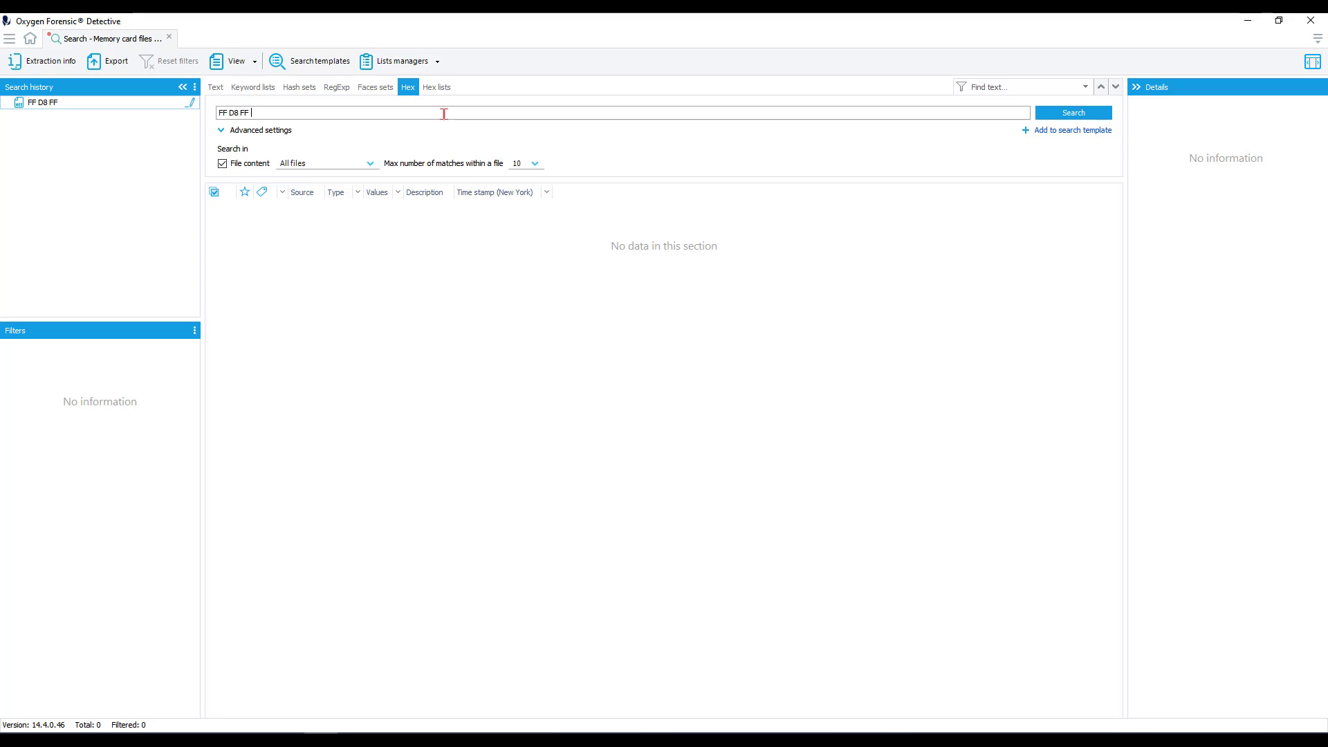
{"action": "type", "text": "E0"}
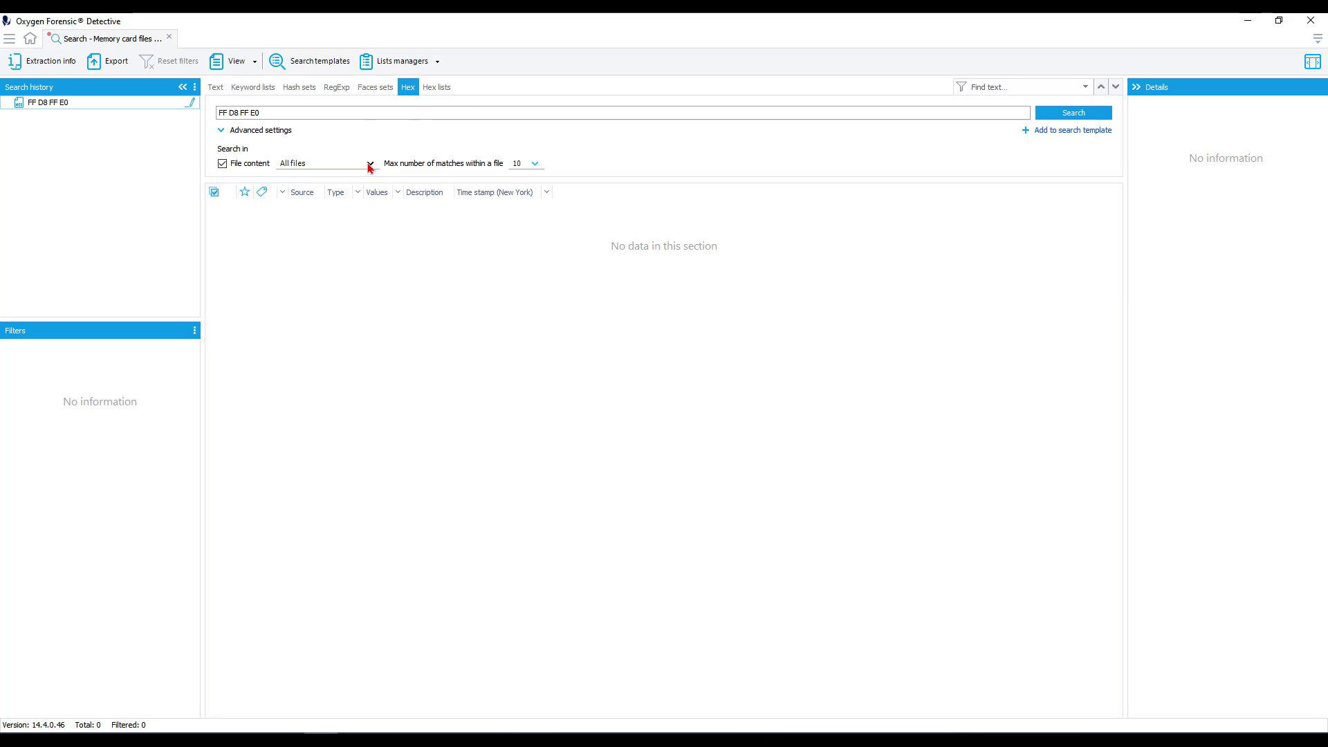
Leave the file types unchanged and limit matches within a file to 5
{"action": "left_click", "coordinate": [369, 163]}
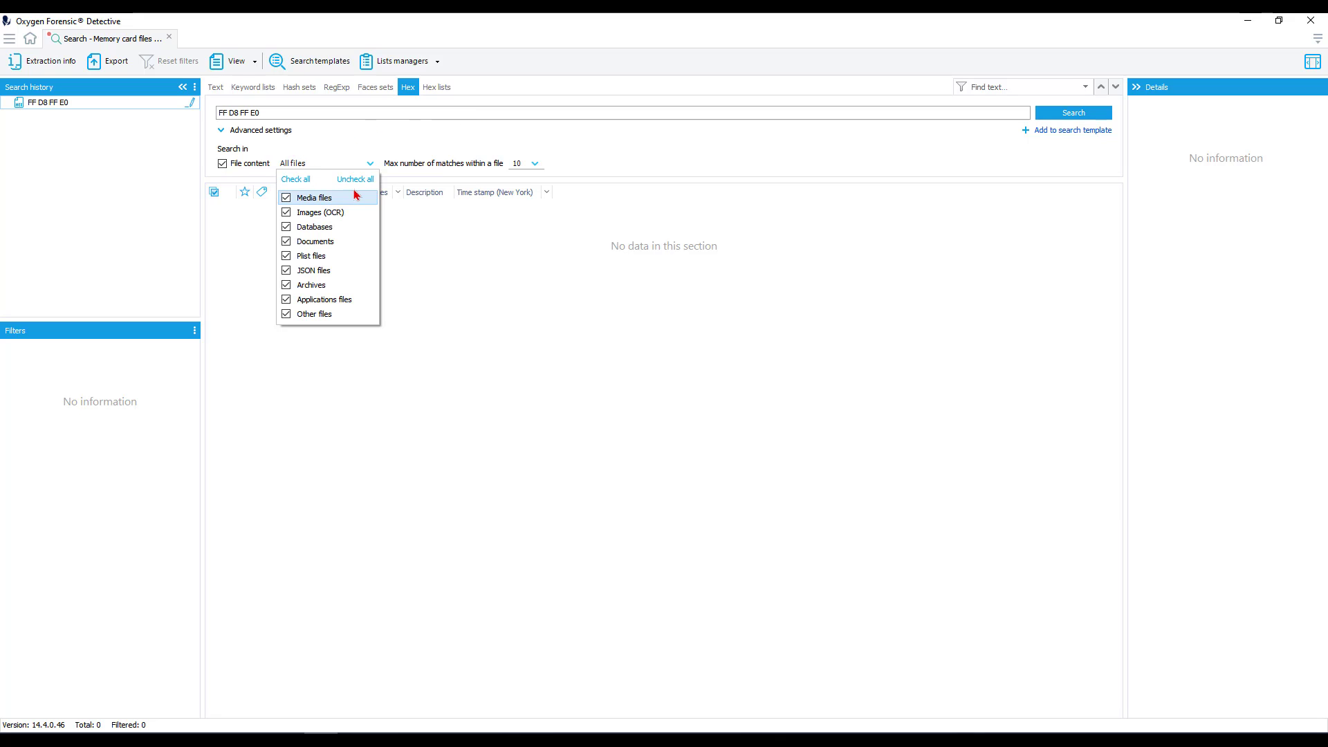
{"action": "mouse_move", "coordinate": [325, 285]}
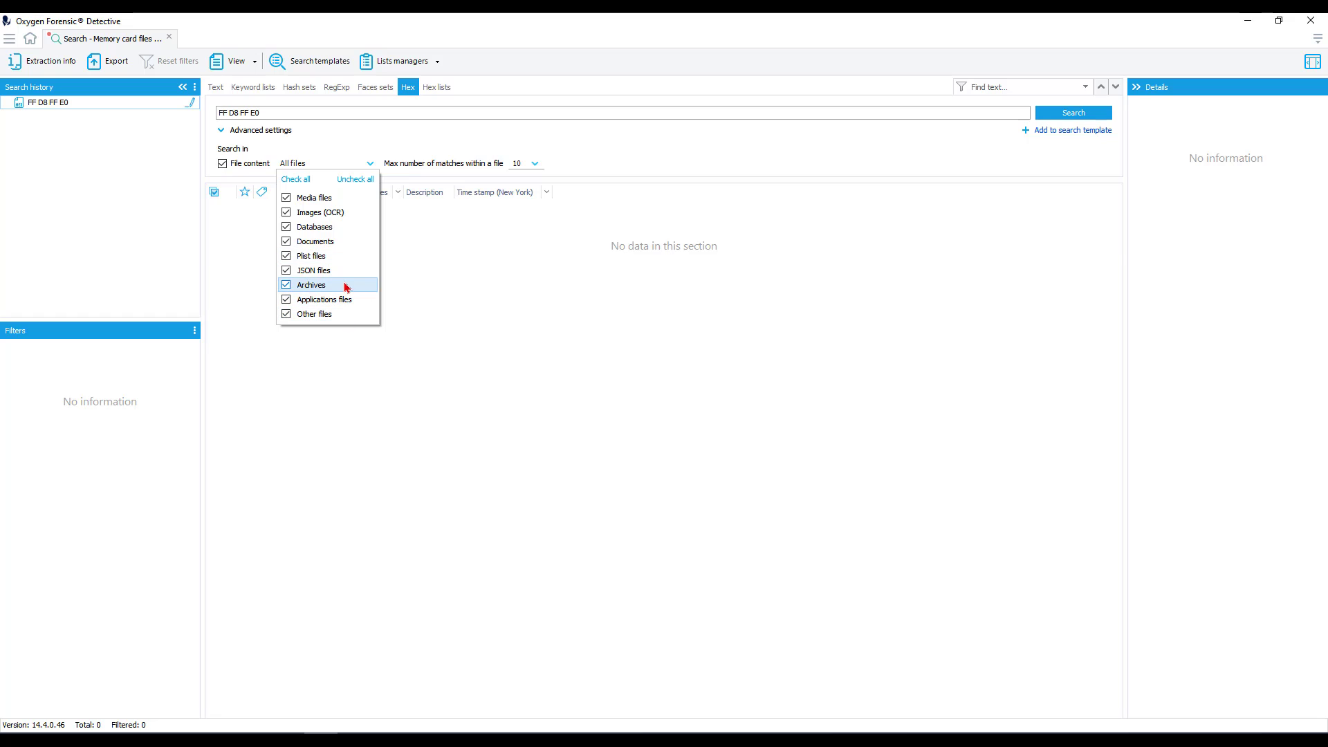
{"action": "mouse_move", "coordinate": [314, 197]}
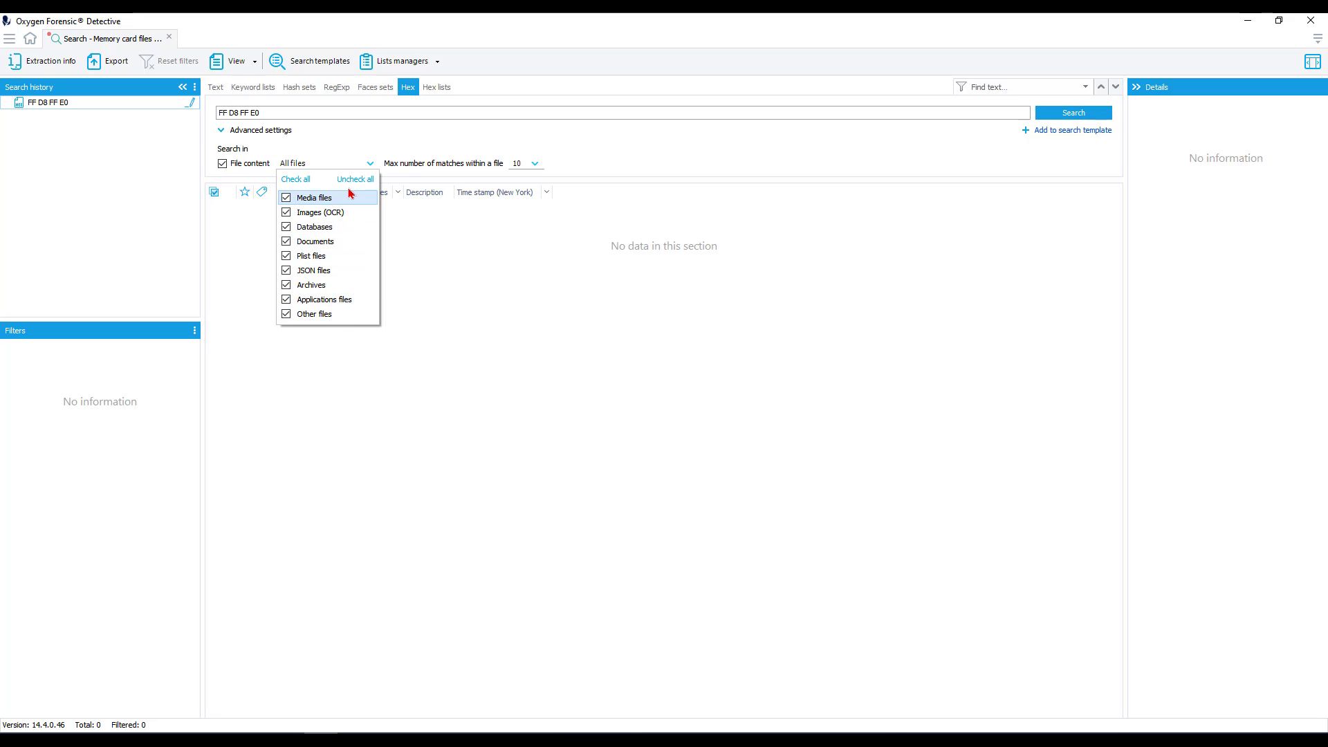
{"action": "left_click", "coordinate": [448, 174]}
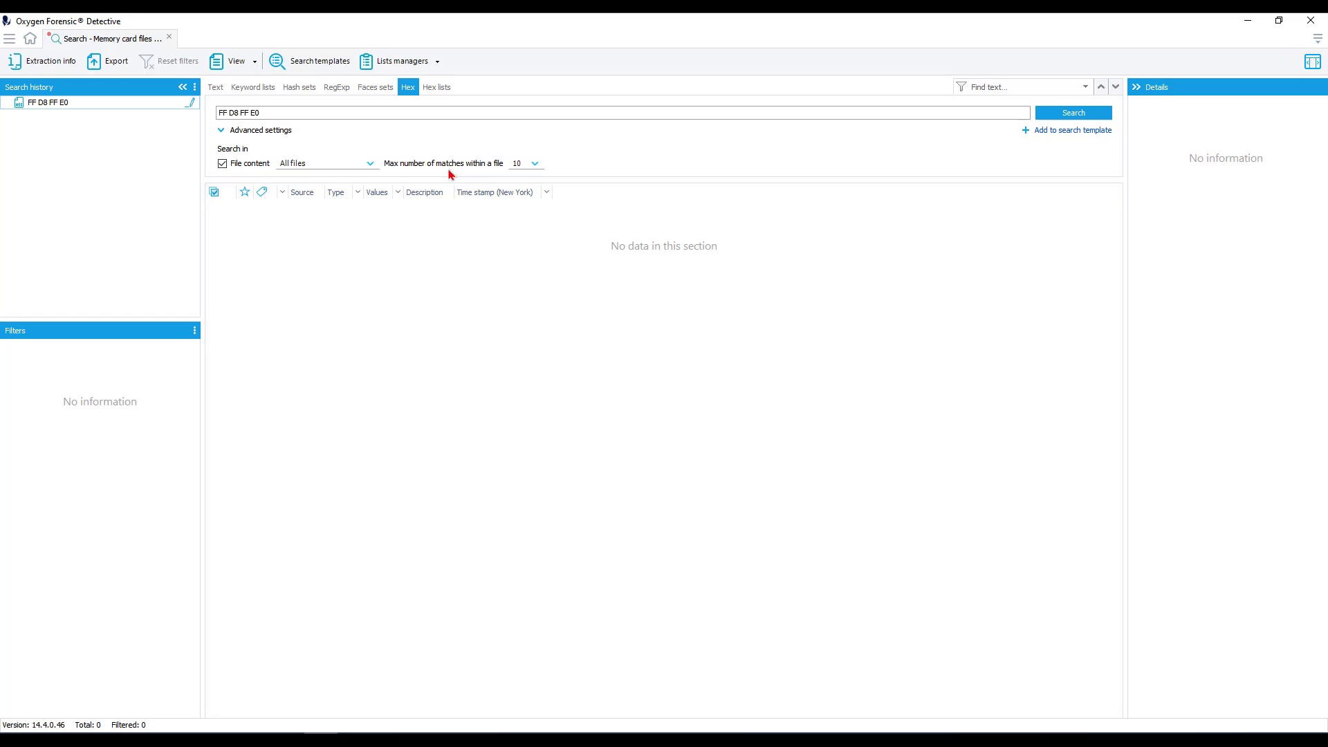
{"action": "left_click", "coordinate": [534, 163]}
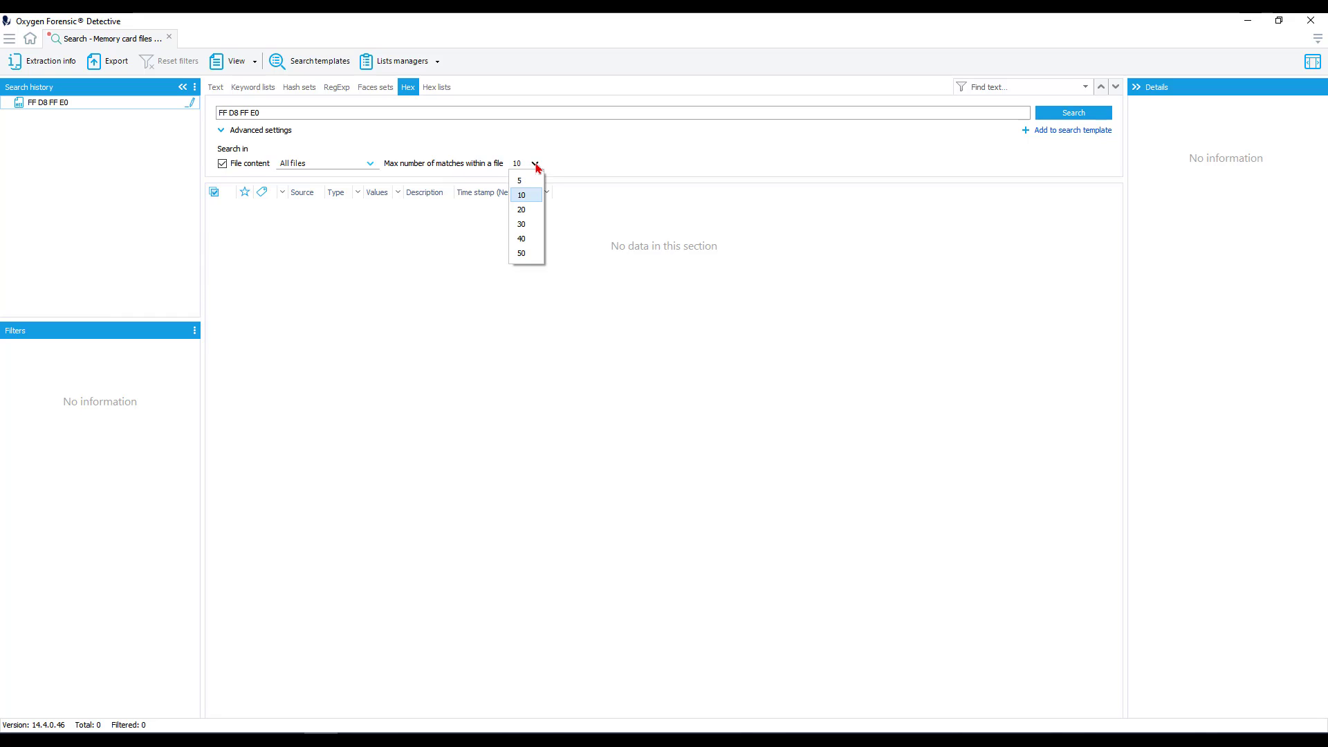
{"action": "left_click", "coordinate": [519, 180]}
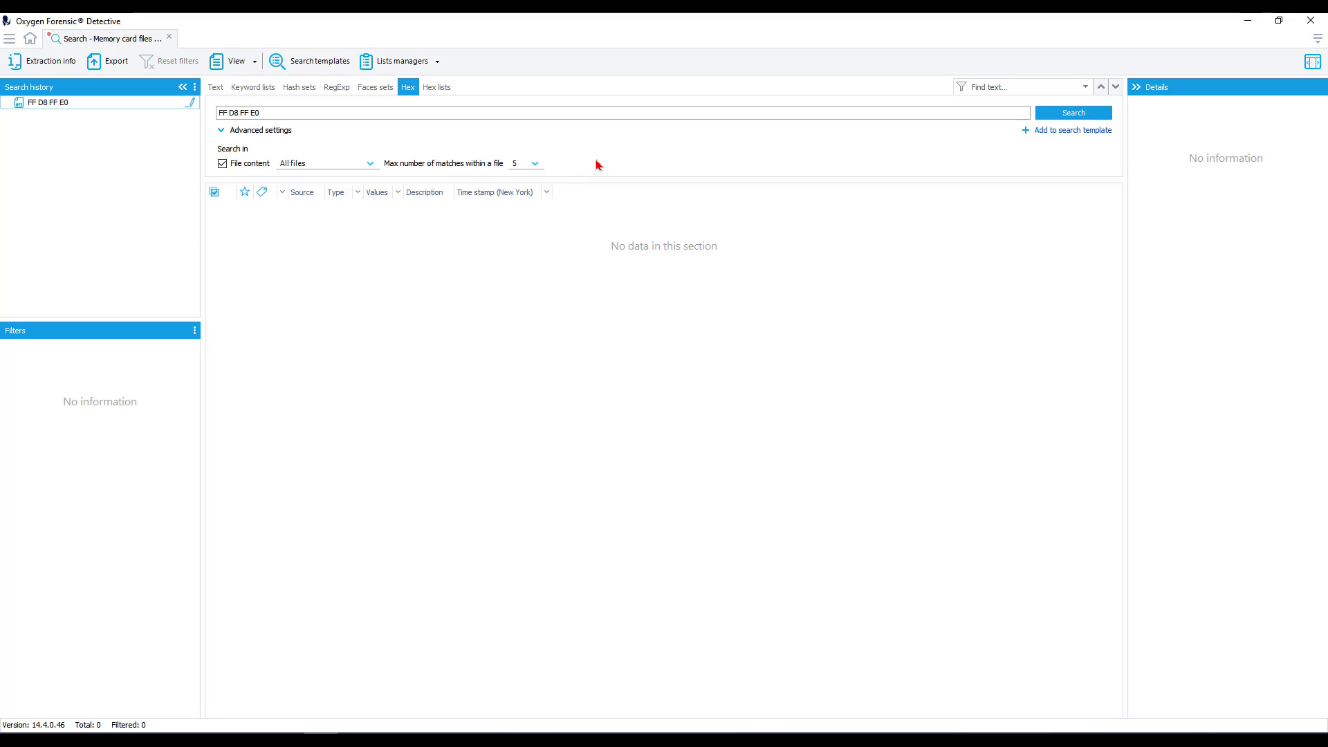
{"action": "mouse_move", "coordinate": [990, 163]}
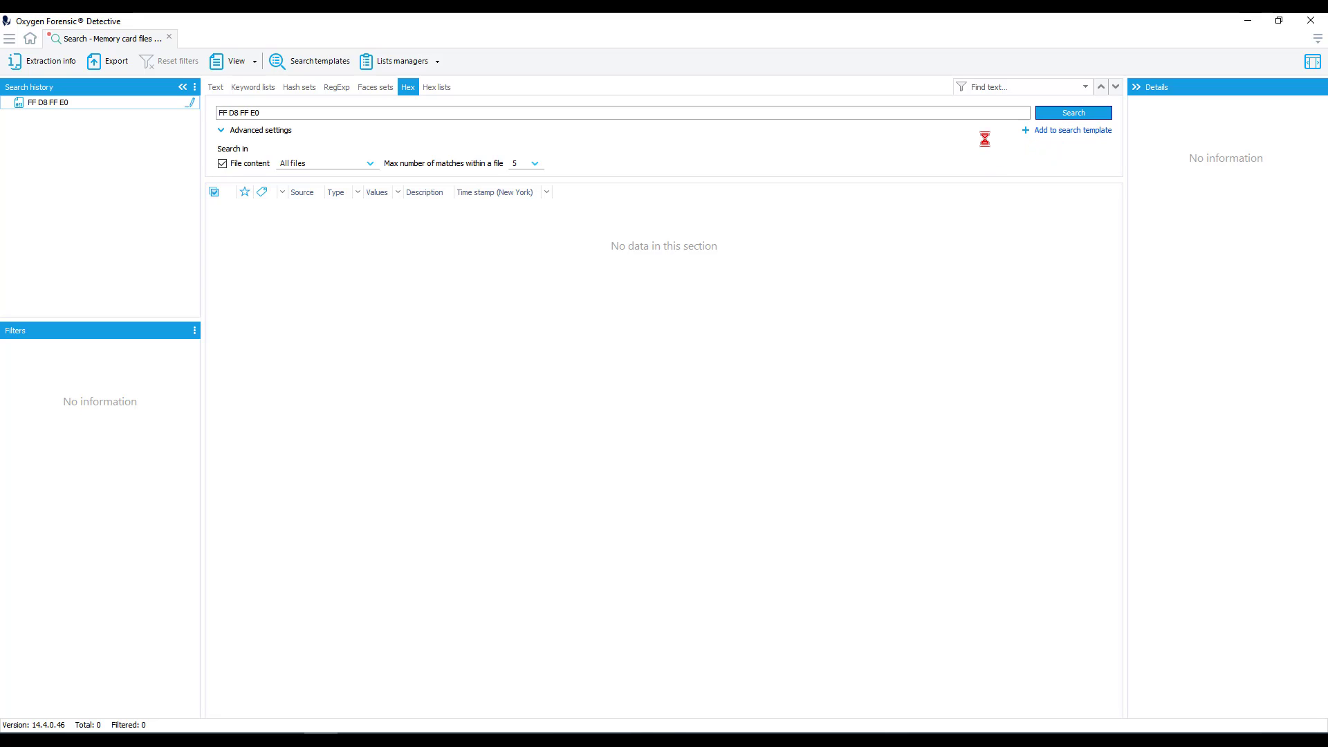
Run the FF D8 FF E0 hex search and wait for its matches to list
{"action": "left_click", "coordinate": [1072, 112]}
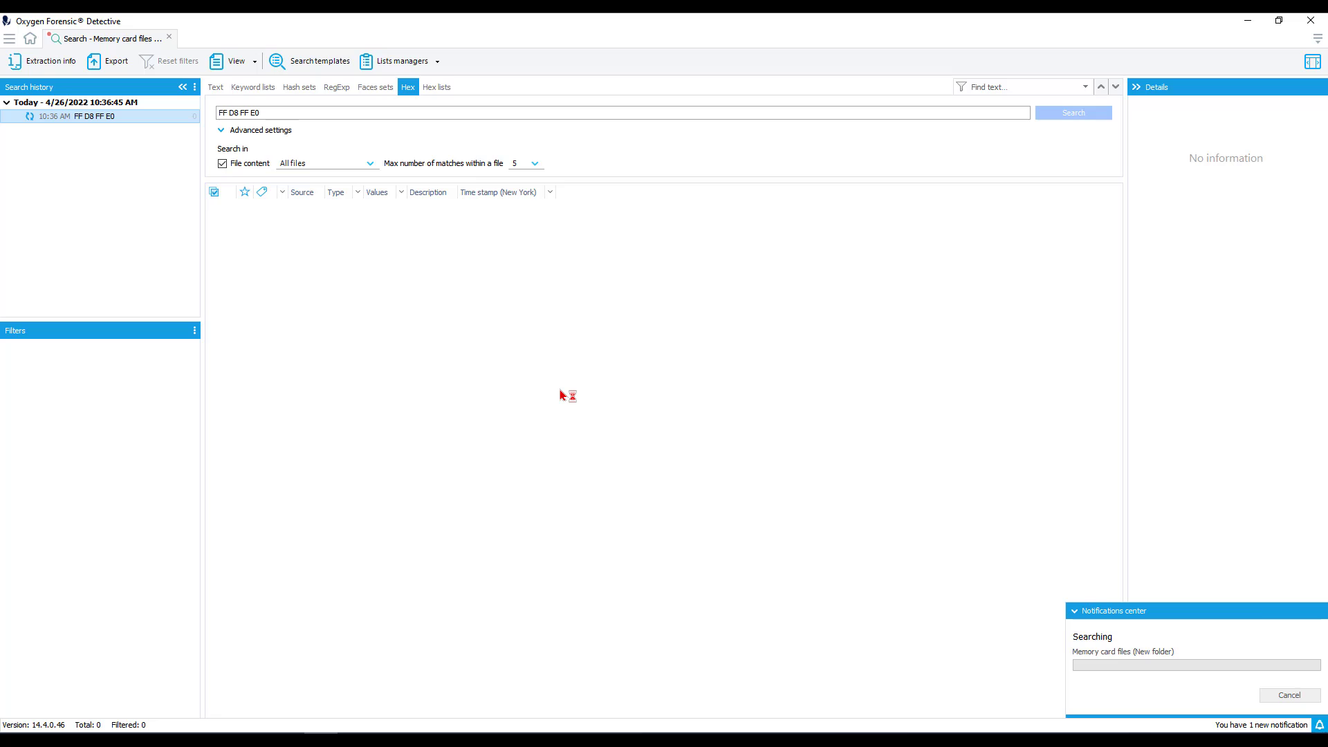
{"action": "mouse_move", "coordinate": [1278, 650]}
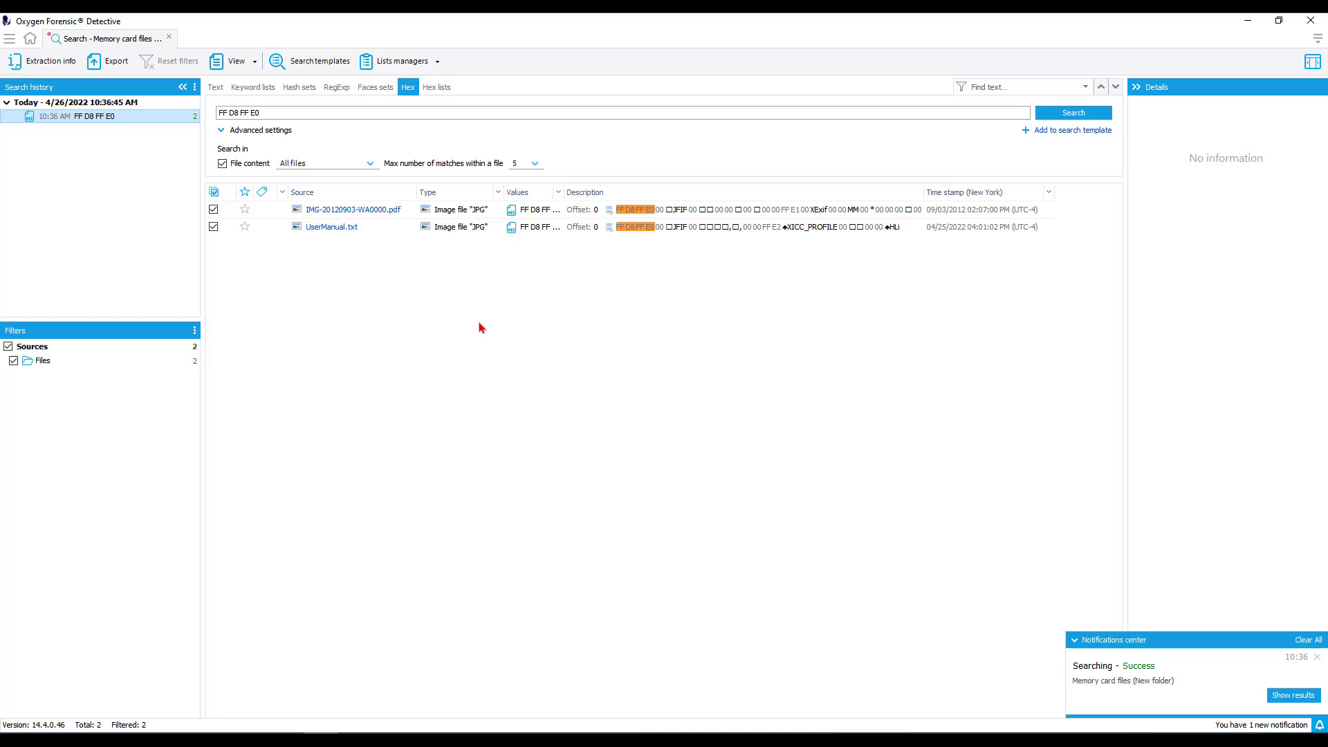
{"action": "mouse_move", "coordinate": [681, 205]}
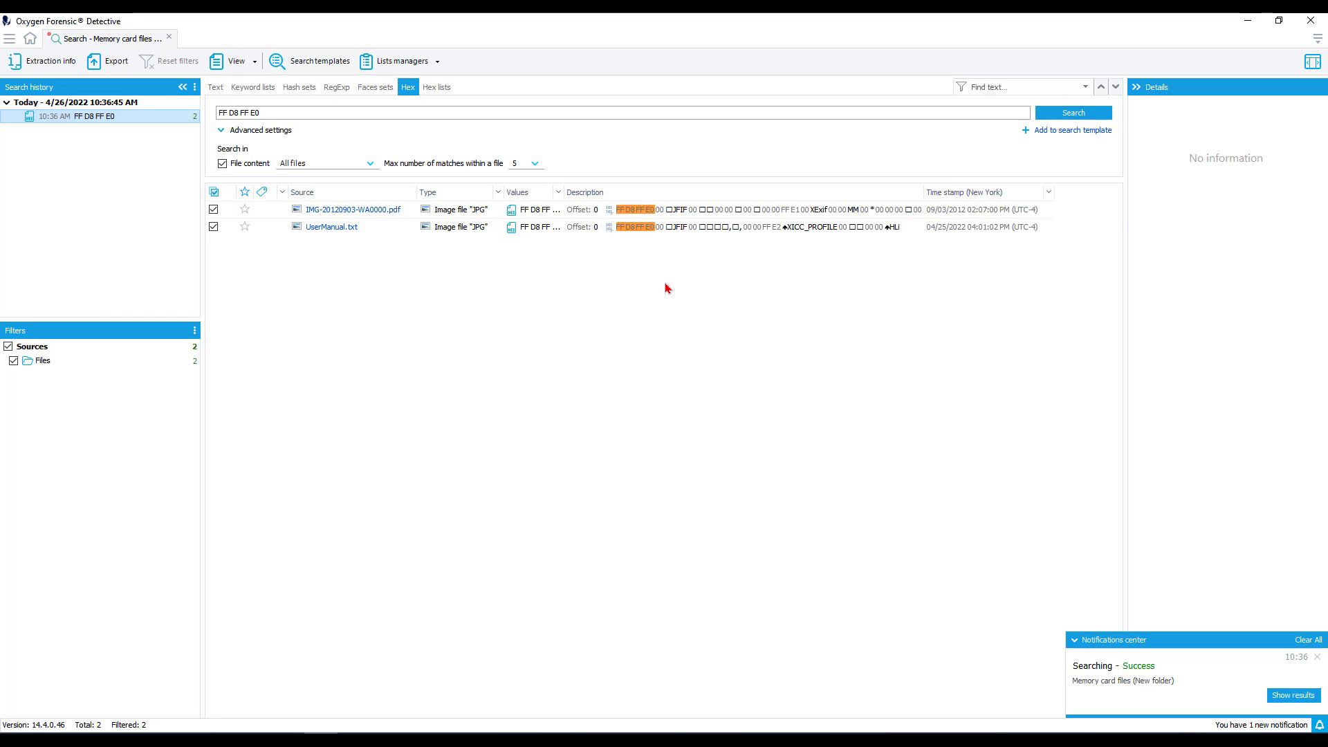
{"action": "mouse_move", "coordinate": [382, 307]}
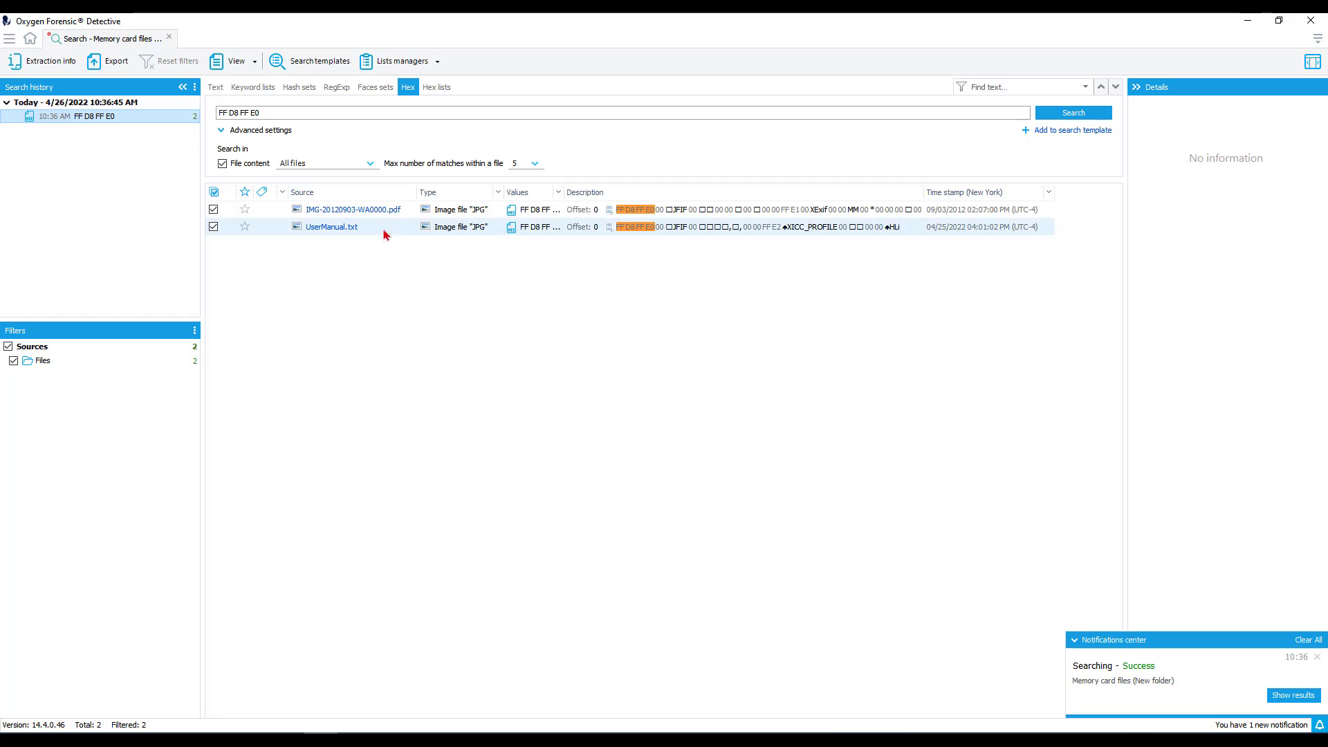
{"action": "mouse_move", "coordinate": [330, 225]}
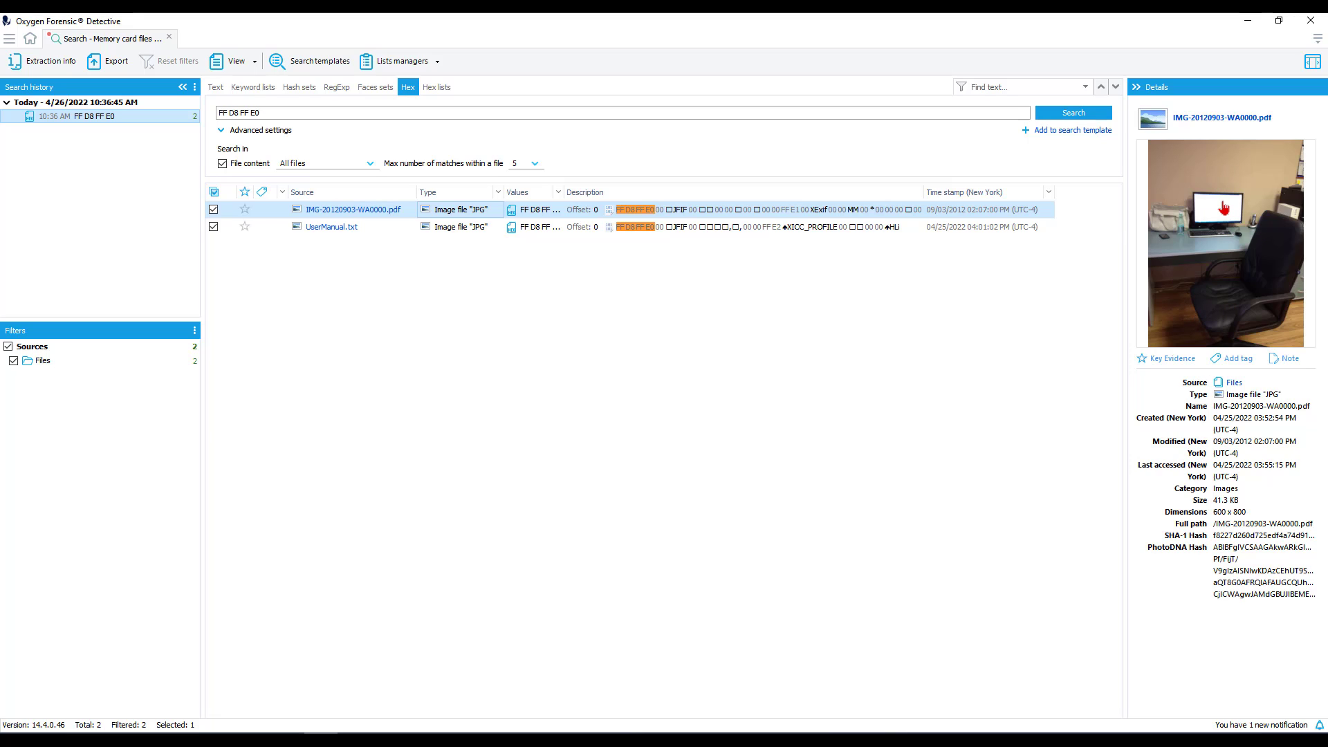
{"action": "mouse_move", "coordinate": [1270, 455]}
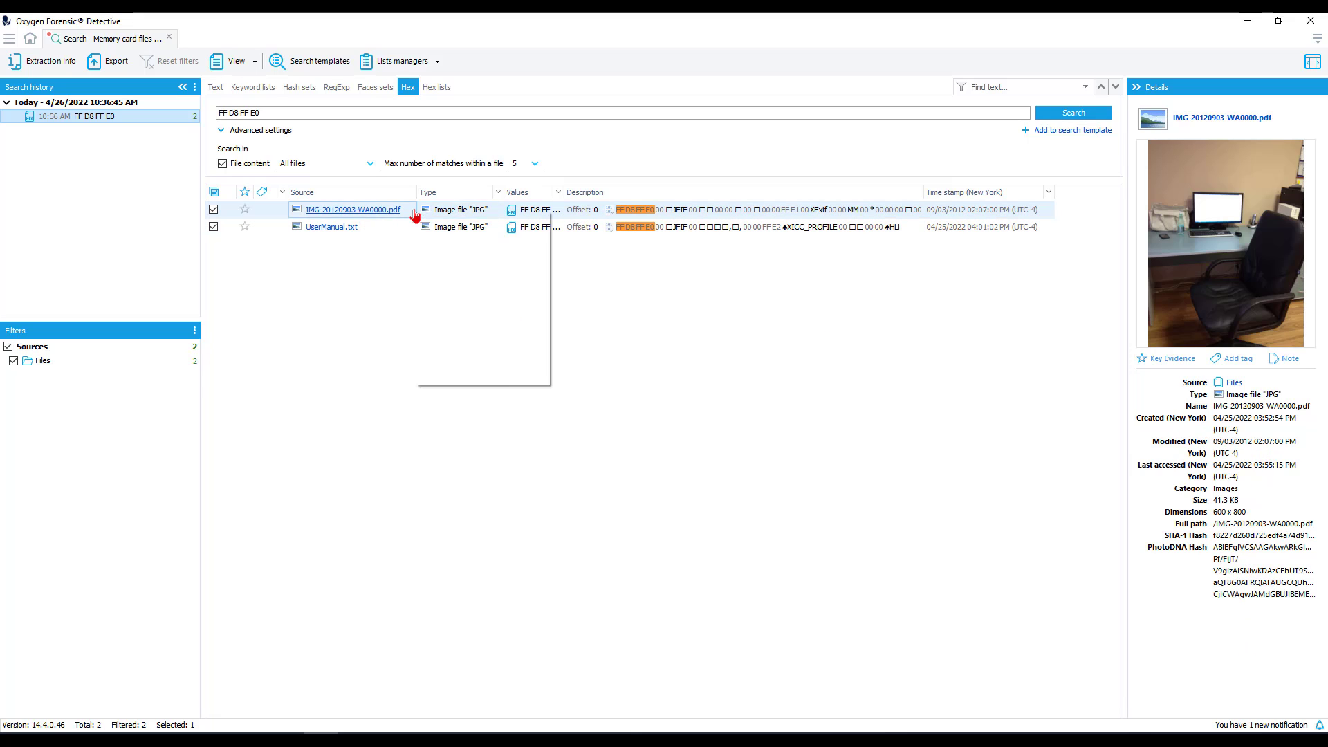
View IMG-20120903-WA0000.pdf's raw bytes and select the JFIF marker 4A 46 49 46
{"action": "double_click", "coordinate": [352, 209]}
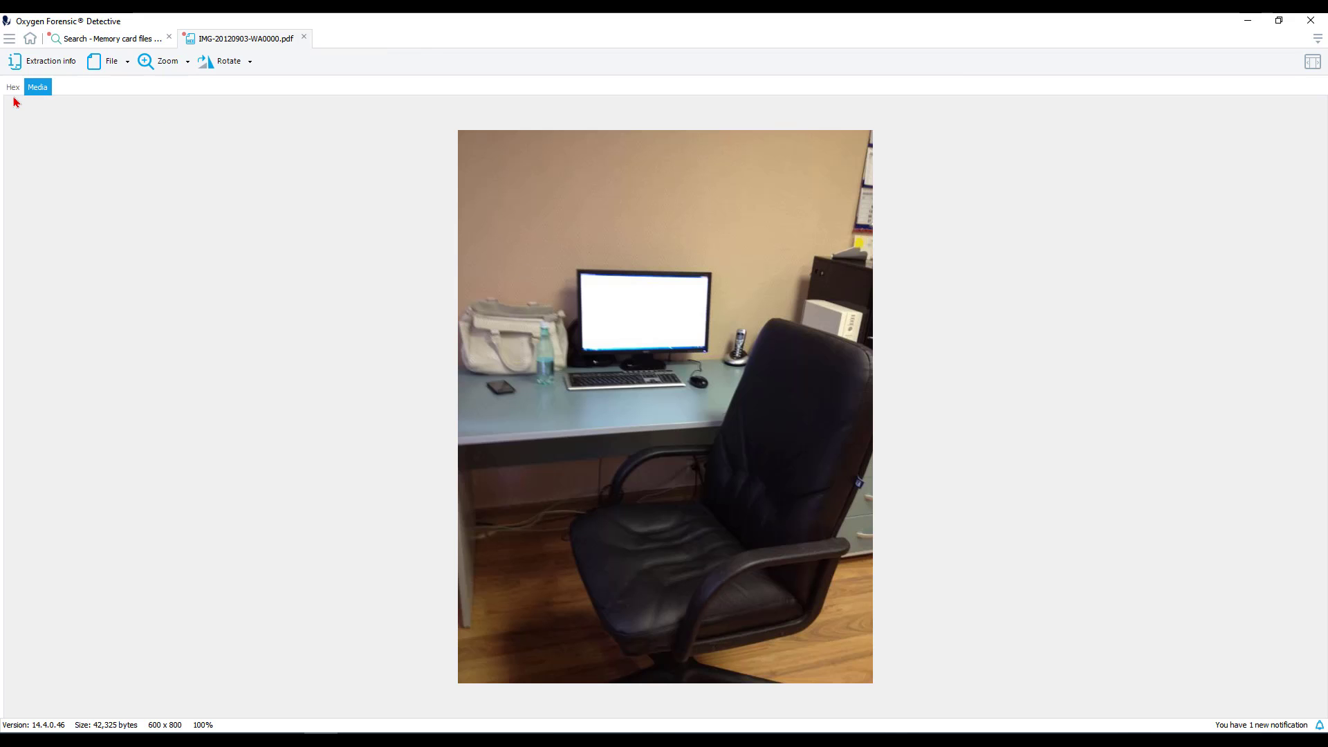
{"action": "left_click", "coordinate": [13, 86]}
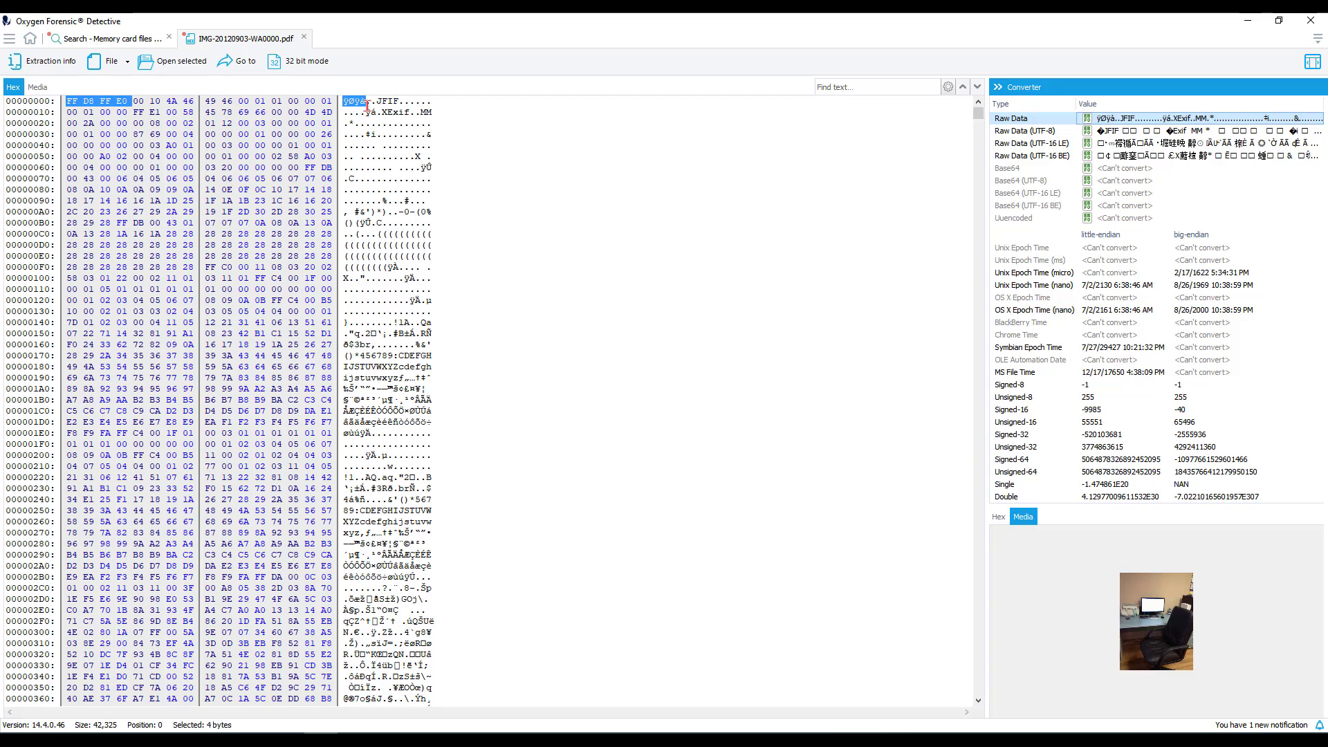
{"action": "left_click", "coordinate": [997, 516]}
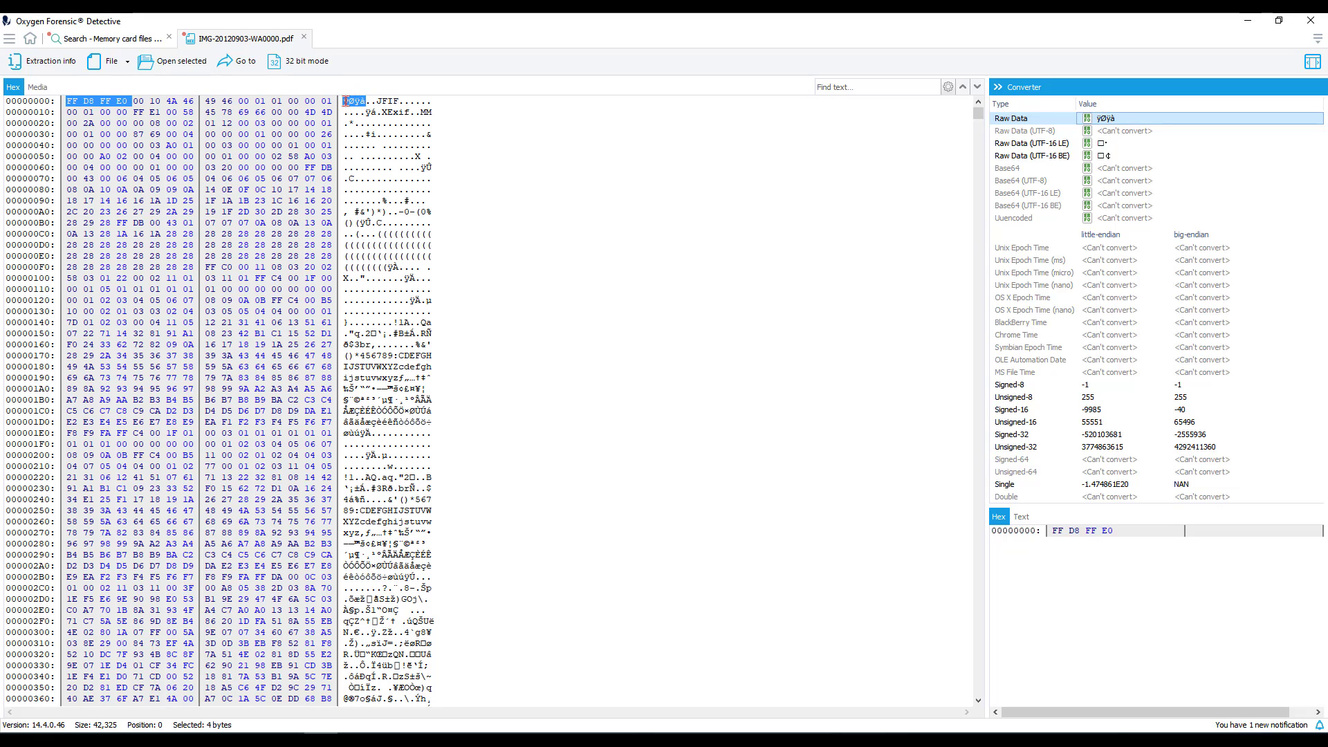
{"action": "left_click", "coordinate": [174, 101]}
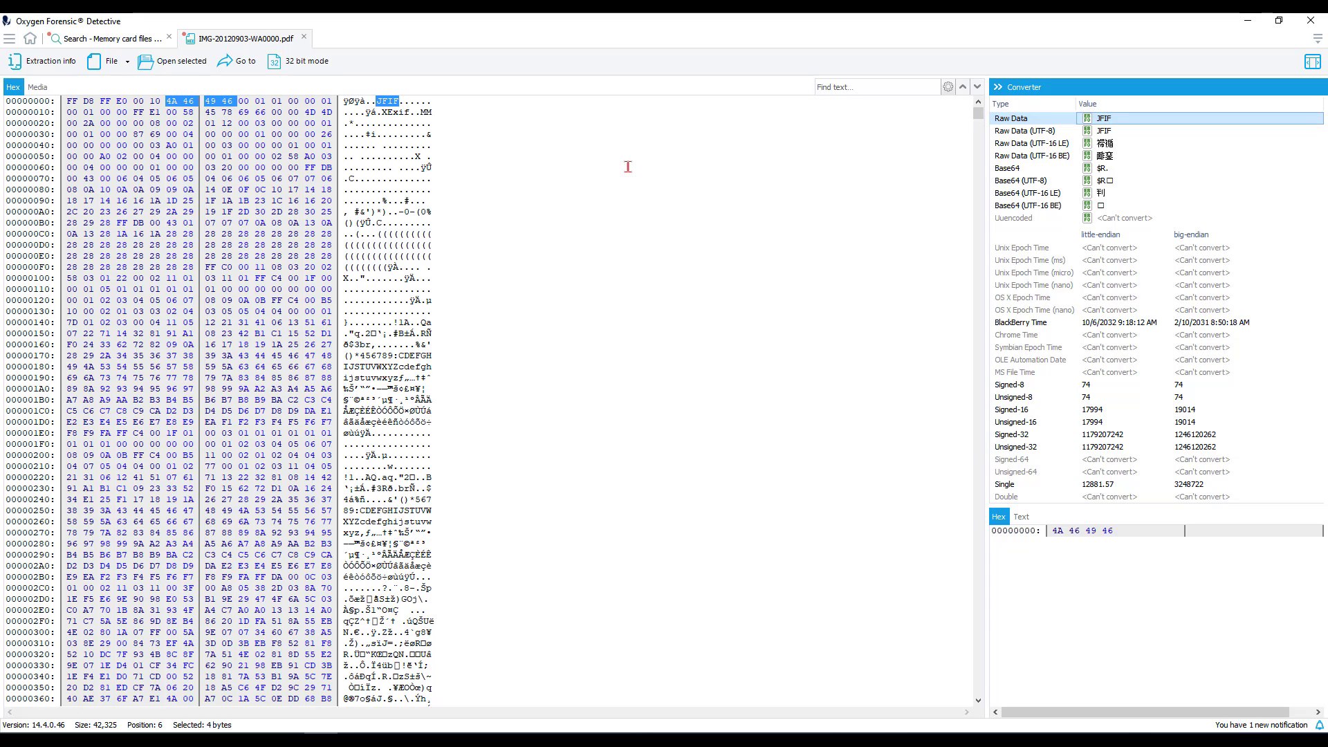
{"action": "mouse_move", "coordinate": [143, 18]}
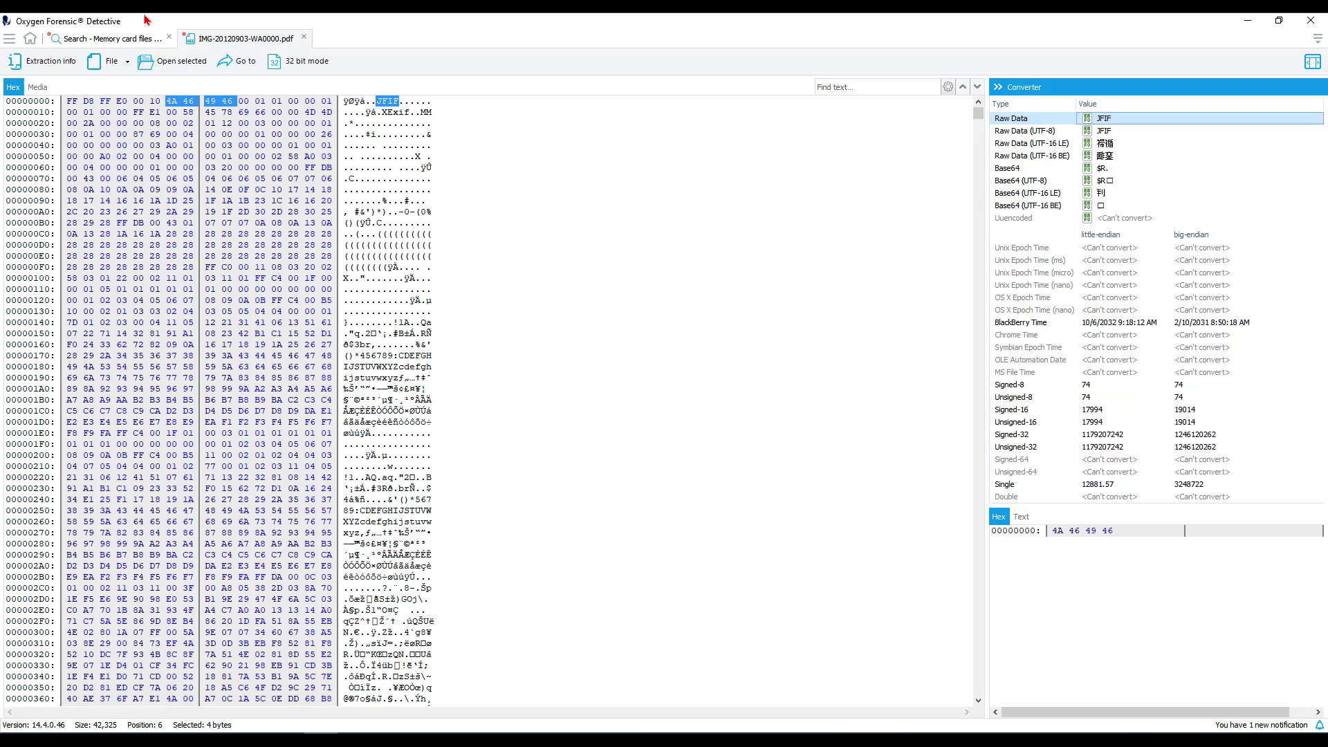
Return to the search results and switch to hex-list search mode
{"action": "left_click", "coordinate": [111, 39]}
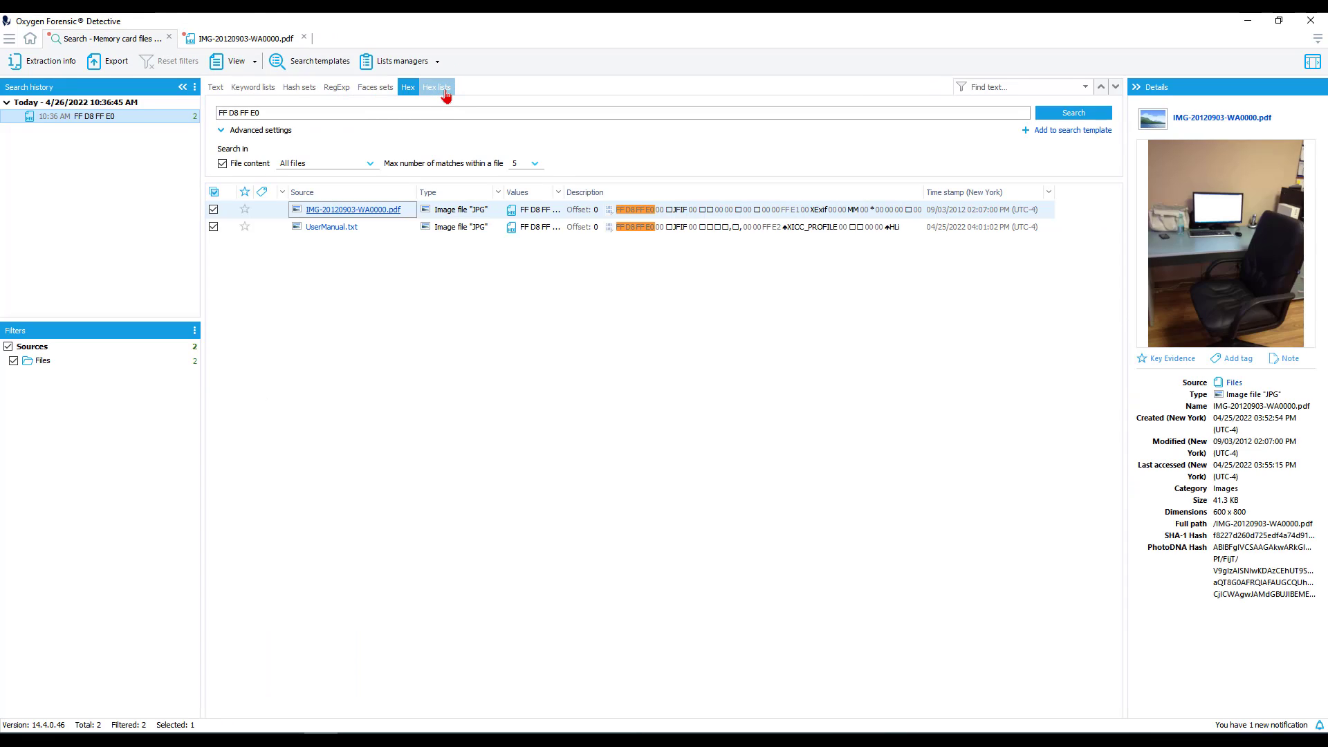
{"action": "left_click", "coordinate": [437, 85]}
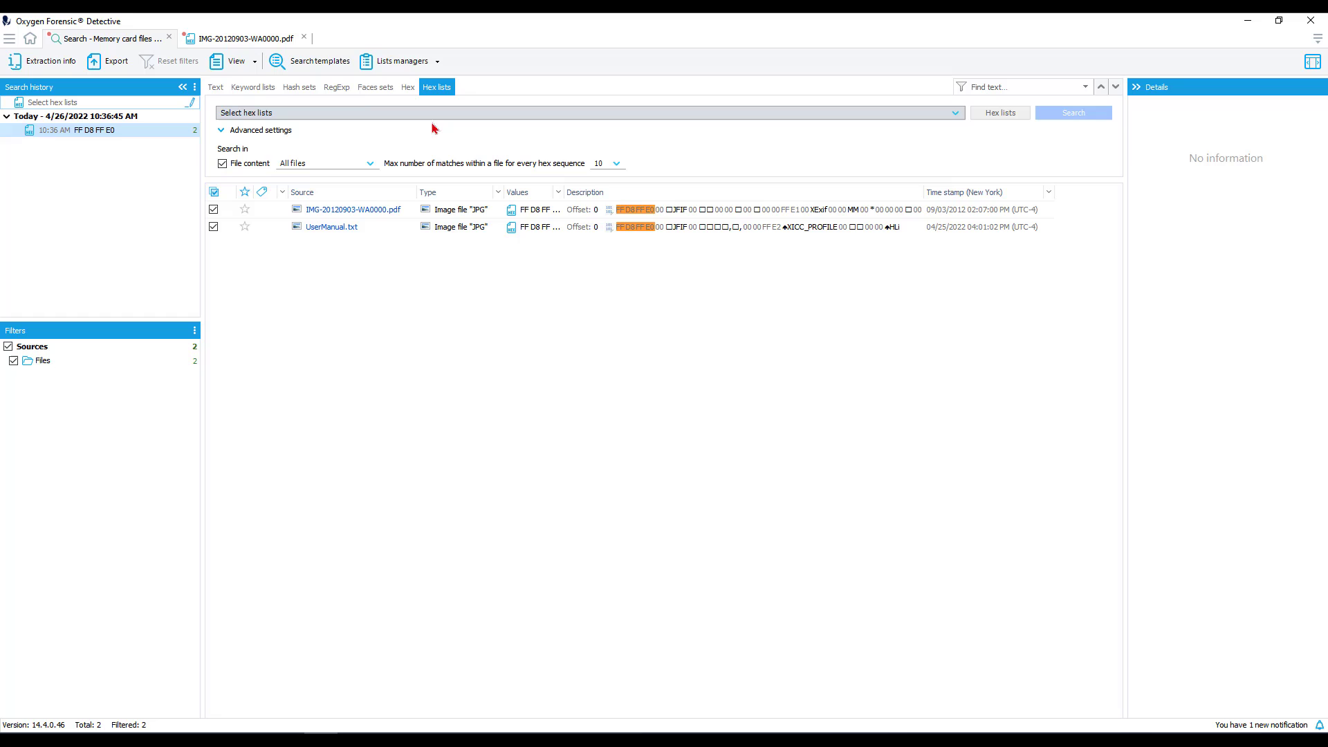
Review the available hex lists (Archives, Audio, Images, Video, Documents) without choosing one
{"action": "left_click", "coordinate": [952, 112]}
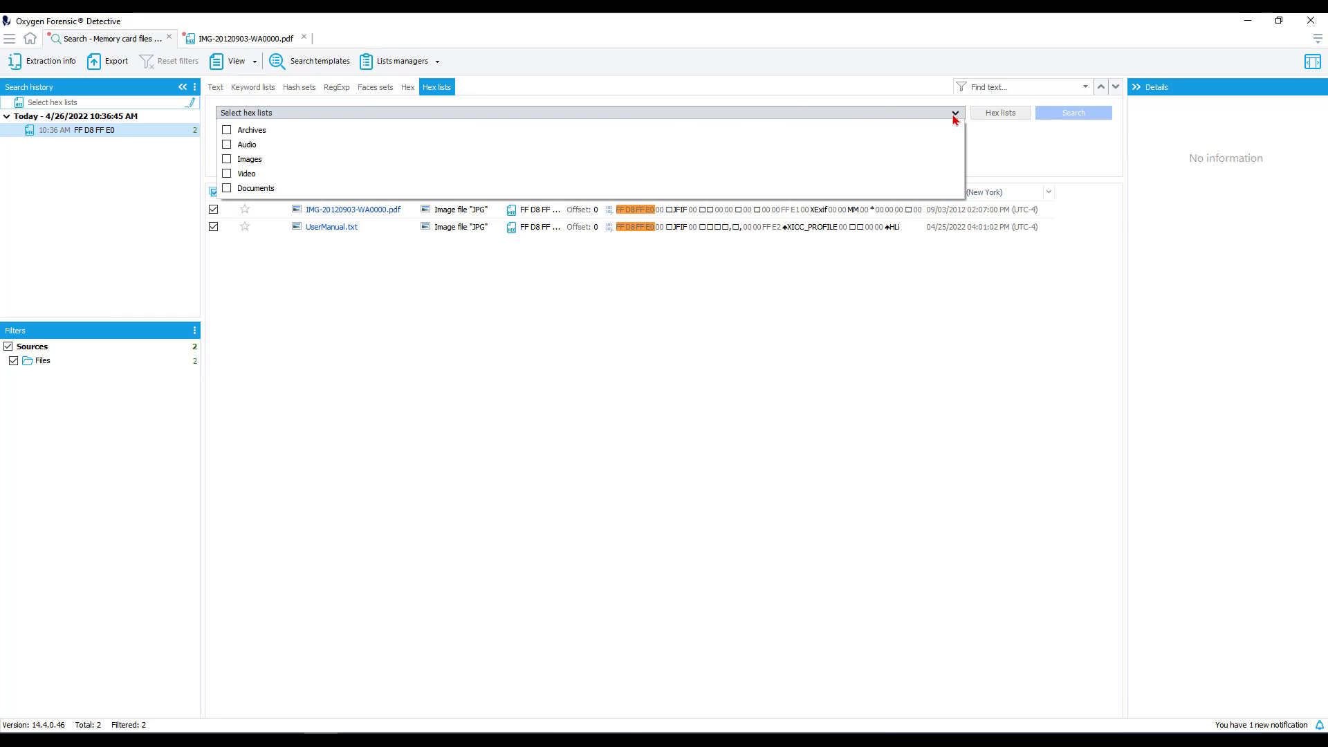
{"action": "mouse_move", "coordinate": [265, 156]}
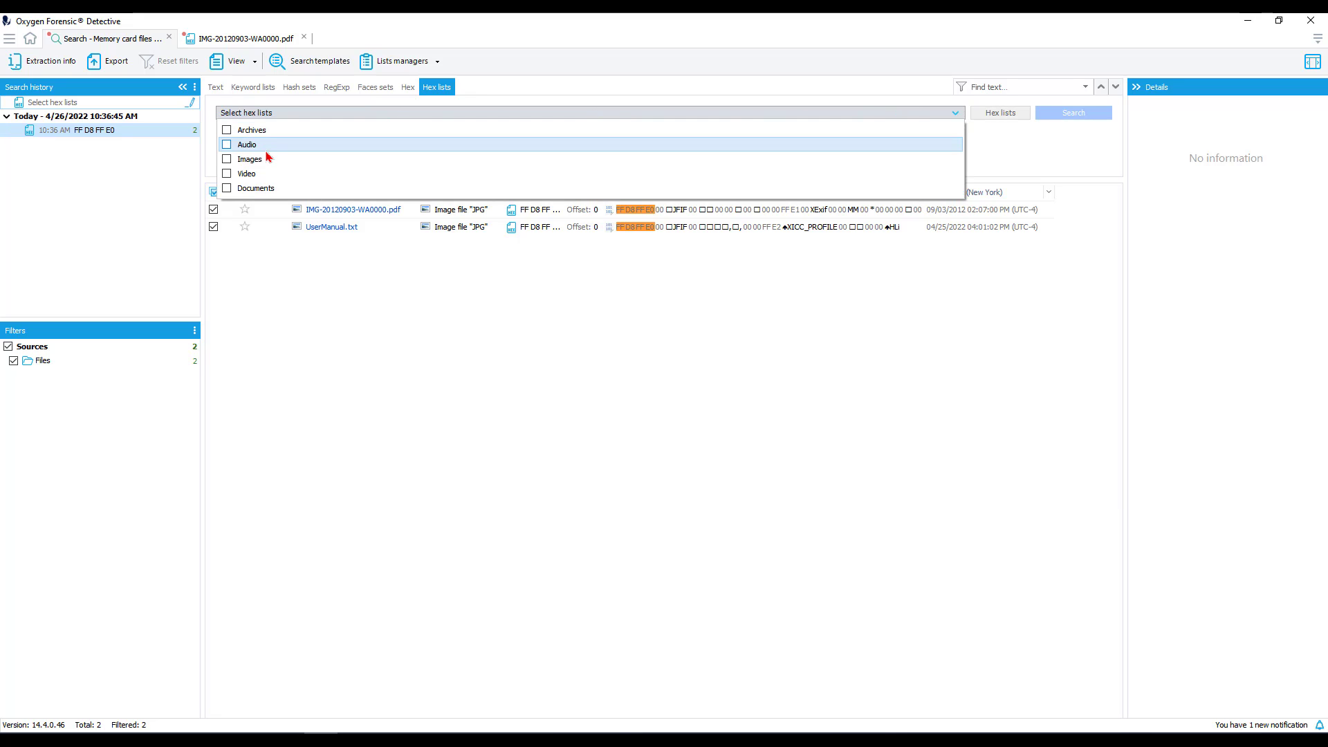
{"action": "mouse_move", "coordinate": [256, 186]}
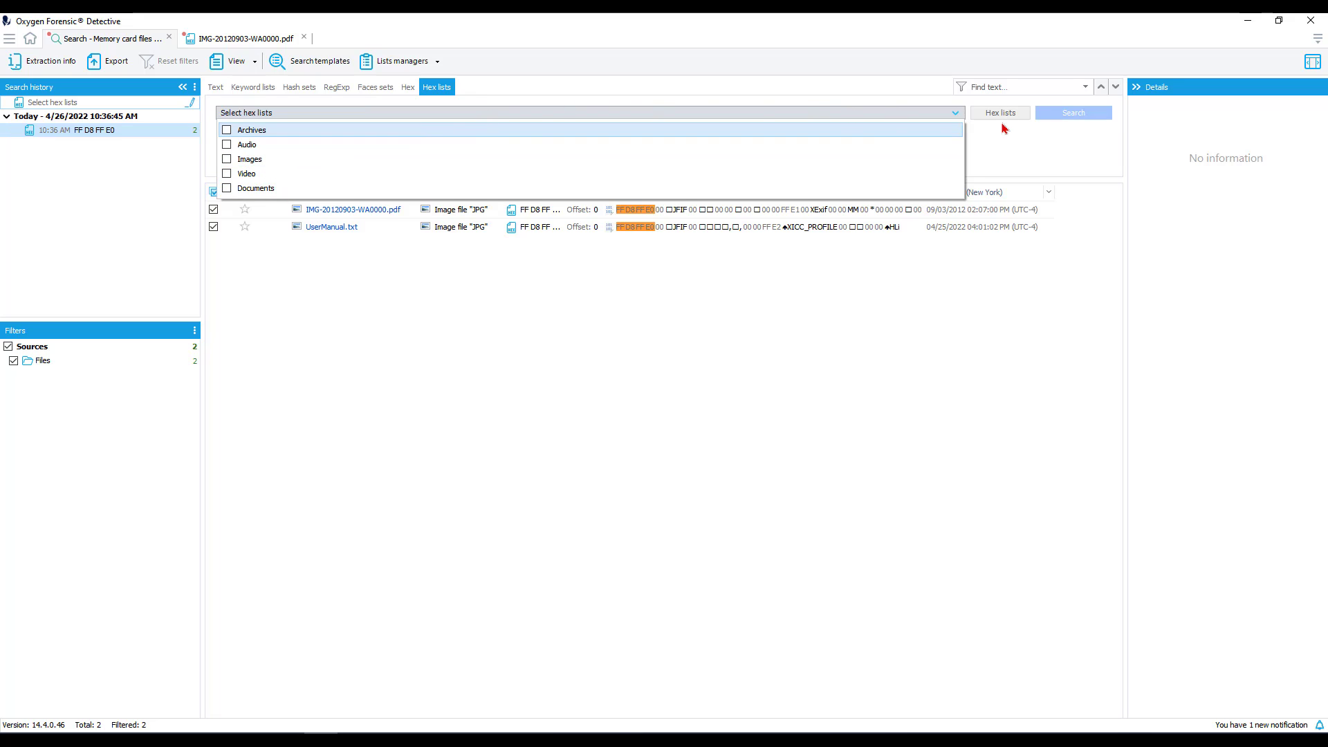
{"action": "mouse_move", "coordinate": [255, 187]}
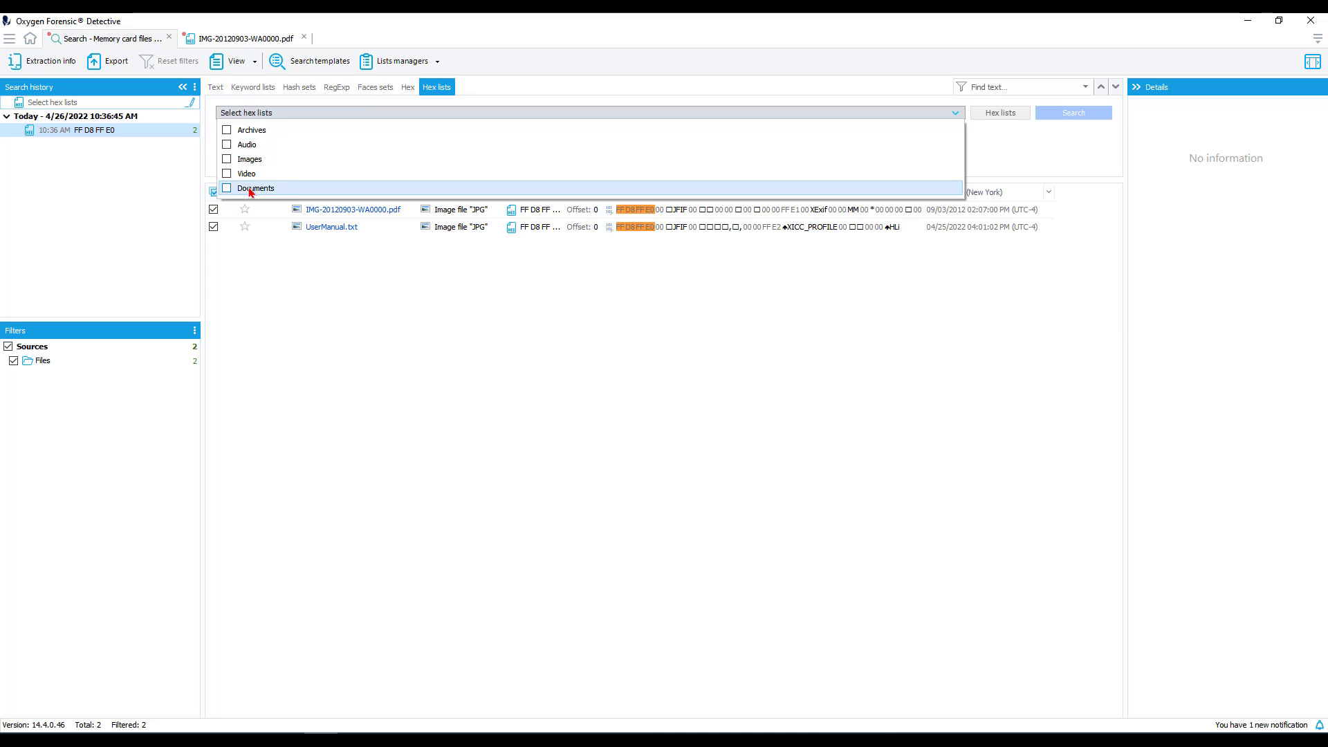
{"action": "left_click", "coordinate": [1000, 112]}
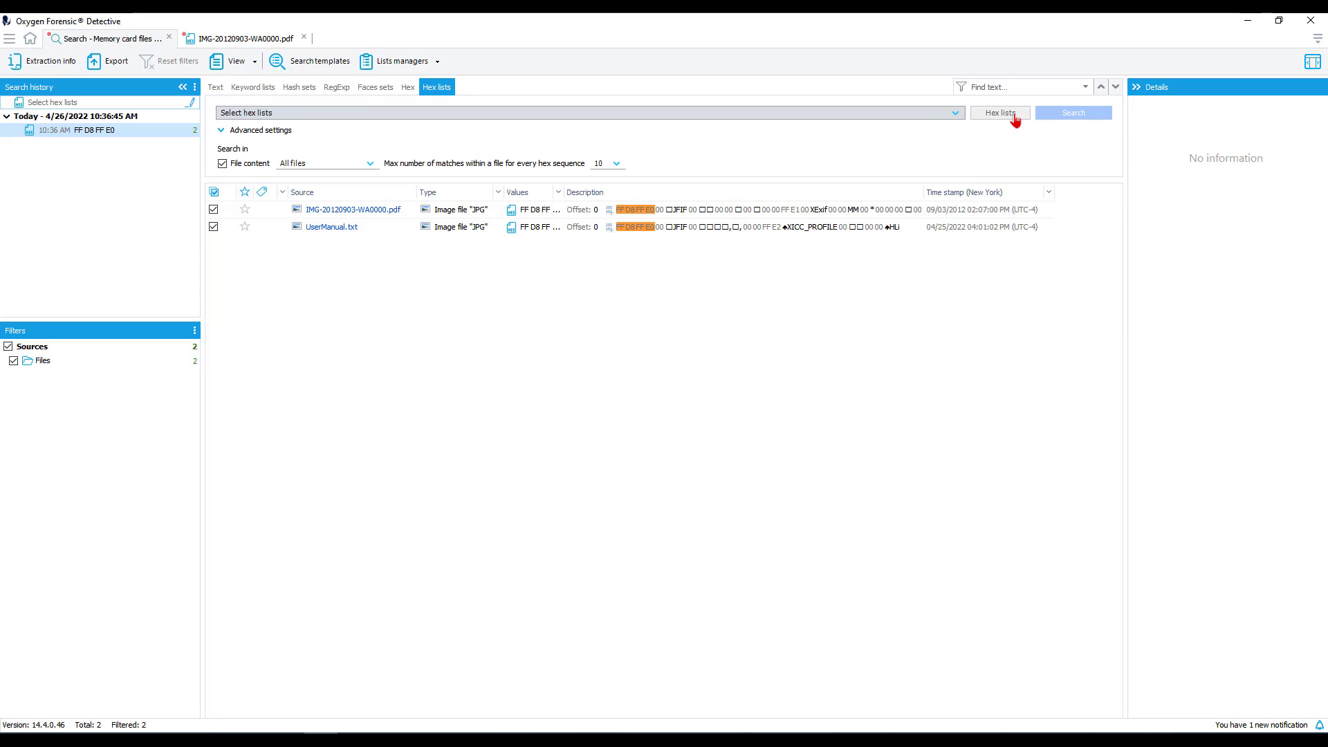
In the hex list manager, browse the Video and Images lists, picking out JPG signature FF D8 FF C0
{"action": "left_click", "coordinate": [998, 112]}
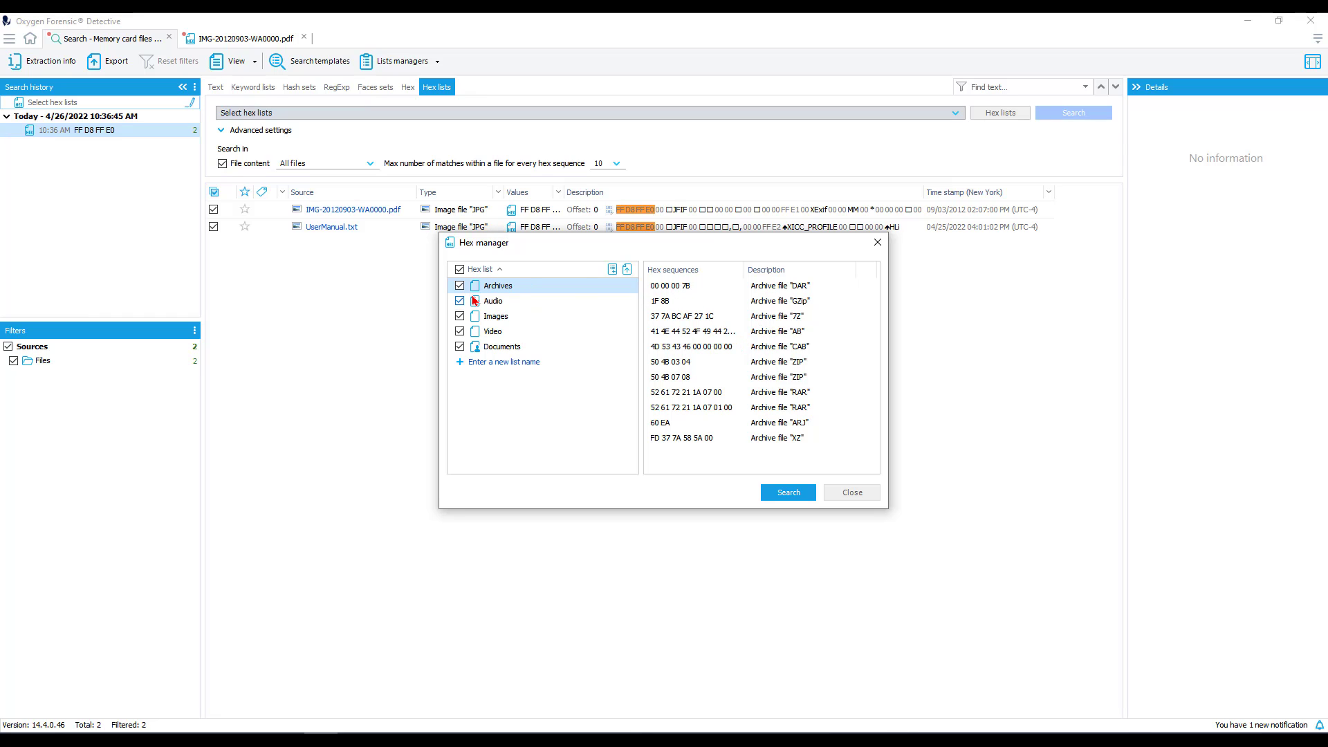
{"action": "left_click", "coordinate": [491, 330]}
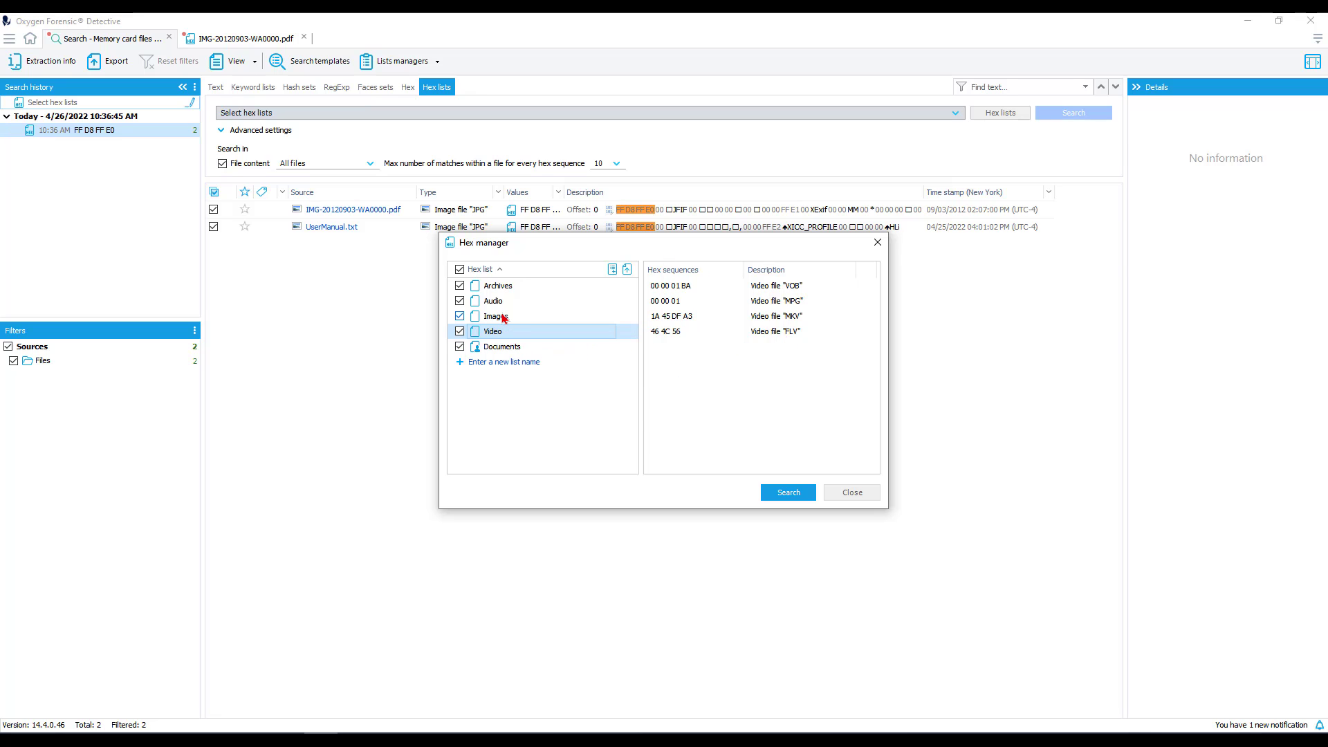
{"action": "left_click", "coordinate": [494, 315]}
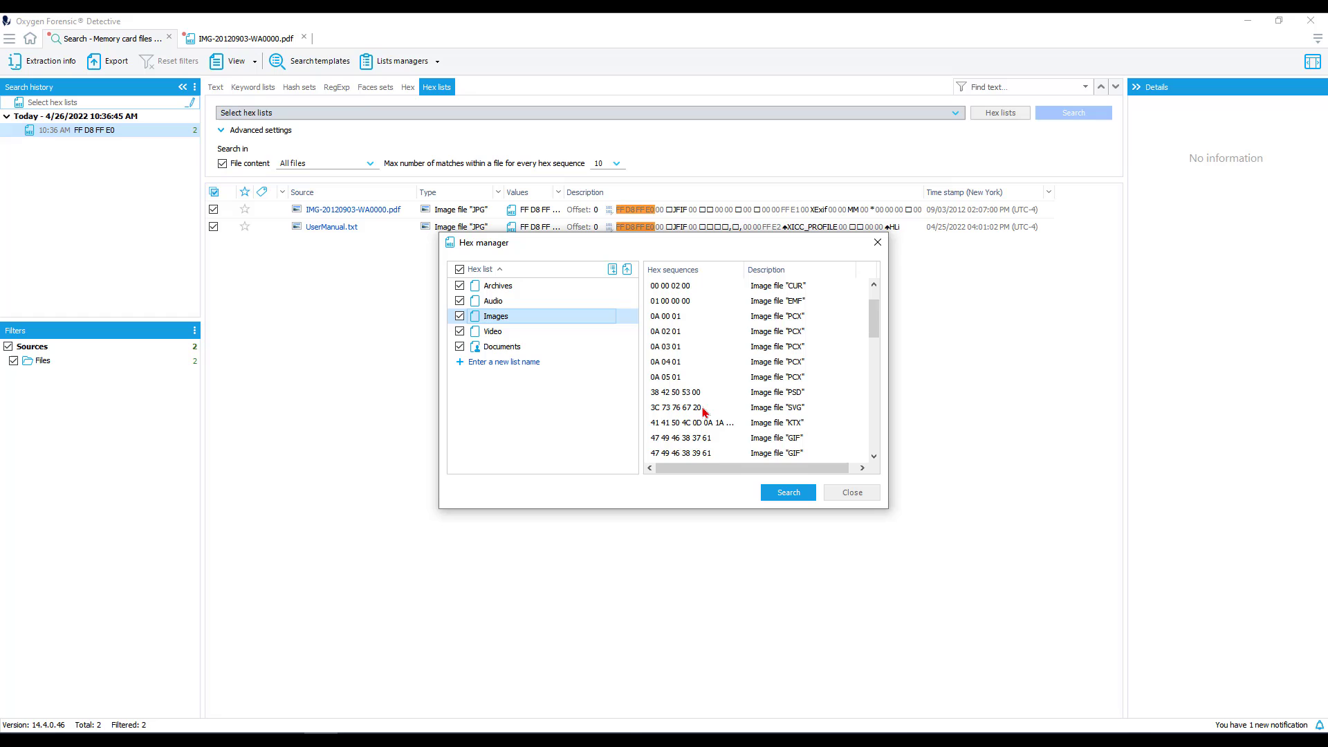
{"action": "scroll", "scroll_direction": "down", "scroll_amount": 3}
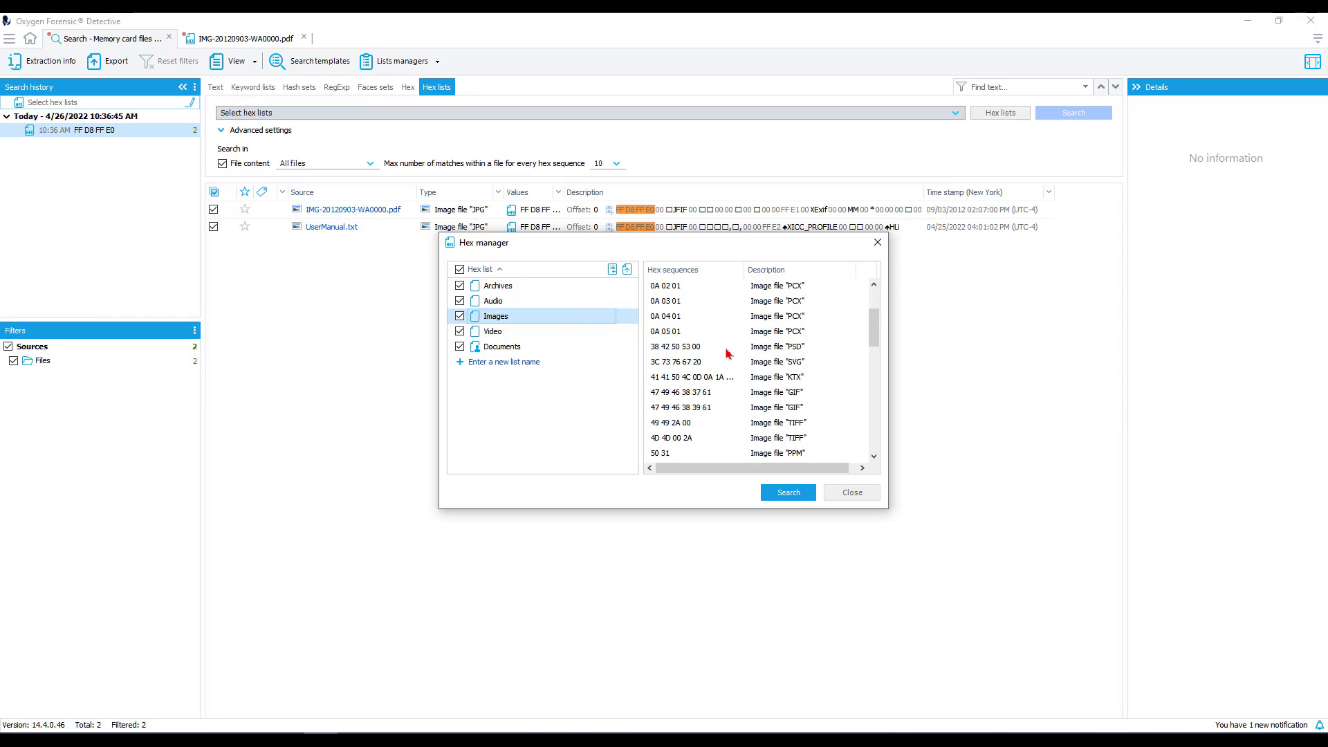
{"action": "scroll", "scroll_direction": "down", "scroll_amount": 3}
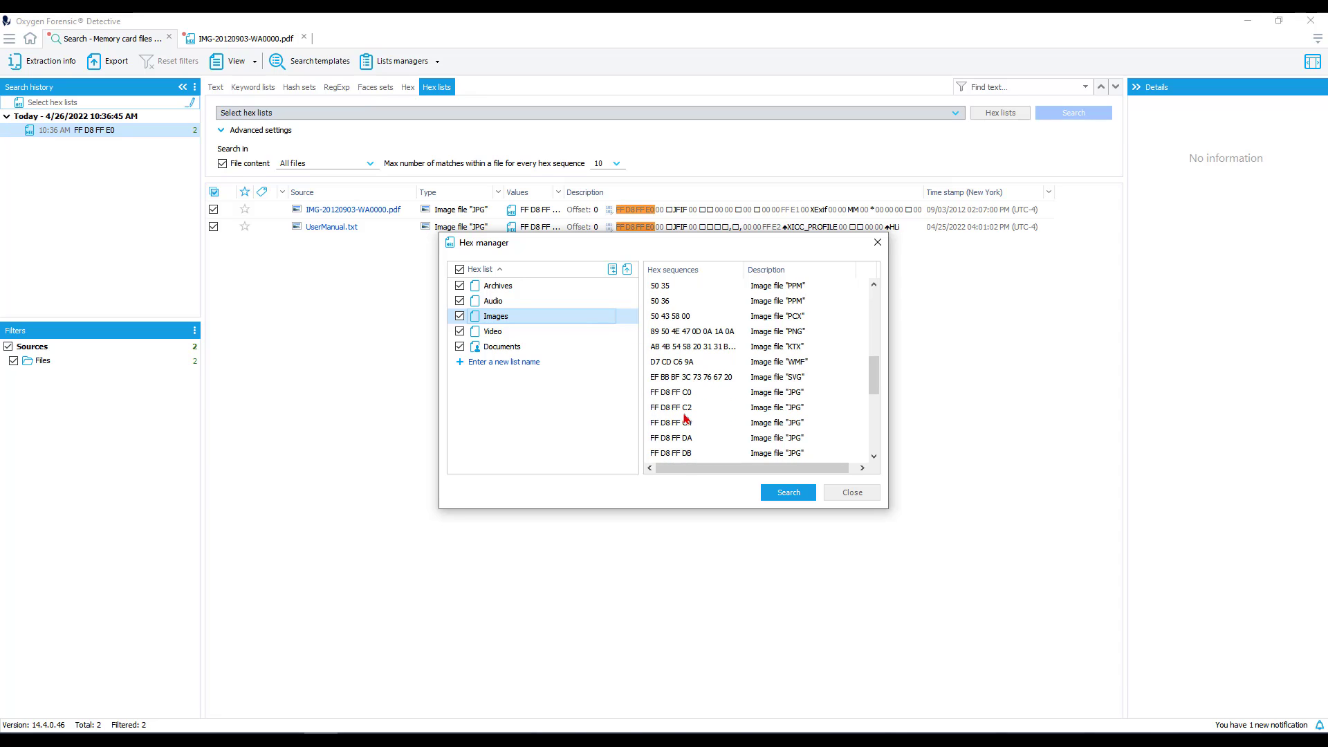
{"action": "left_click", "coordinate": [692, 391]}
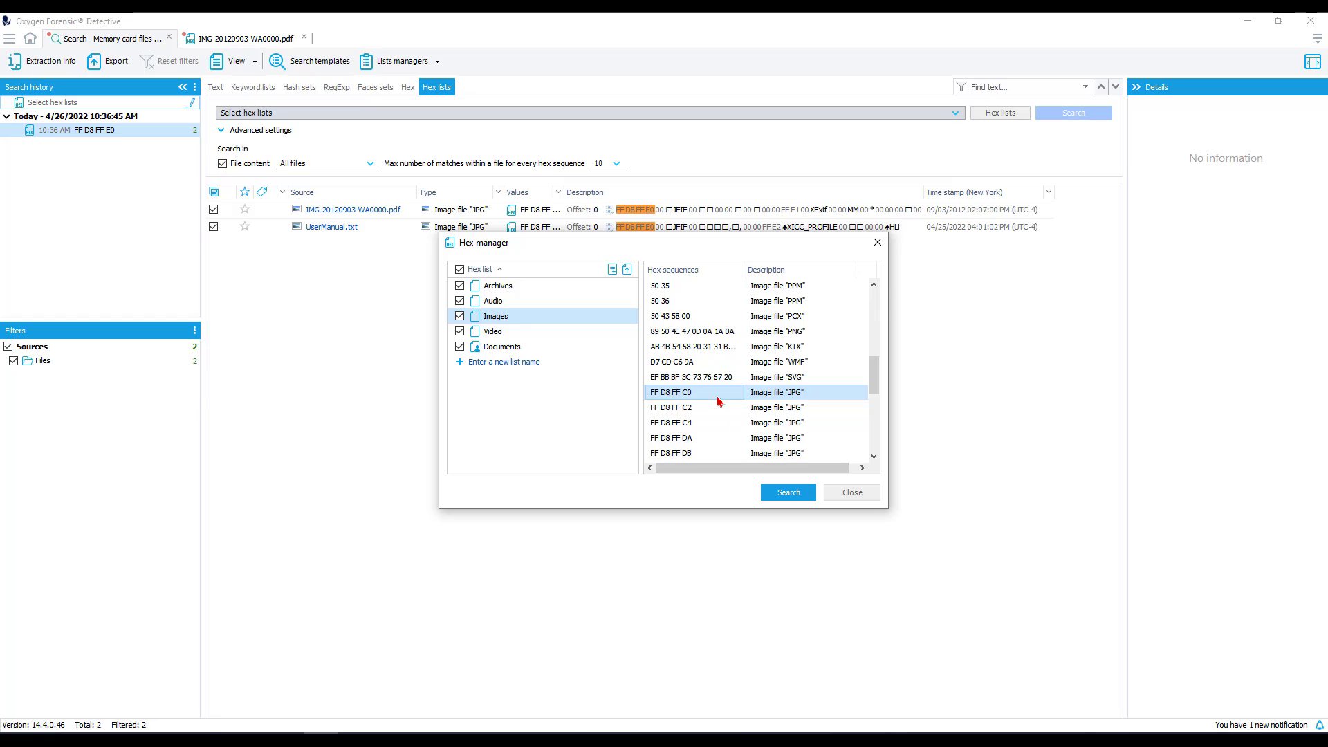
{"action": "scroll", "scroll_direction": "down", "scroll_amount": 3}
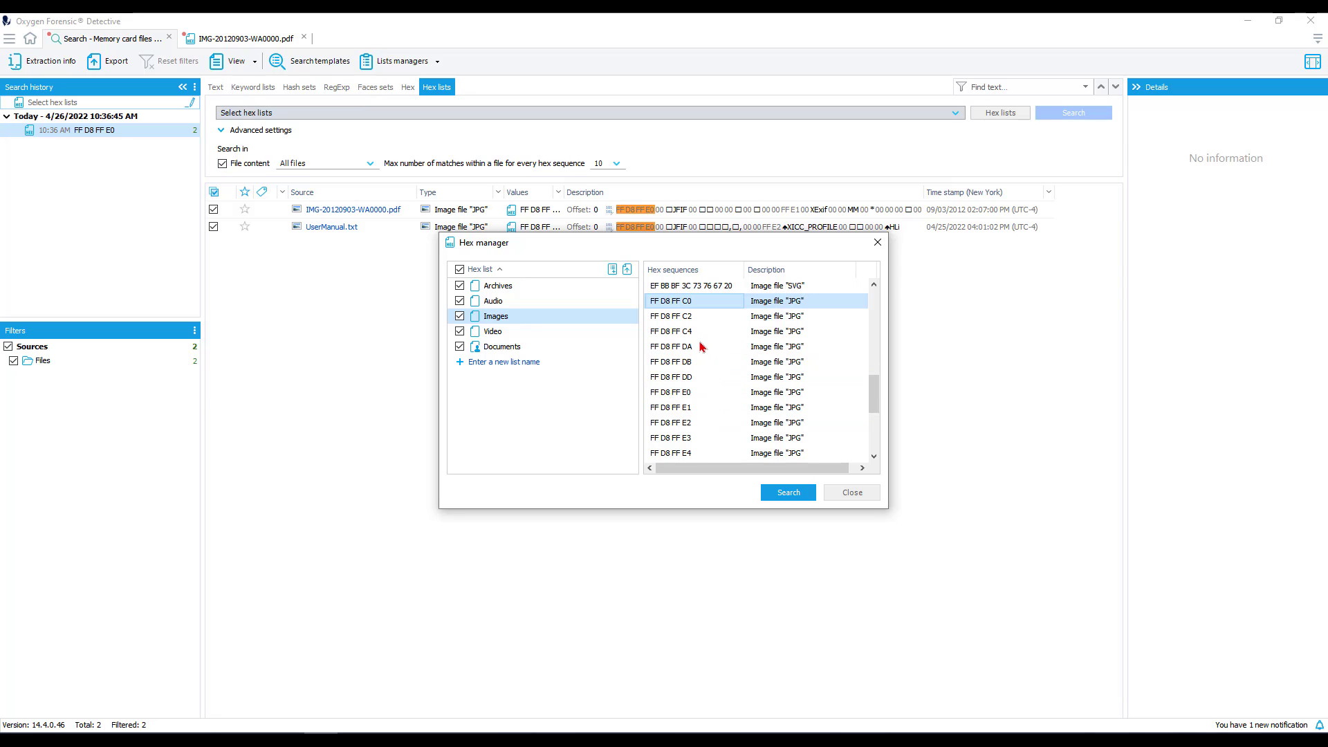
{"action": "scroll", "scroll_direction": "down", "scroll_amount": 3}
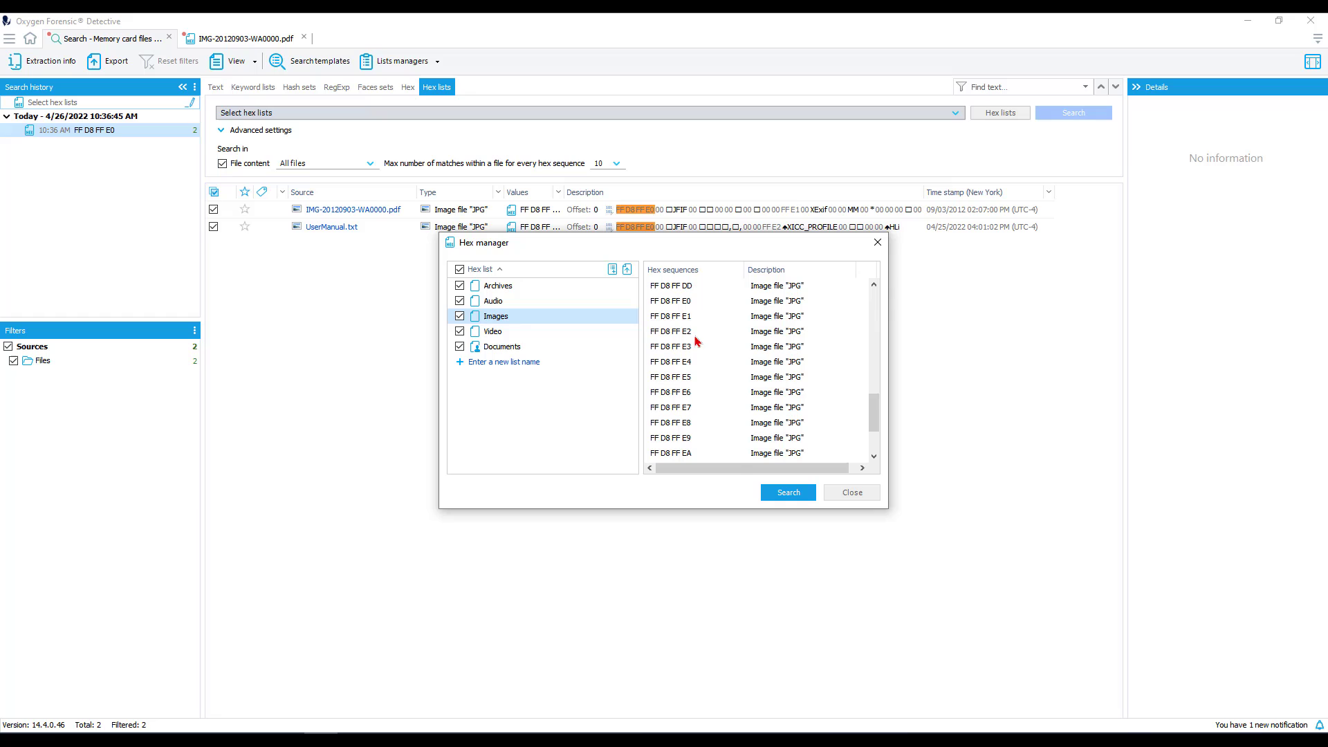
{"action": "scroll", "scroll_direction": "down", "scroll_amount": 3}
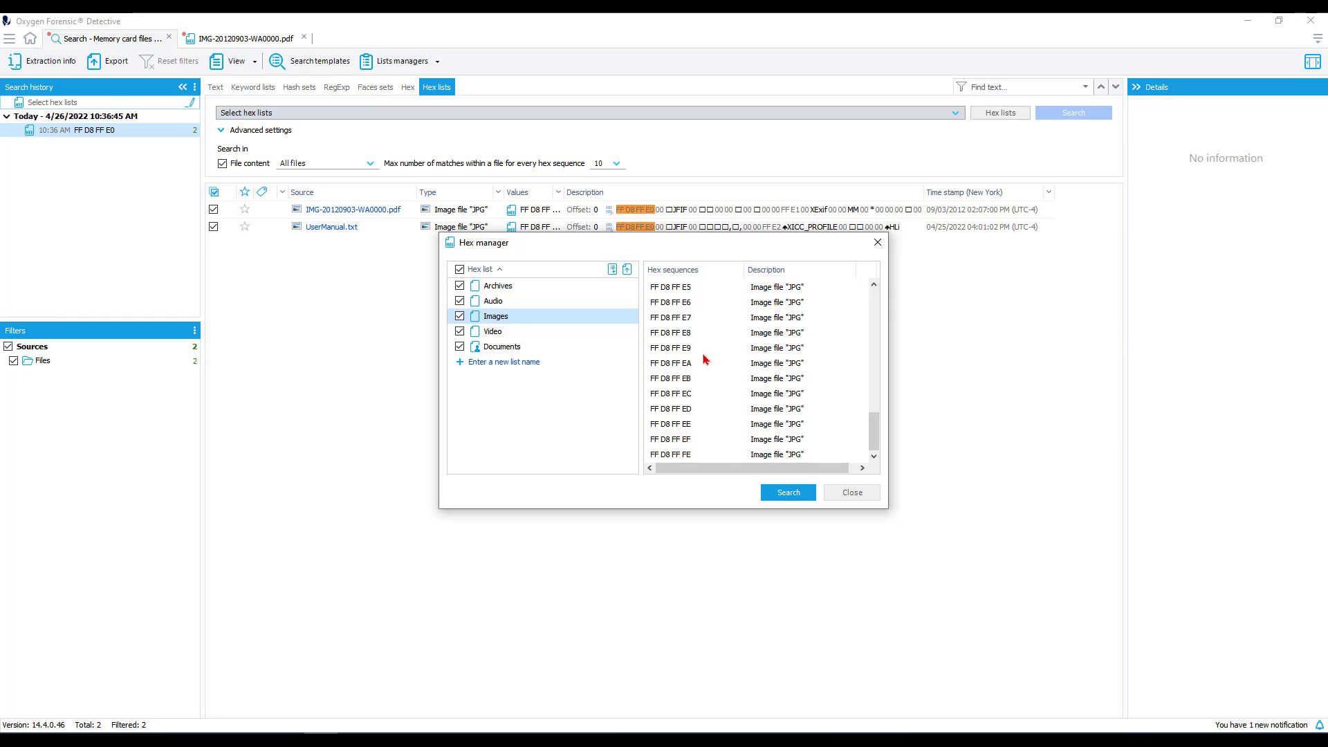
{"action": "scroll", "scroll_direction": "up", "scroll_amount": 3}
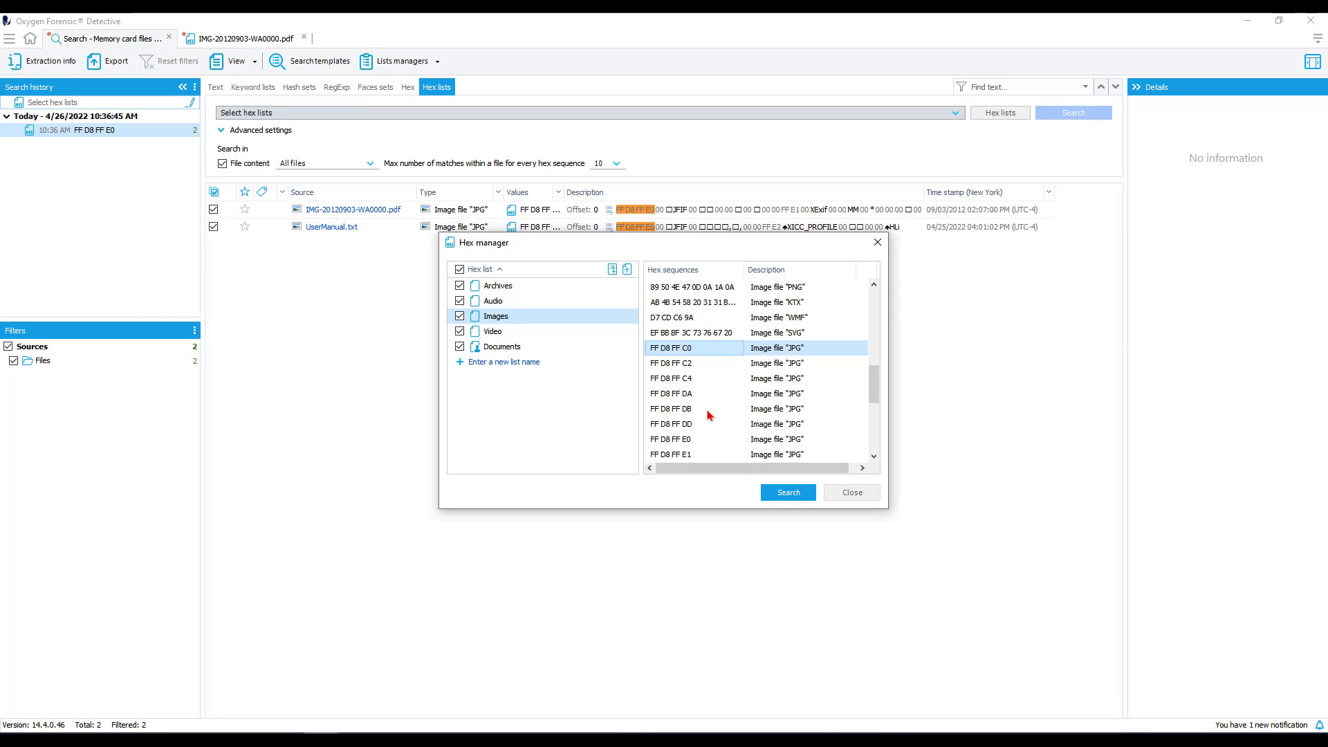
{"action": "mouse_move", "coordinate": [726, 343]}
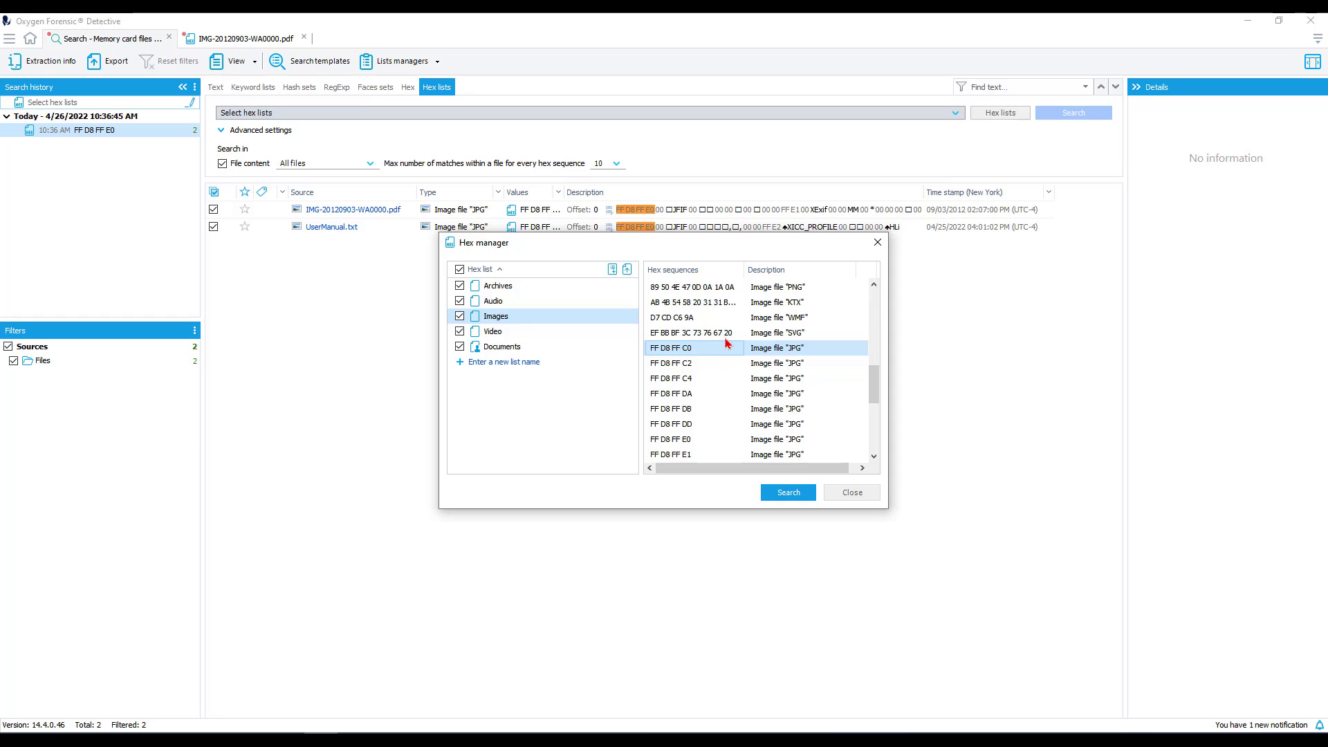
{"action": "scroll", "scroll_direction": "up", "scroll_amount": 3}
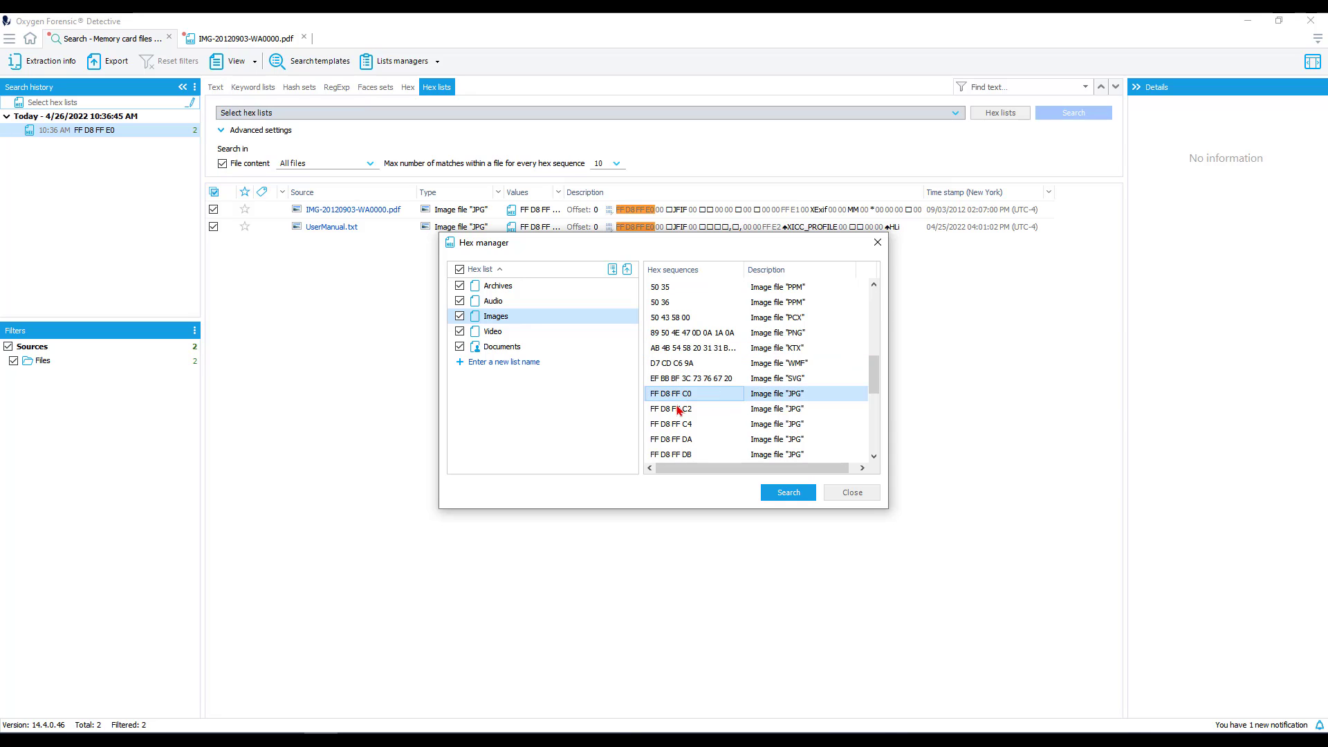
{"action": "mouse_move", "coordinate": [707, 415]}
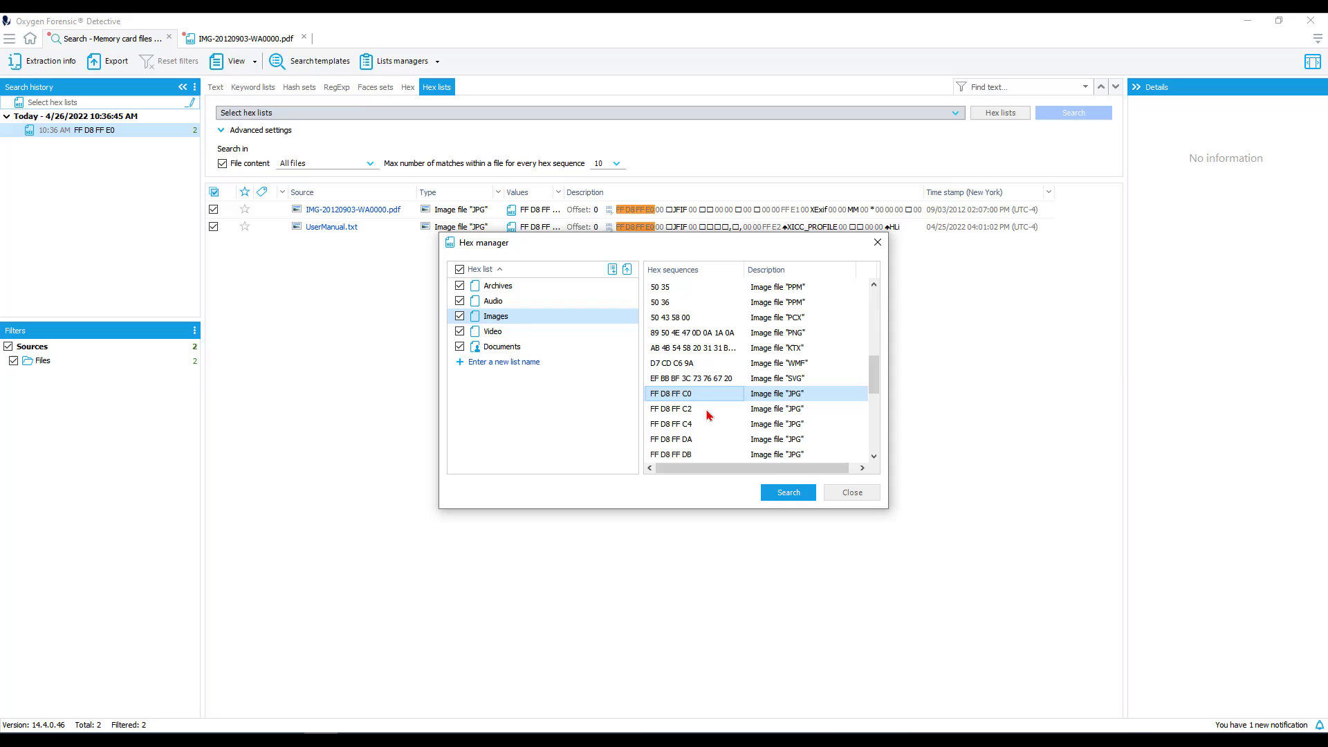
{"action": "mouse_move", "coordinate": [699, 439]}
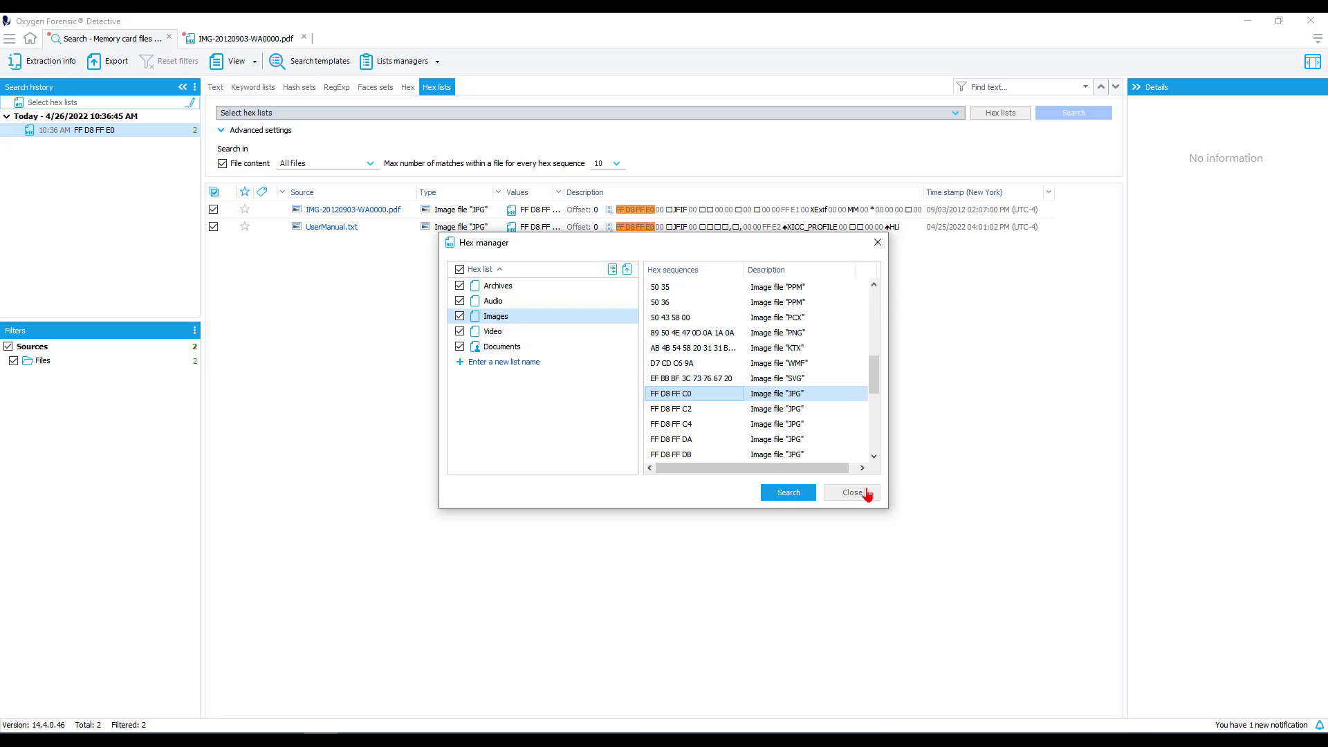
Close the hex manager and expand the RAM Capture extraction's sections in the case tree
{"action": "left_click", "coordinate": [848, 493]}
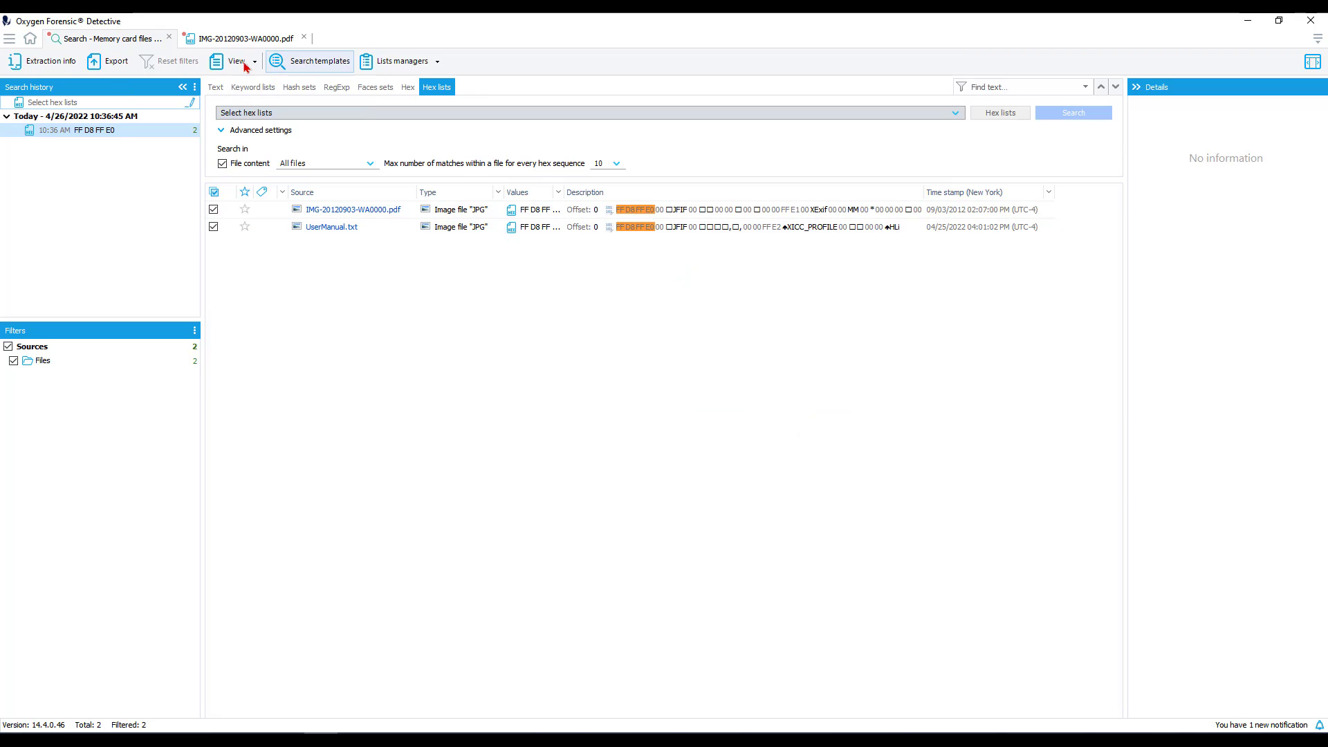
{"action": "mouse_move", "coordinate": [612, 108]}
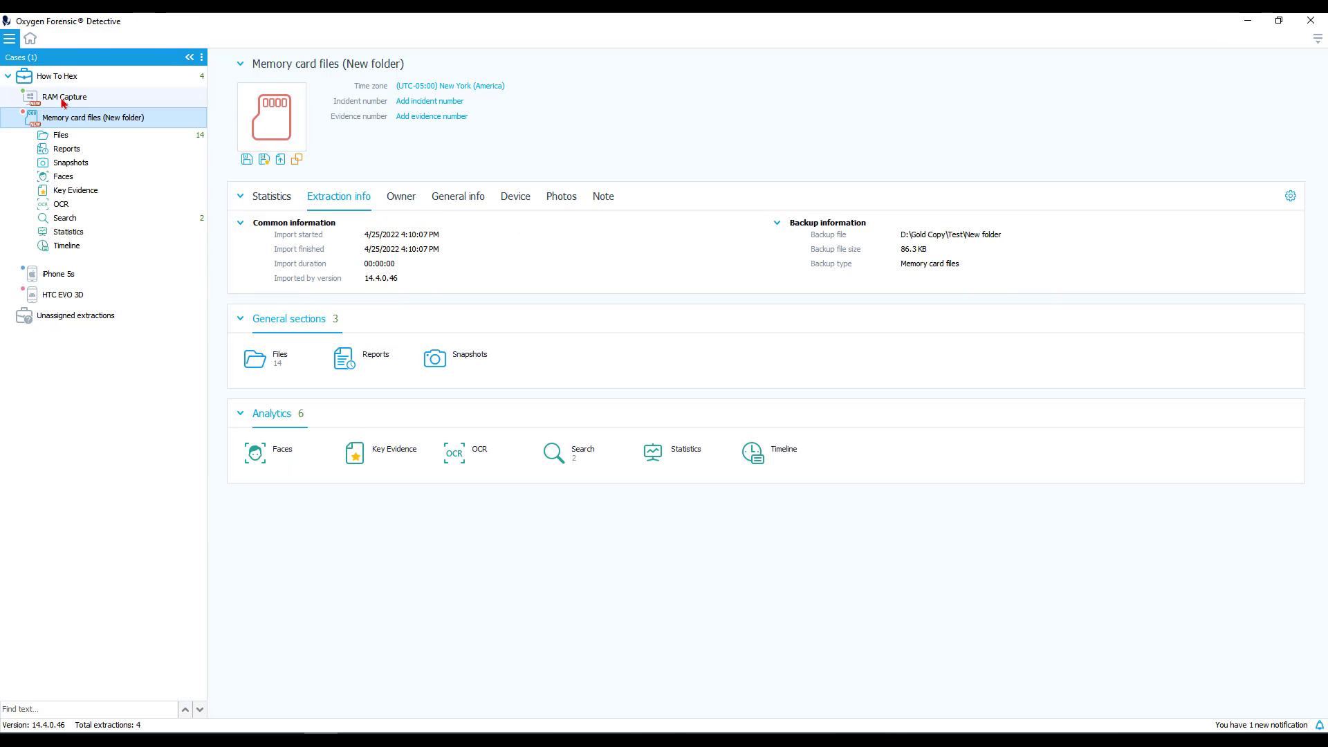
{"action": "left_click", "coordinate": [63, 96]}
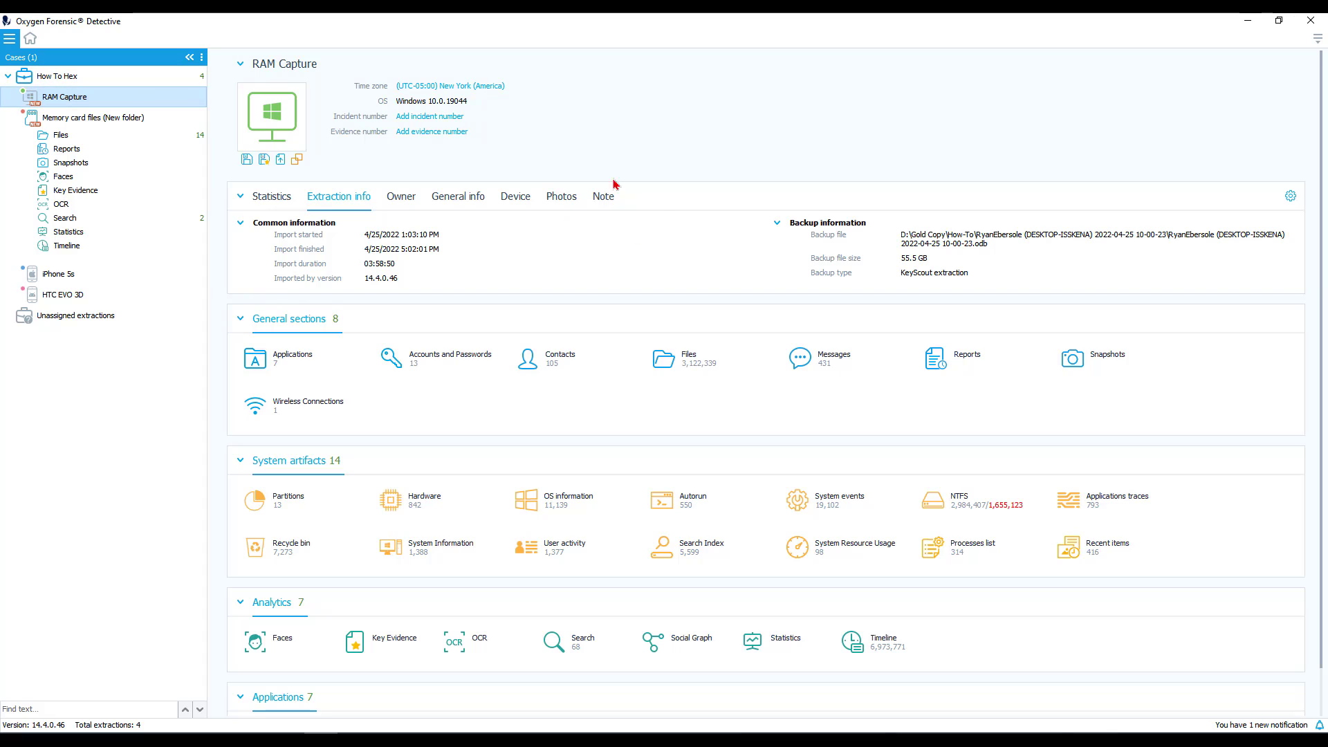
{"action": "left_click", "coordinate": [32, 97]}
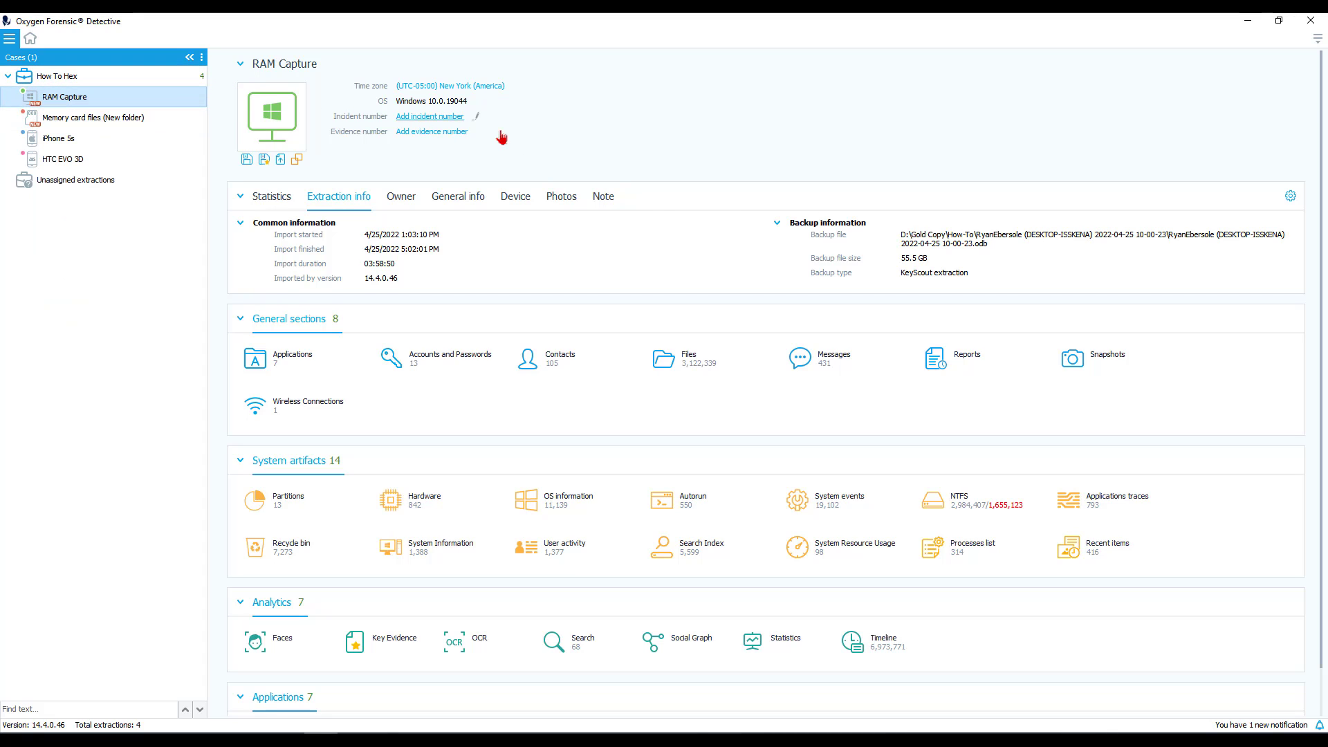
{"action": "left_click", "coordinate": [31, 97]}
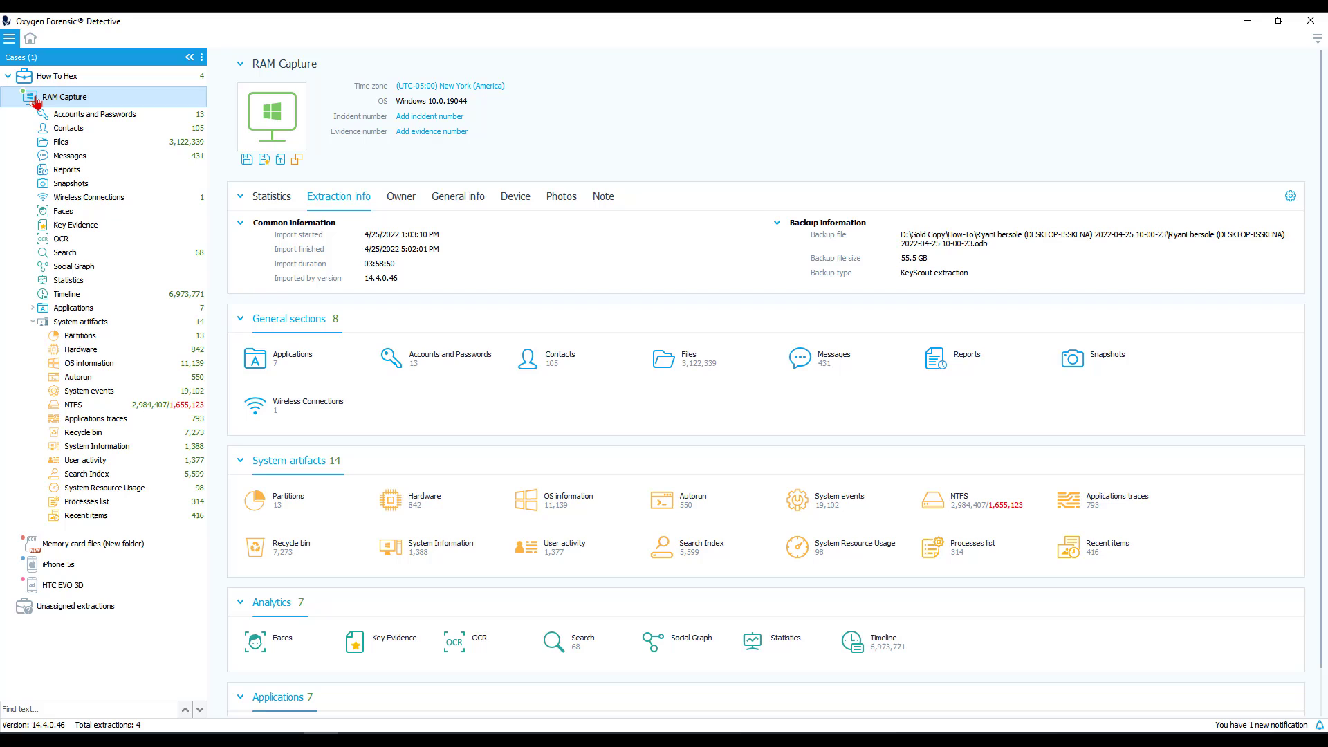
{"action": "mouse_move", "coordinate": [176, 149]}
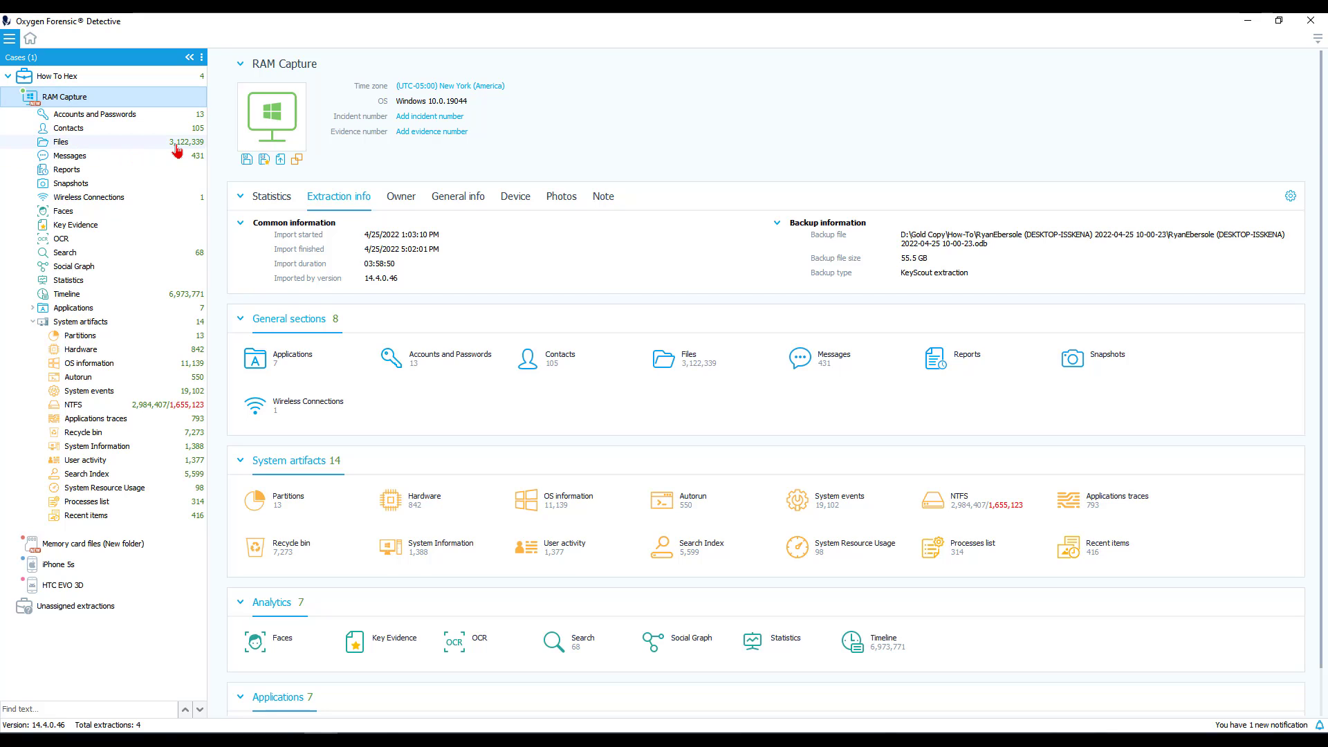
{"action": "mouse_move", "coordinate": [164, 405]}
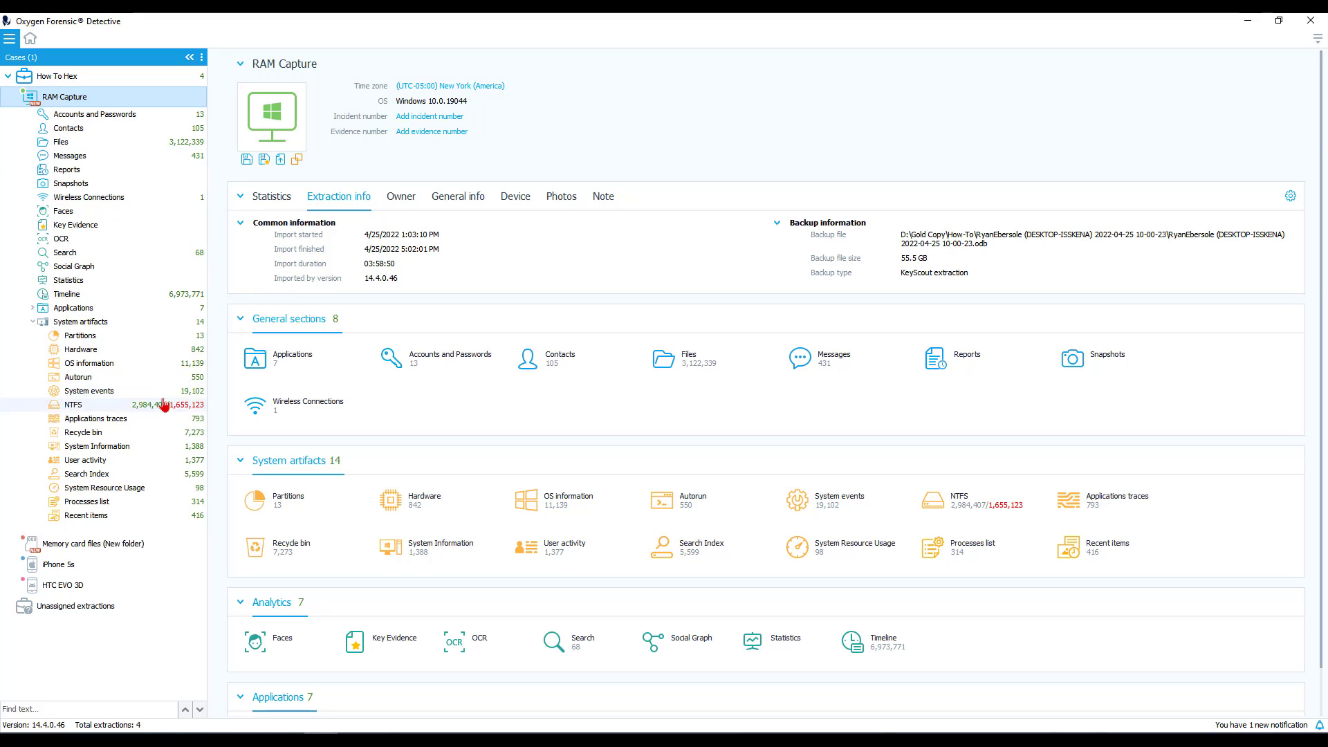
{"action": "mouse_move", "coordinate": [204, 427]}
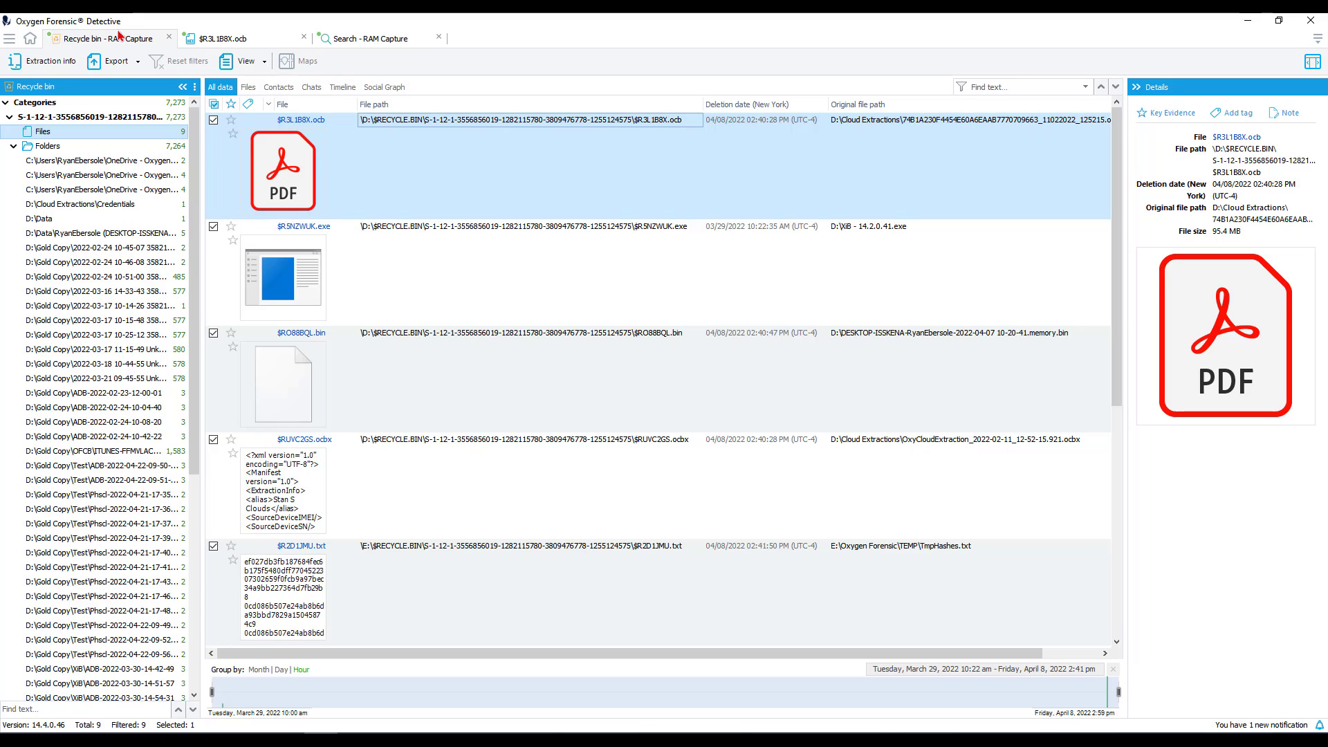
{"action": "mouse_move", "coordinate": [498, 86]}
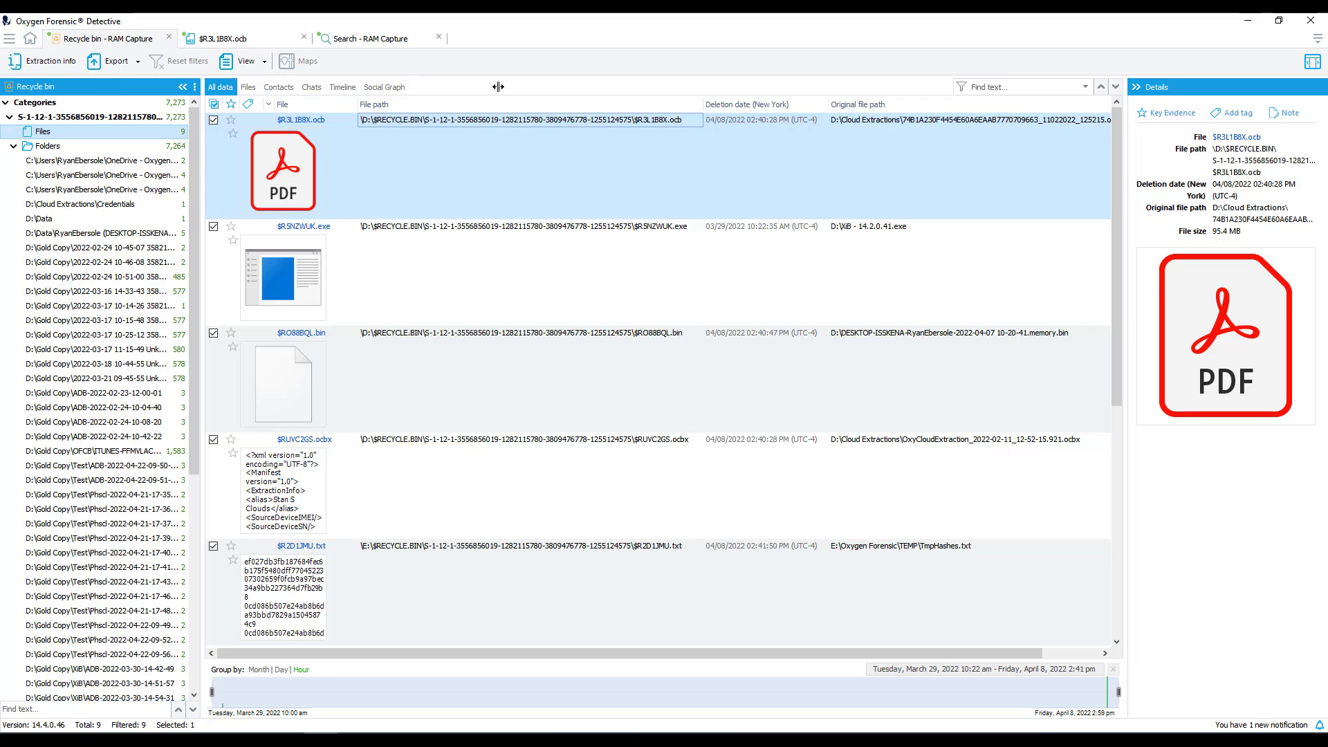
{"action": "mouse_move", "coordinate": [622, 168]}
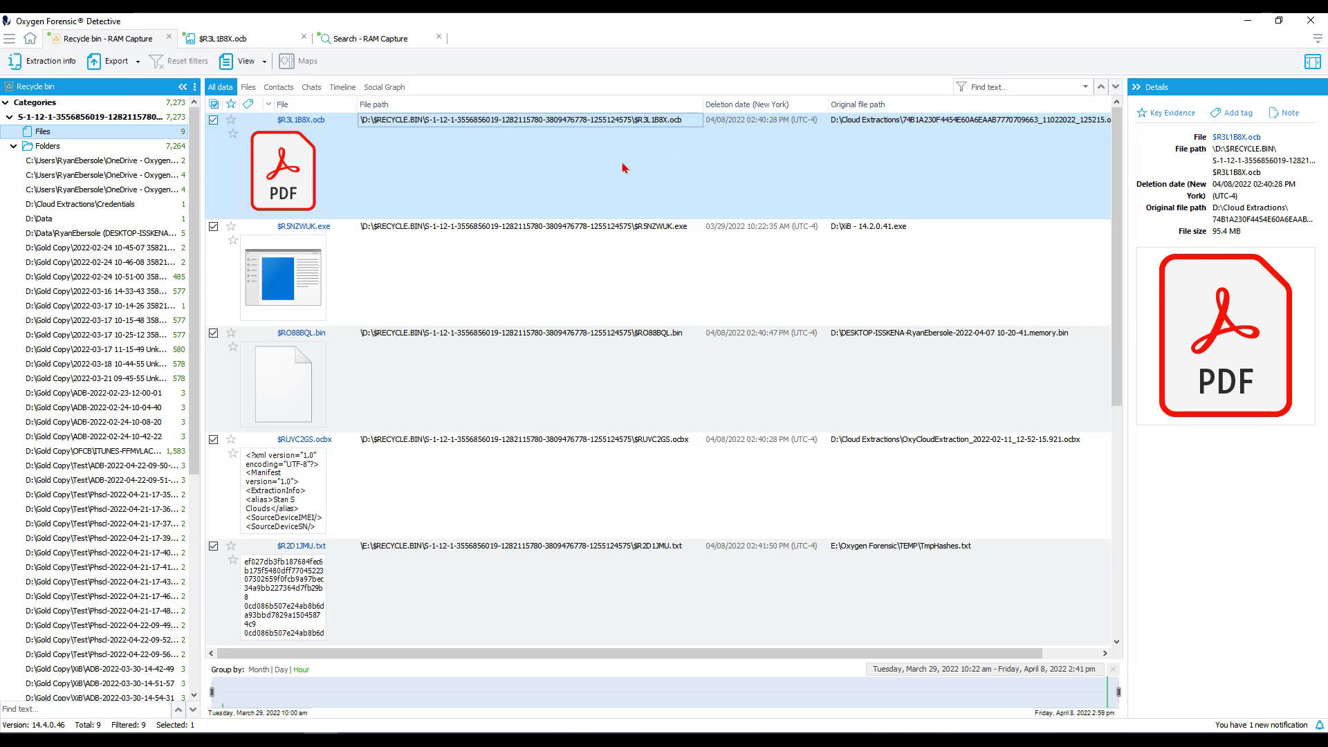
{"action": "mouse_move", "coordinate": [588, 135]}
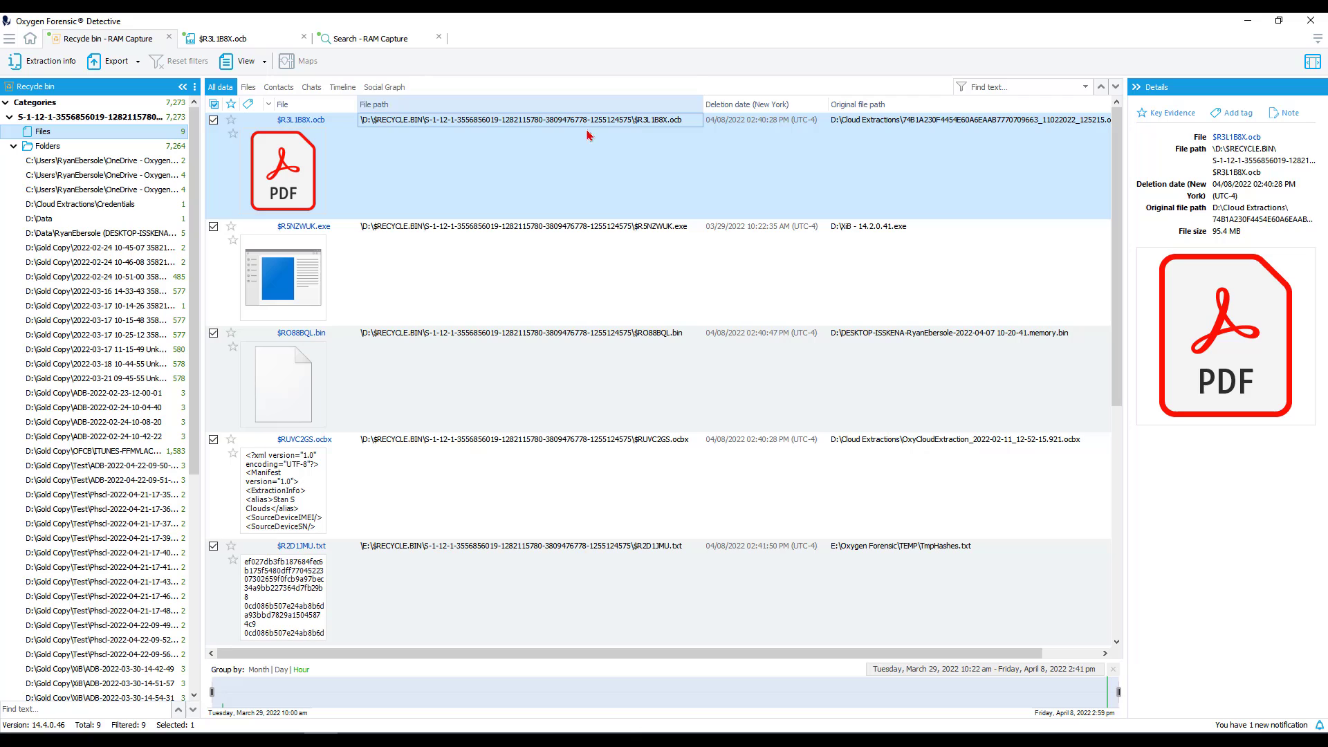
{"action": "mouse_move", "coordinate": [778, 164]}
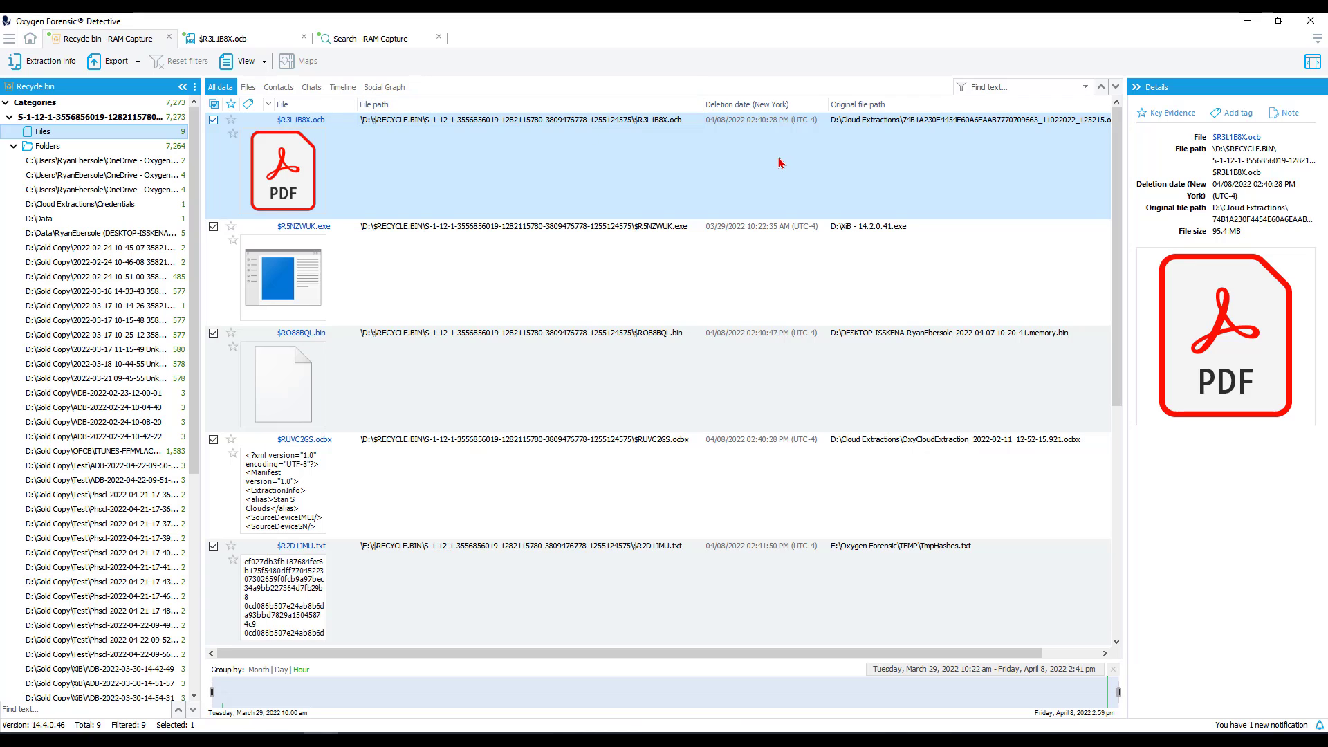
{"action": "mouse_move", "coordinate": [1232, 148]}
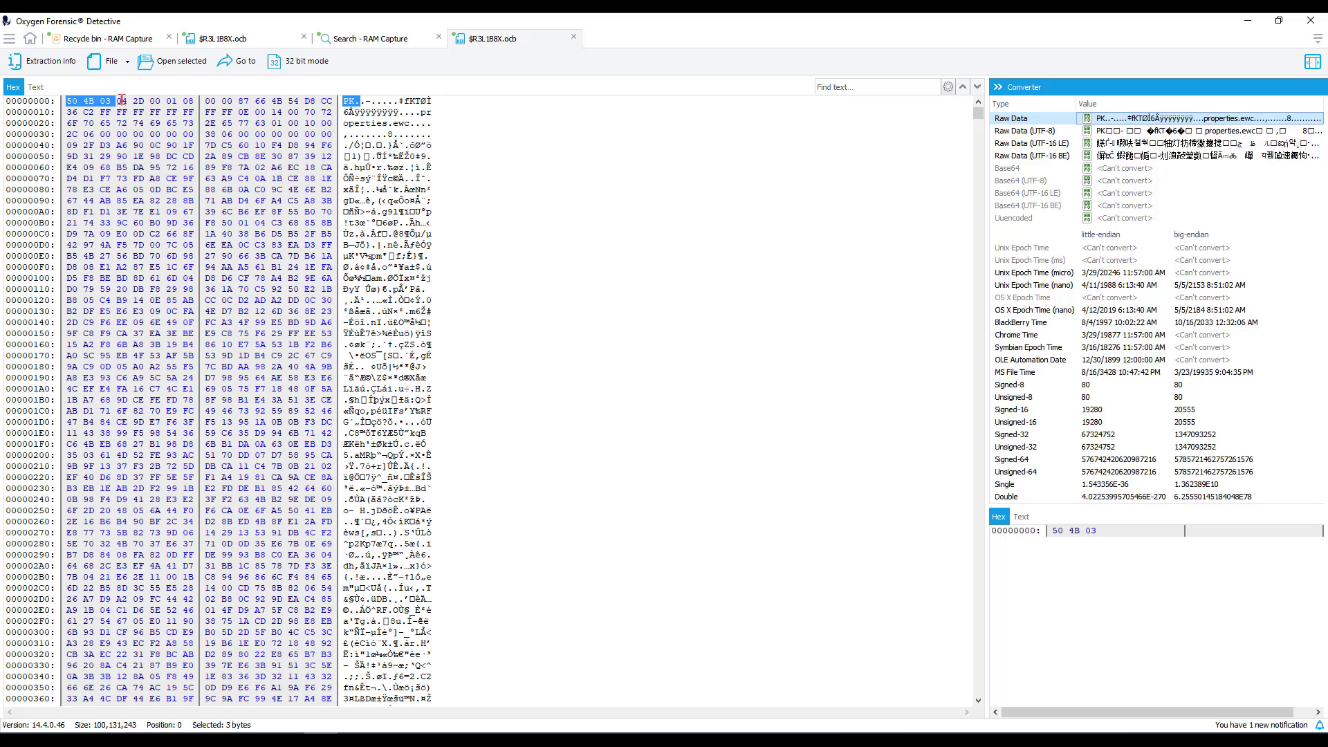
Select the file's first four header bytes 50 4B 03 04 and copy them as hex
{"action": "left_click", "coordinate": [136, 101]}
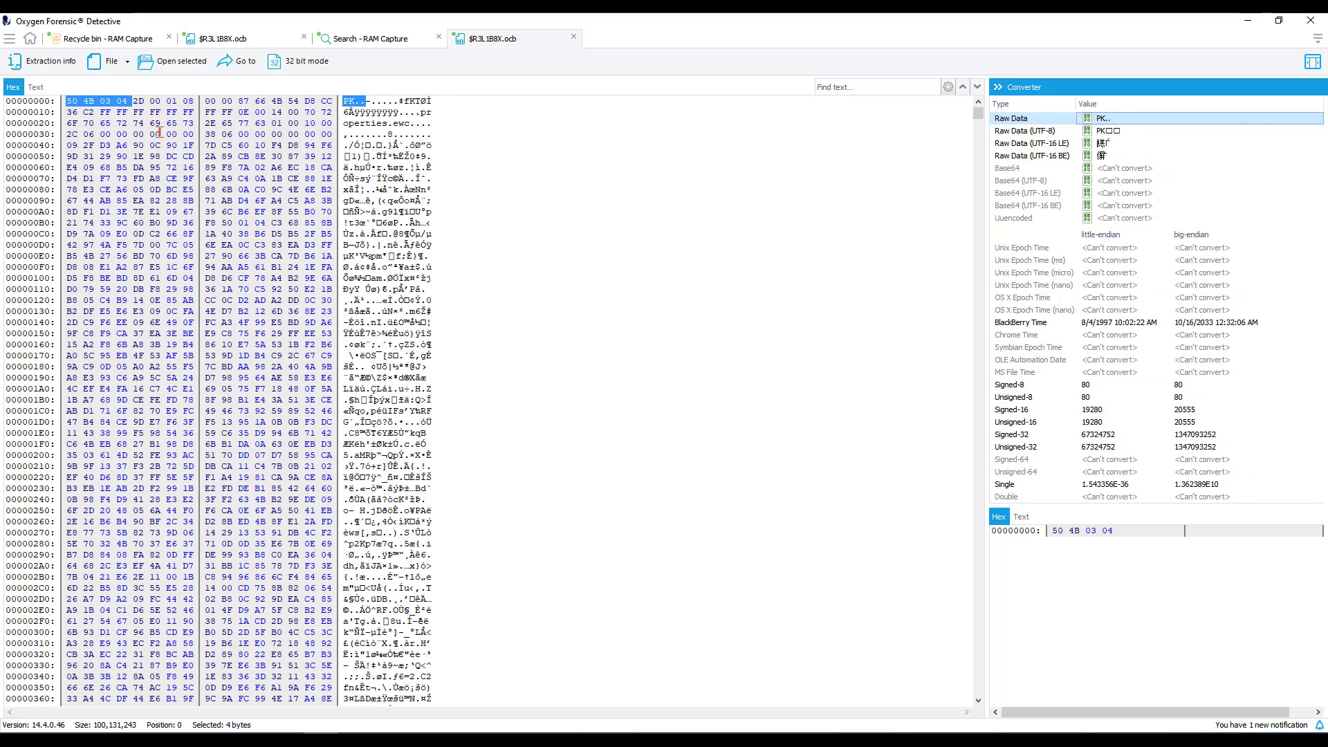
{"action": "right_click", "coordinate": [80, 99]}
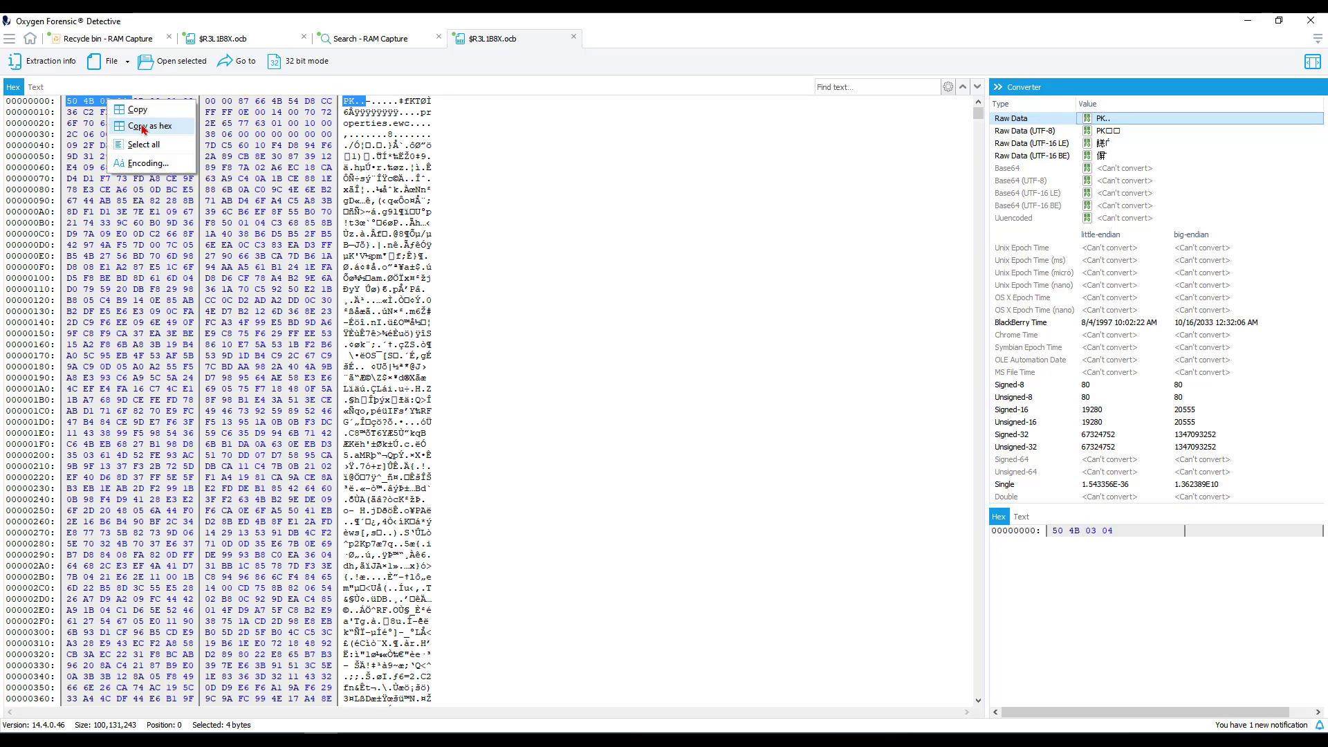
{"action": "left_click", "coordinate": [370, 39]}
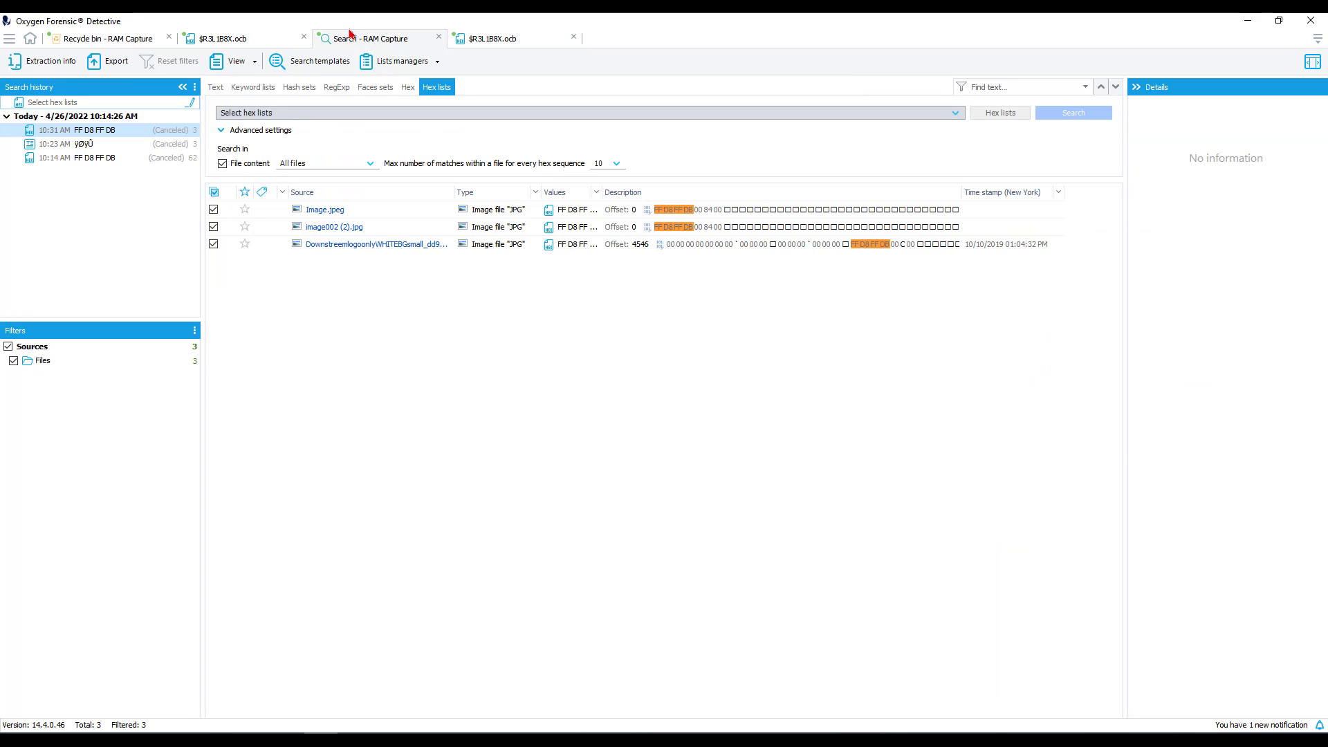
{"action": "mouse_move", "coordinate": [568, 101]}
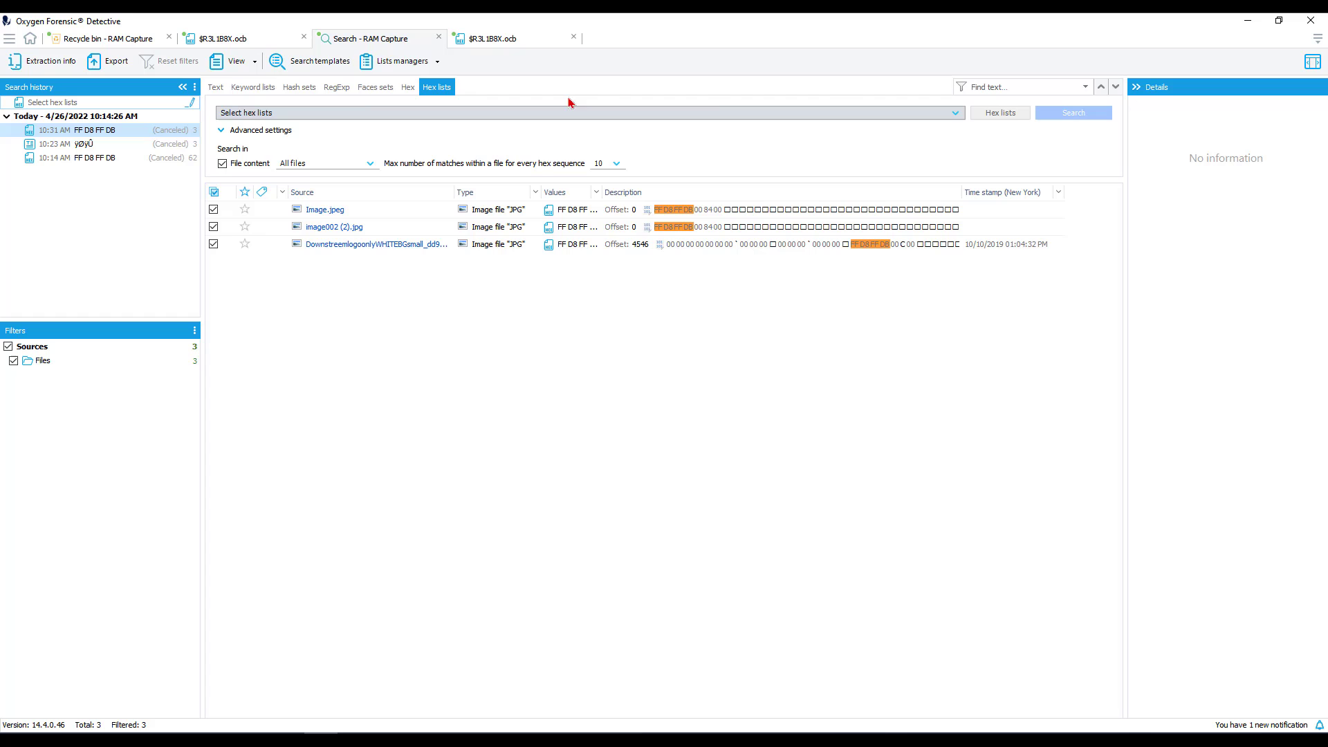
Add the sequence 50 4B 03 04 described as PDF to the Documents hex list
{"action": "left_click", "coordinate": [999, 112]}
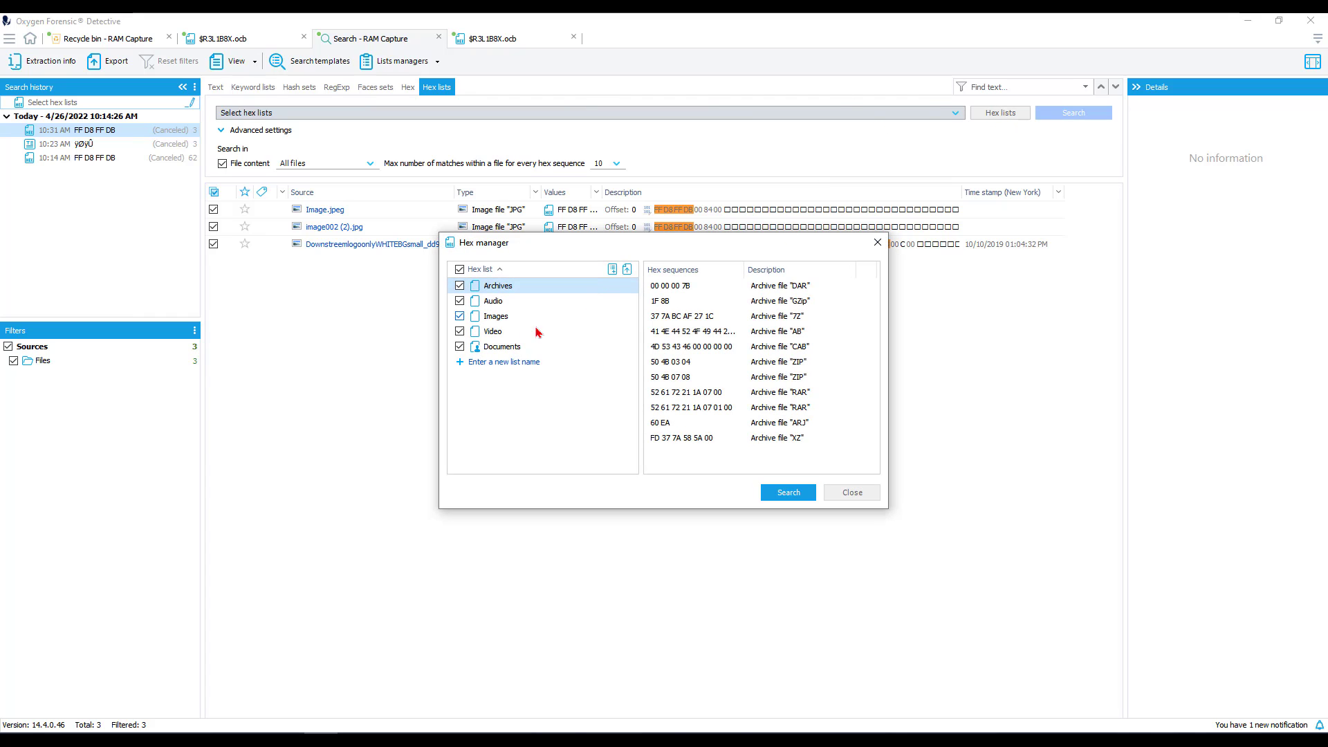
{"action": "left_click", "coordinate": [501, 345]}
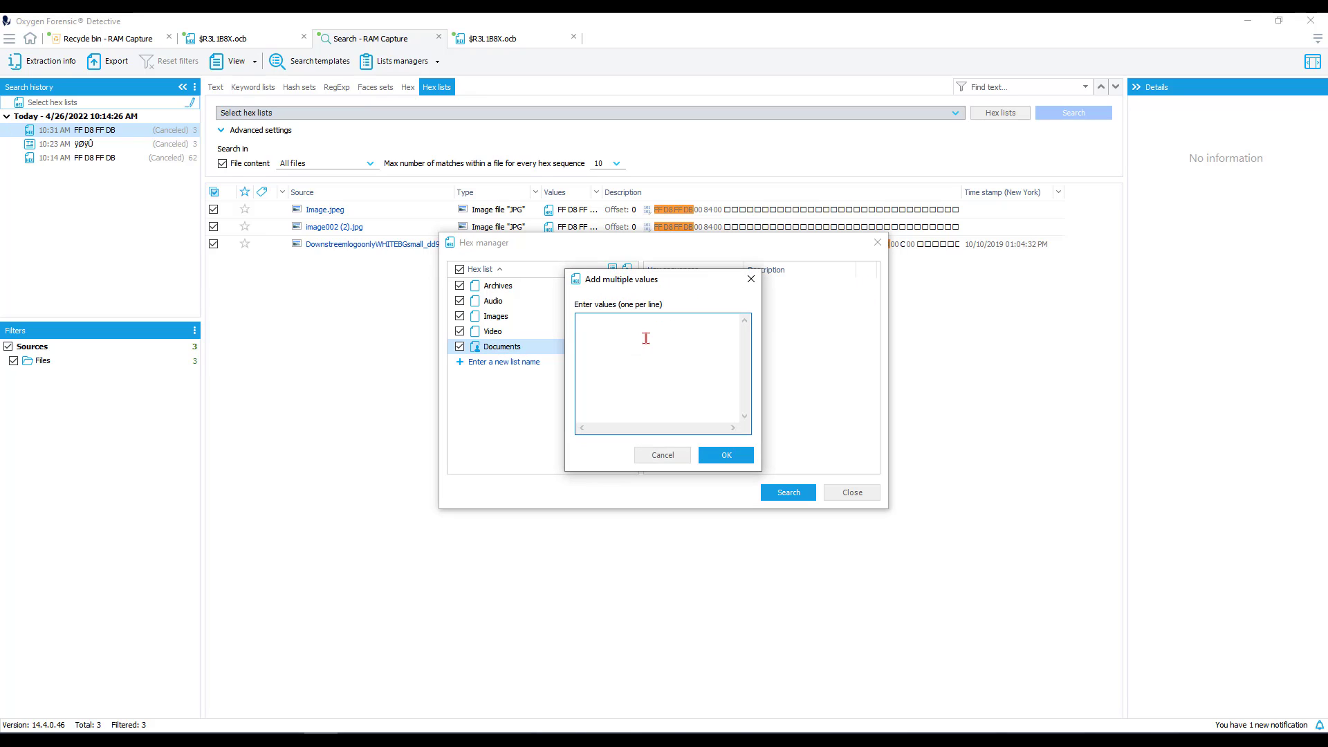
{"action": "type", "text": "50 4B 03 04"}
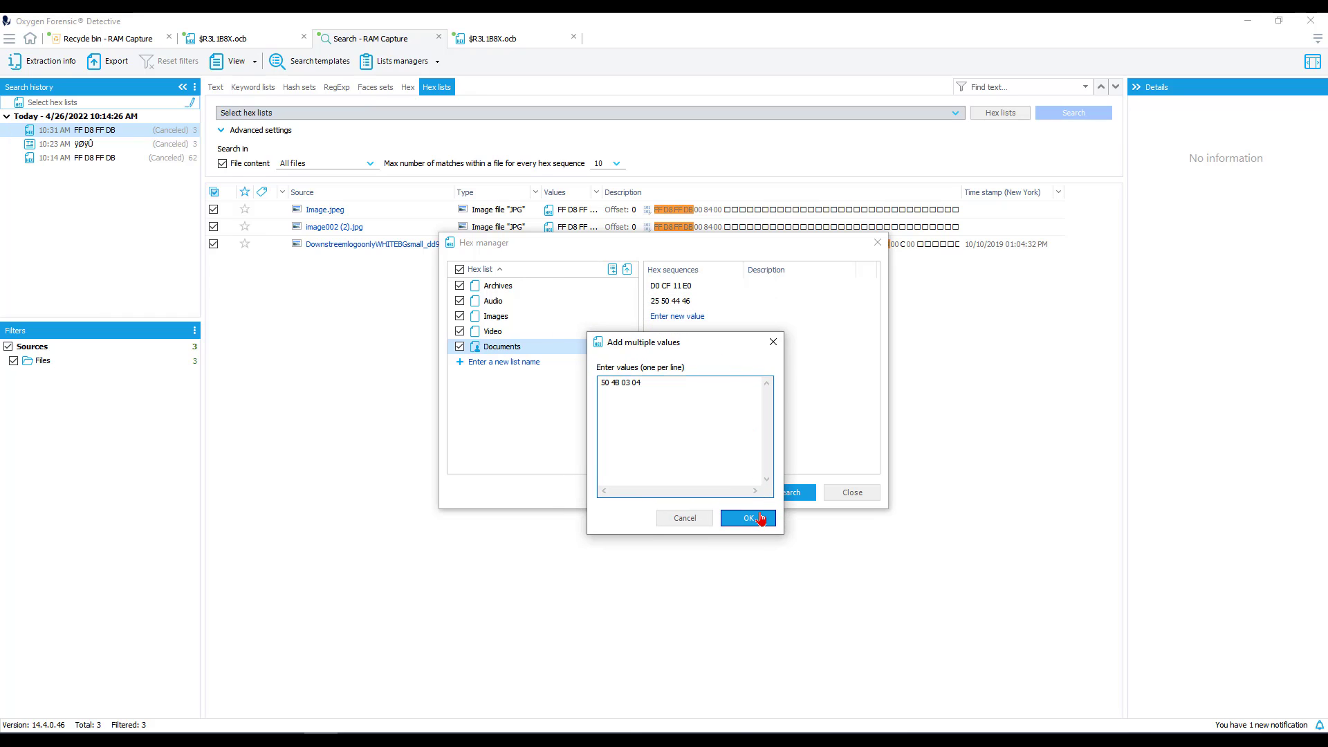
{"action": "left_click", "coordinate": [749, 517]}
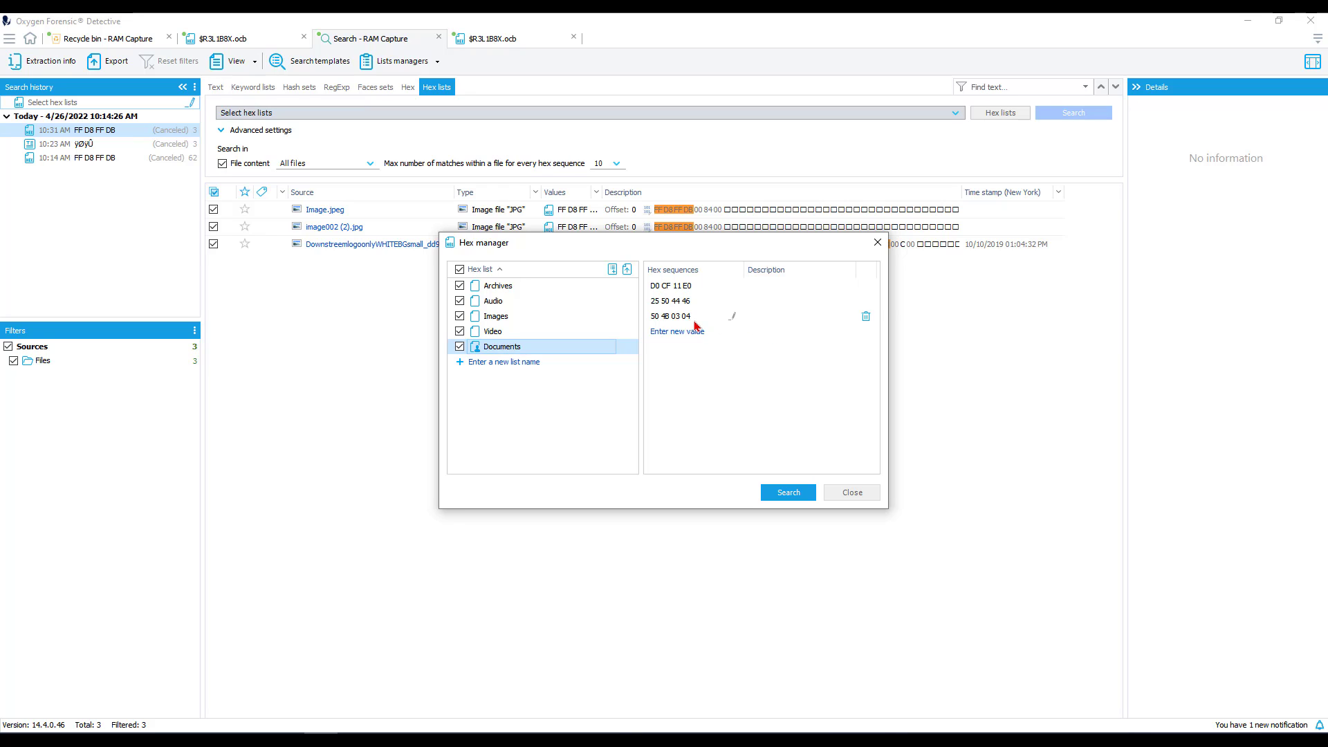
{"action": "mouse_move", "coordinate": [776, 323]}
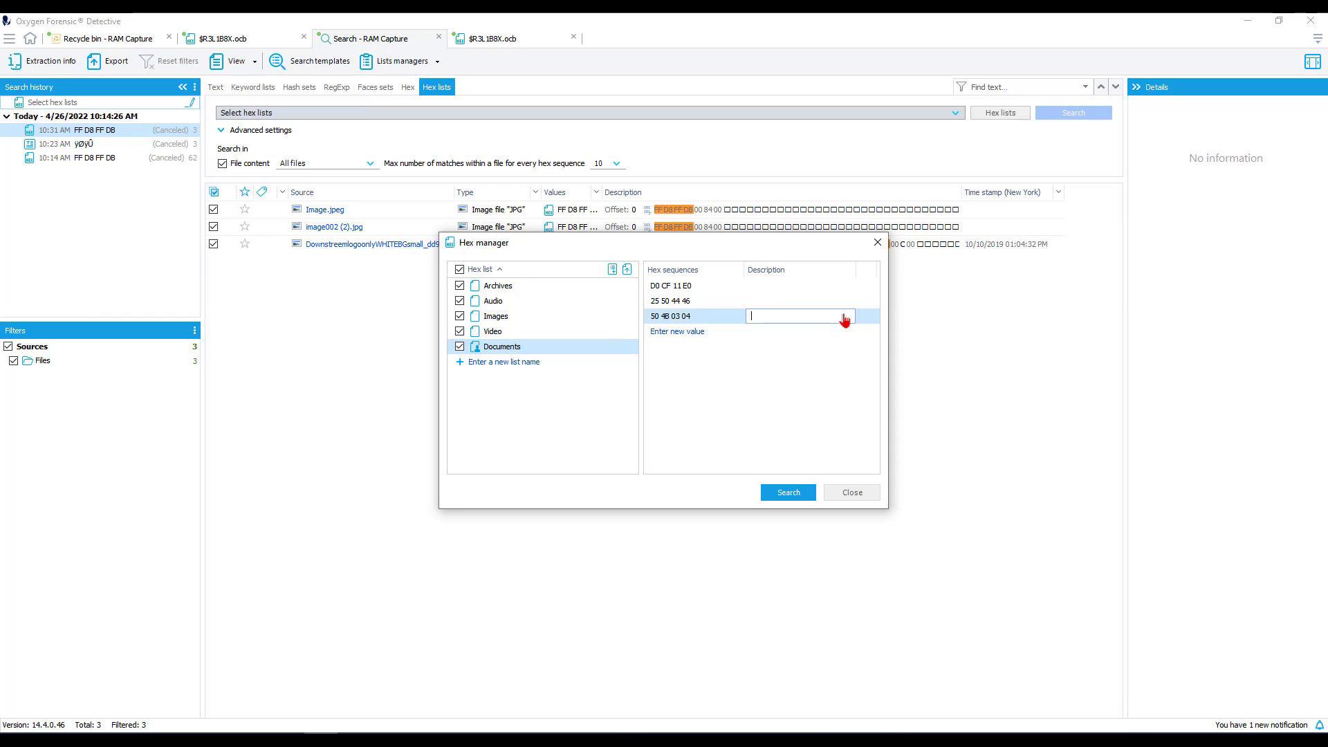
{"action": "type", "text": "PDF"}
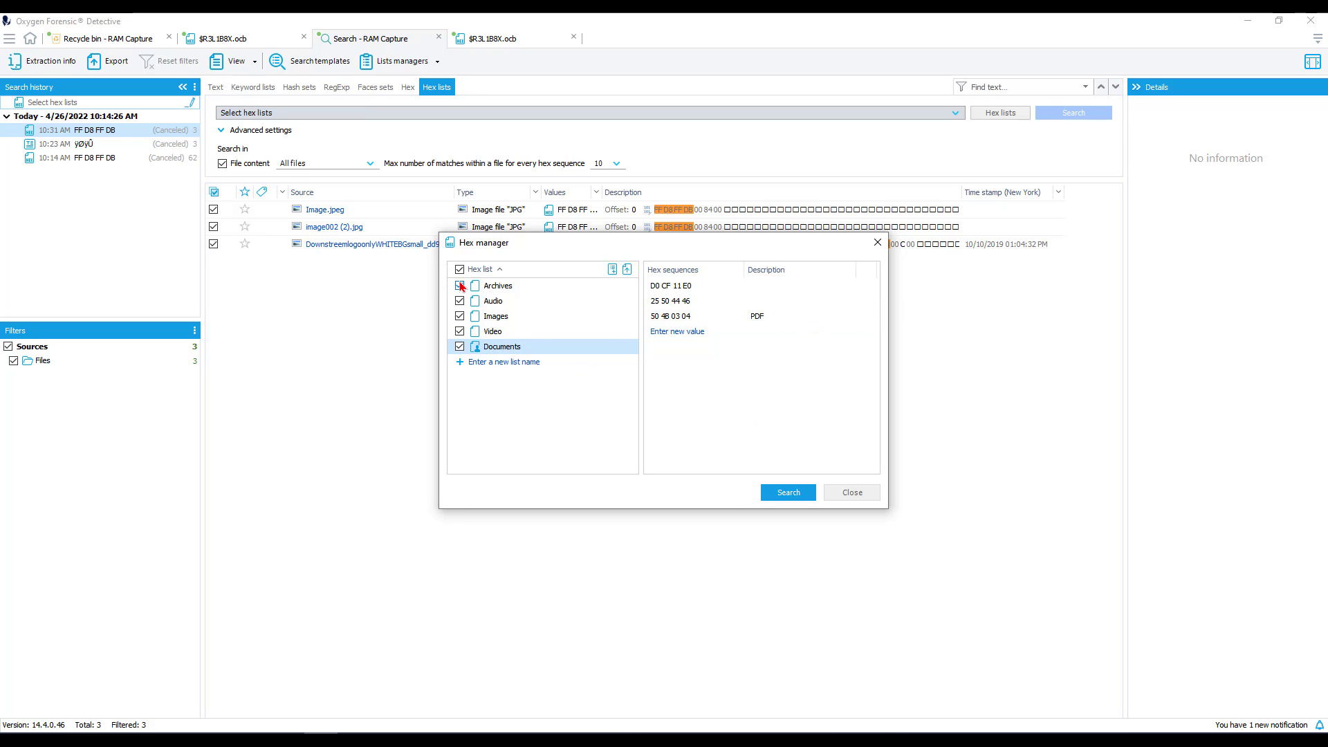
Uncheck the Archives and Video lists so only Documents is searched
{"action": "left_click", "coordinate": [459, 270]}
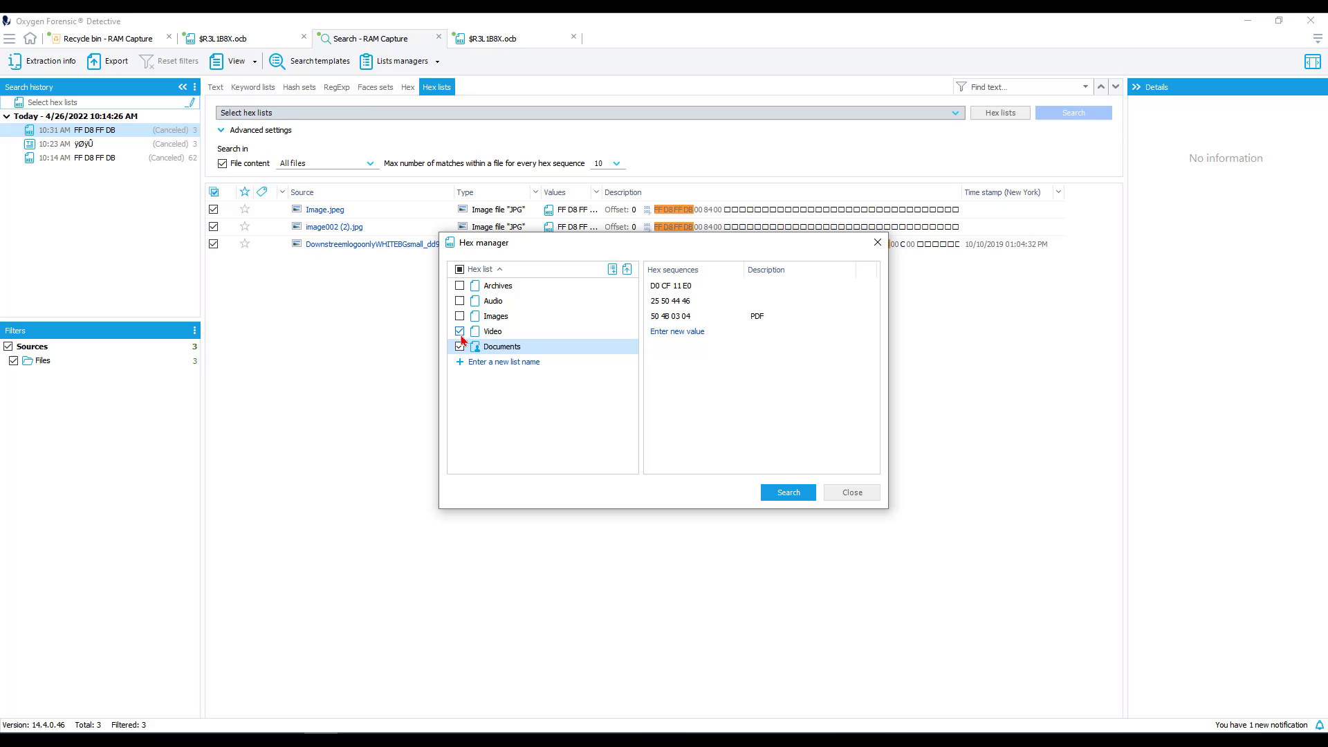
{"action": "left_click", "coordinate": [460, 331]}
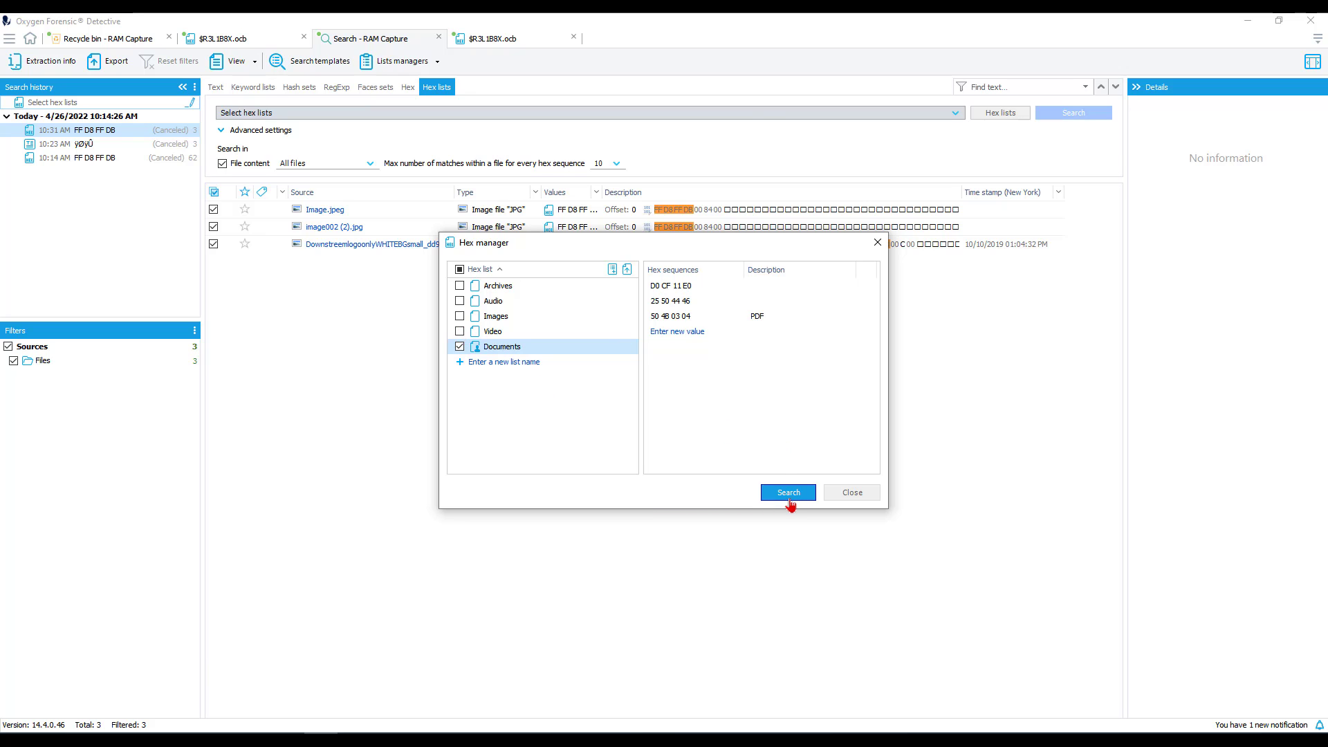
Run the Documents hex-list search on the RAM Capture and scroll its 2,986 hits
{"action": "left_click", "coordinate": [787, 492]}
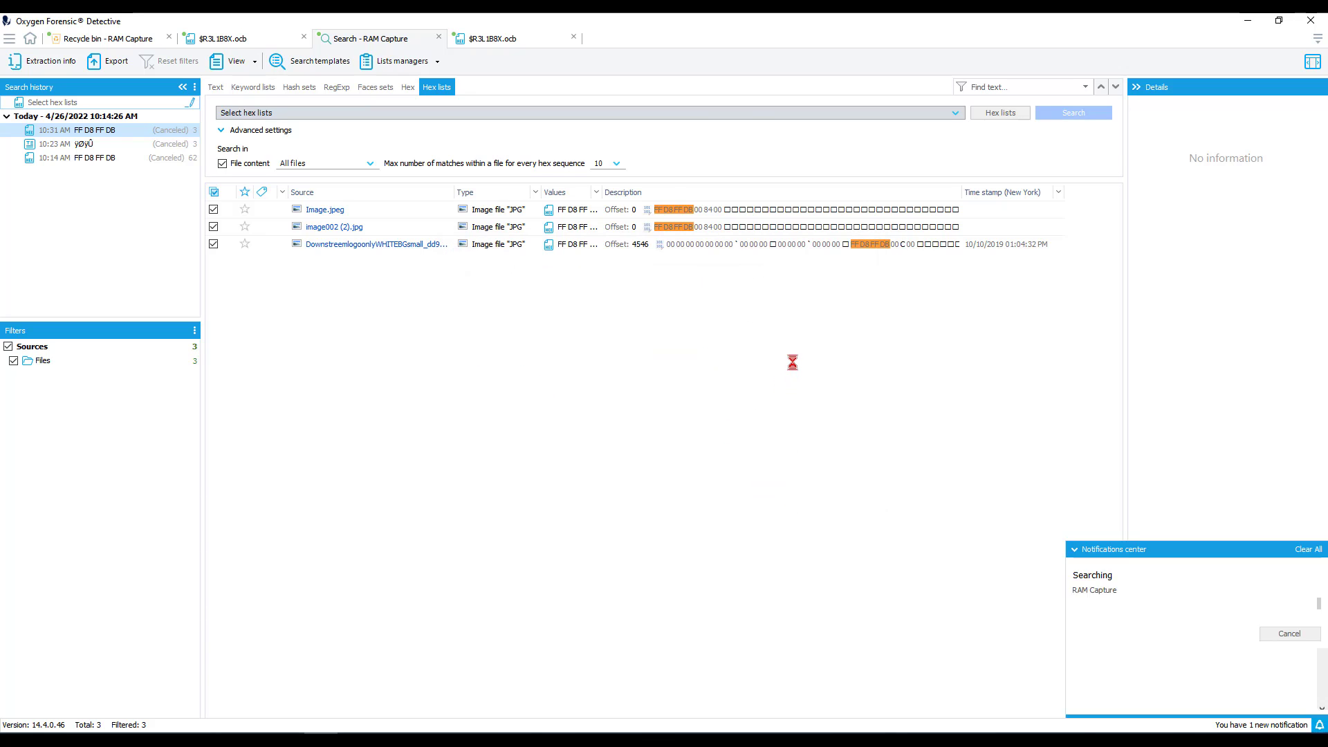
{"action": "left_click", "coordinate": [1072, 112]}
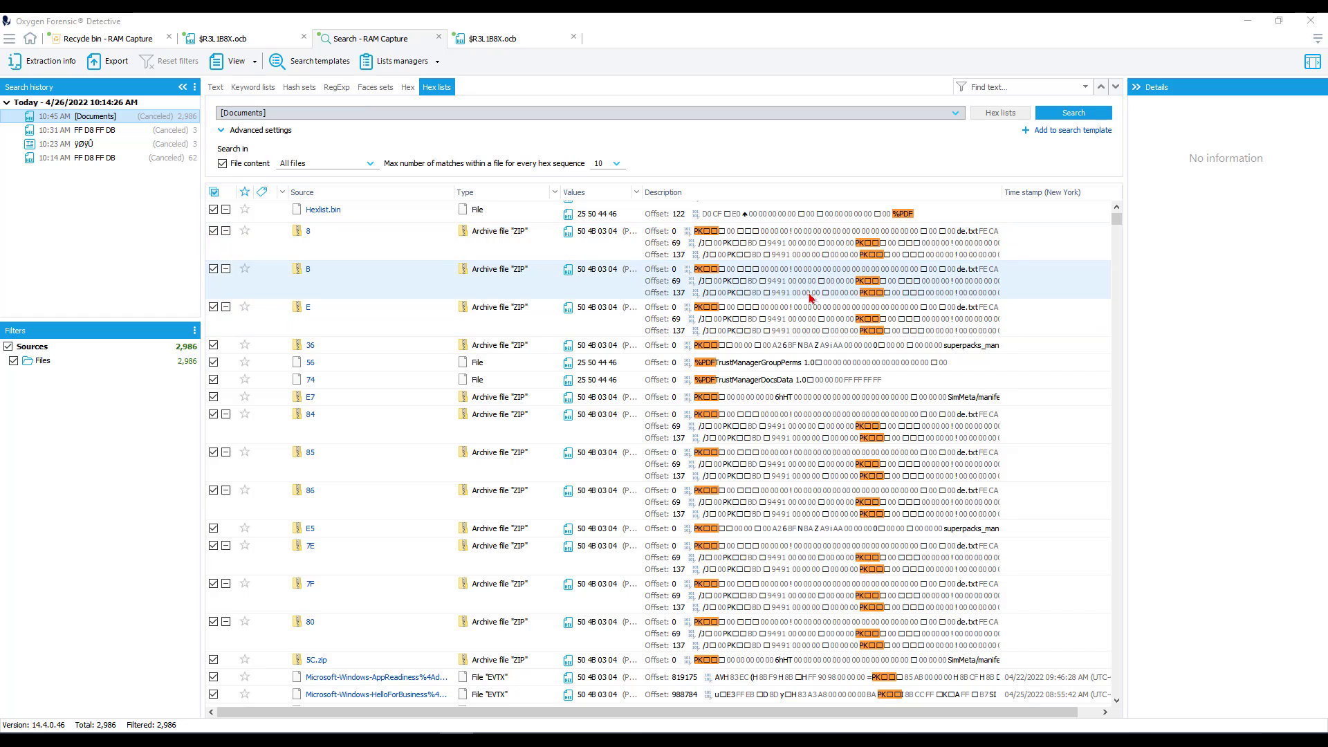
{"action": "scroll", "scroll_direction": "down", "scroll_amount": 3}
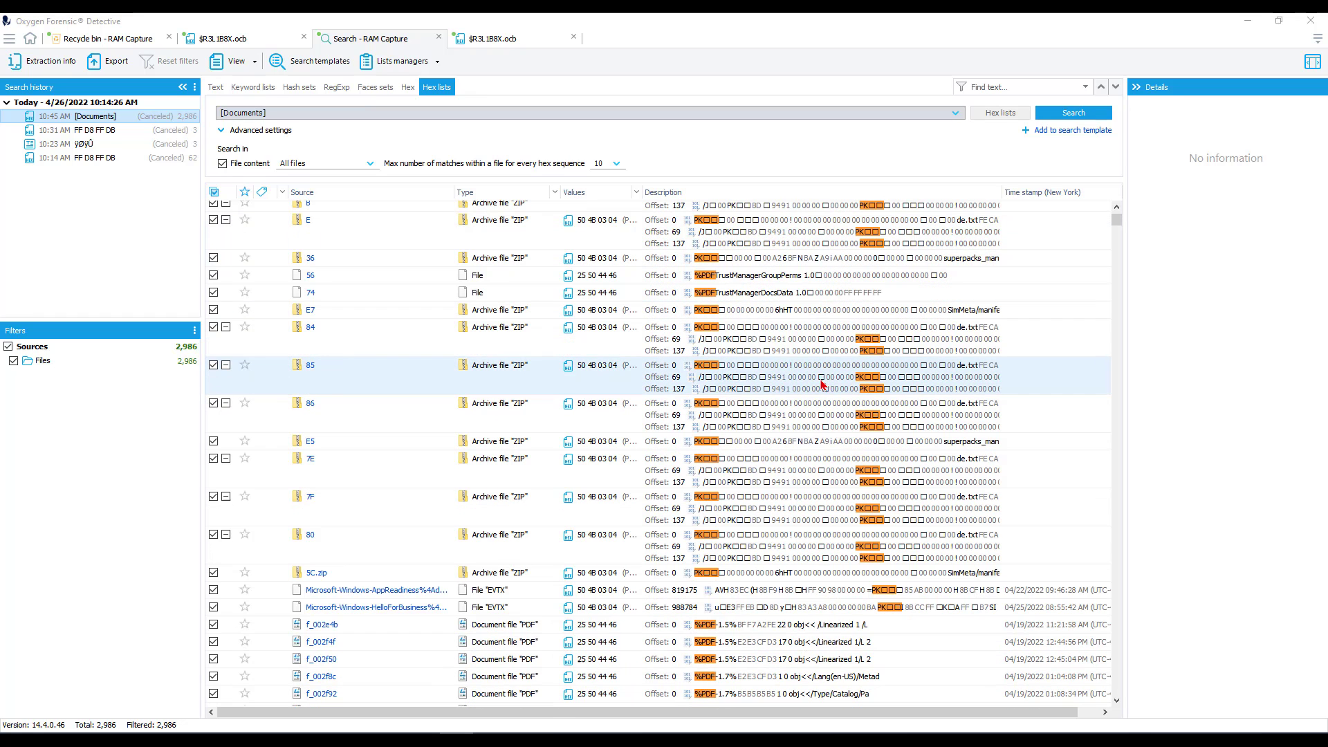